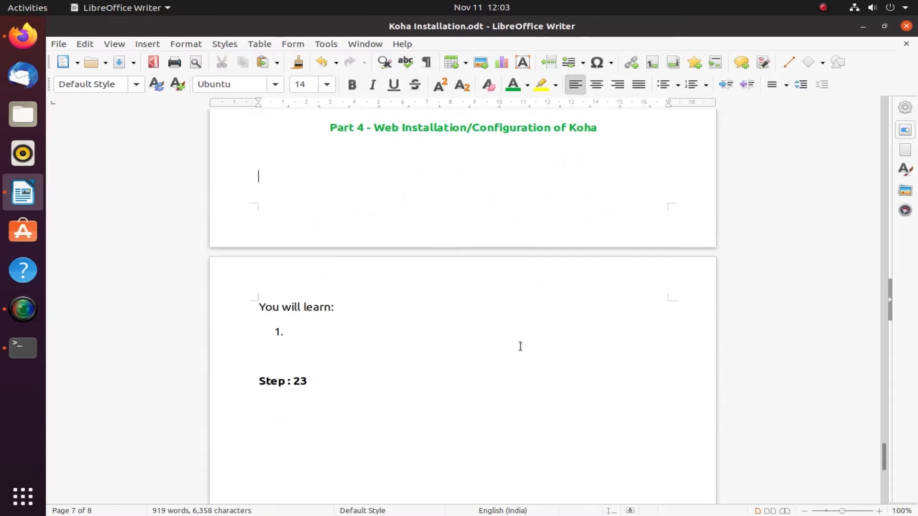
List the learning points: Login, Create Lib, Create Admin Account (Admin username & Password), Others.
{"action": "type", "text": "L"}
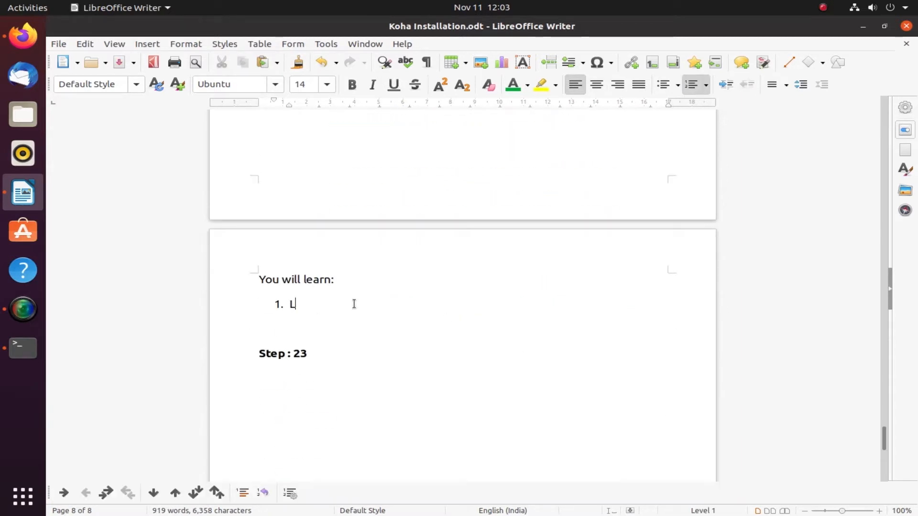
{"action": "type", "text": "ogin"}
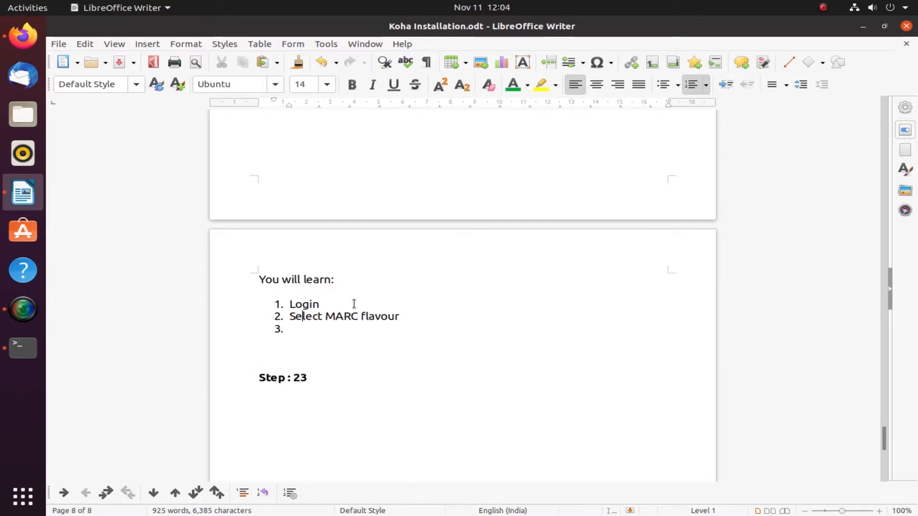
{"action": "type", "text": "Create"}
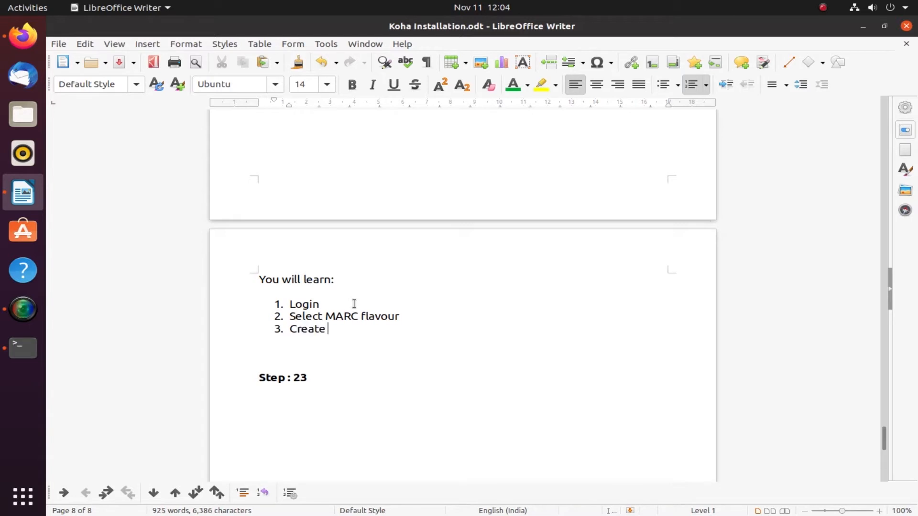
{"action": "type", "text": "Lib"}
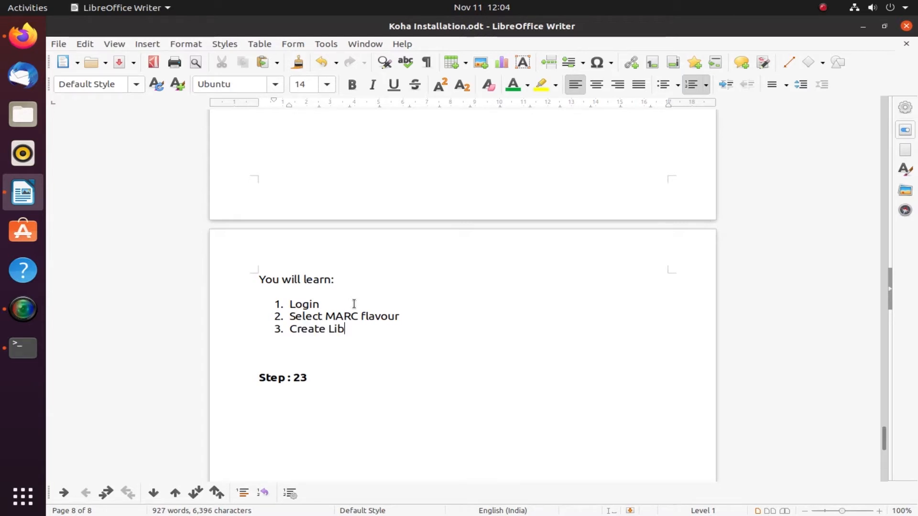
{"action": "type", "text": "Create Admin"}
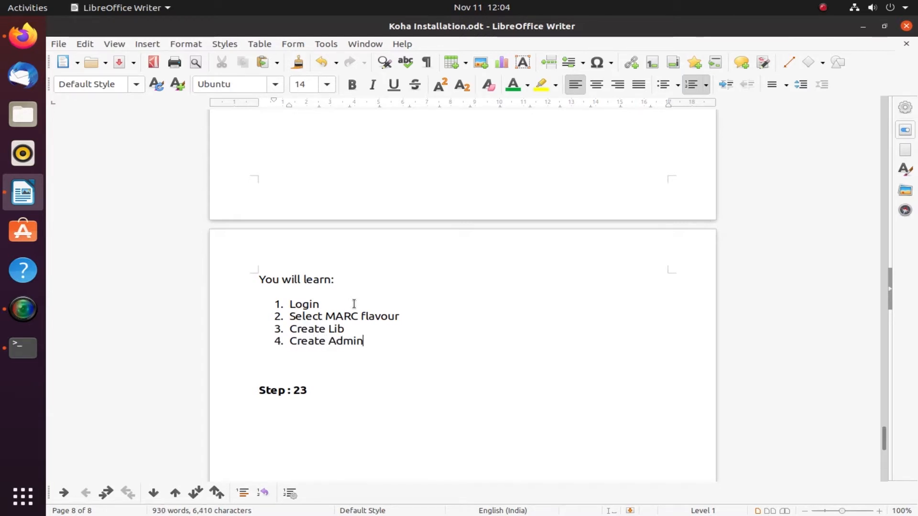
{"action": "type", "text": "Account n assign"}
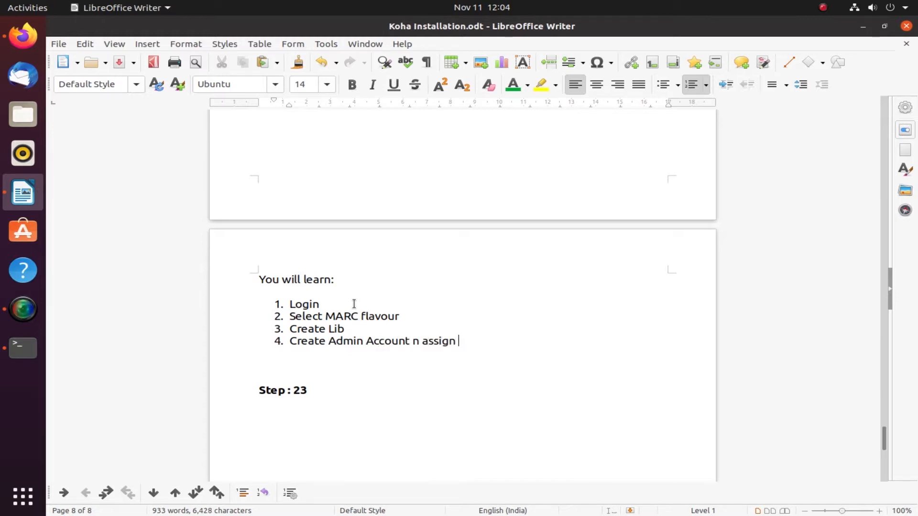
{"action": "type", "text": "Admin use"}
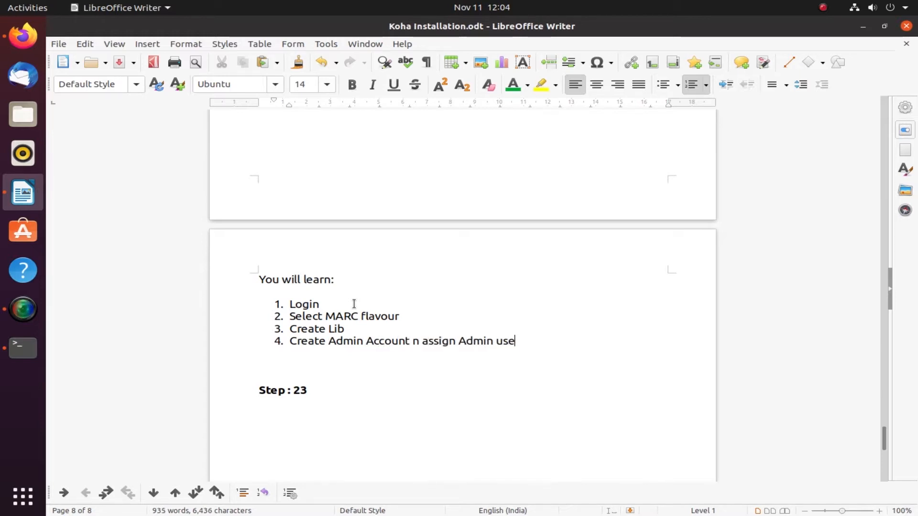
{"action": "type", "text": "rname & Password"}
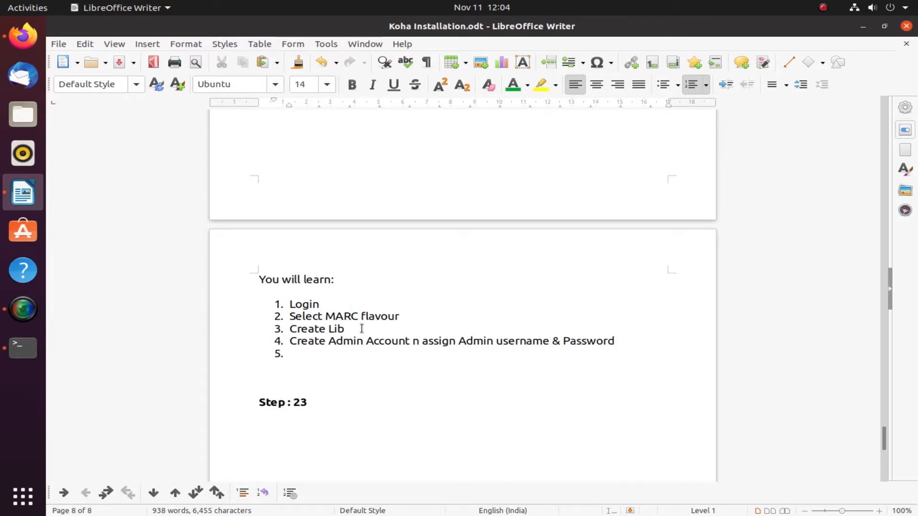
{"action": "type", "text": "Others"}
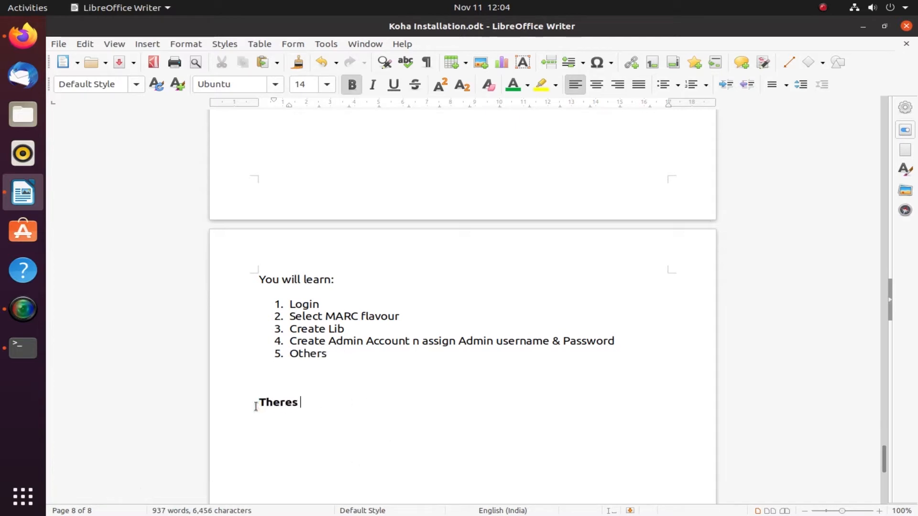
Add the note 'no steps... Will go with the flow'.
{"action": "type", "text": "no steps..."}
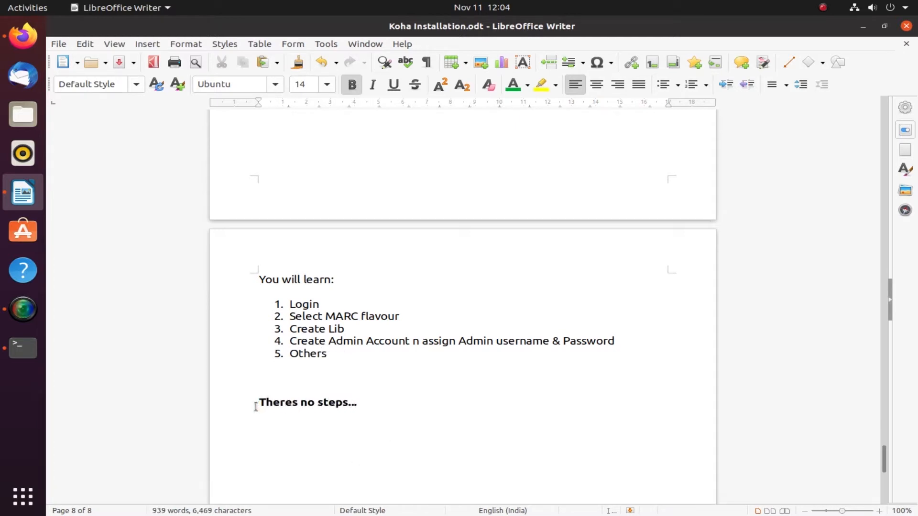
{"action": "type", "text": "Will"}
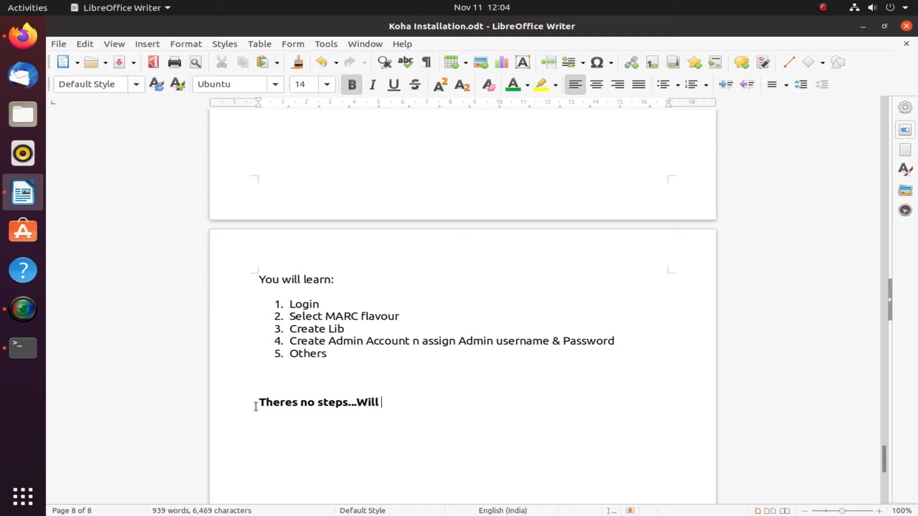
{"action": "type", "text": "go with the flow"}
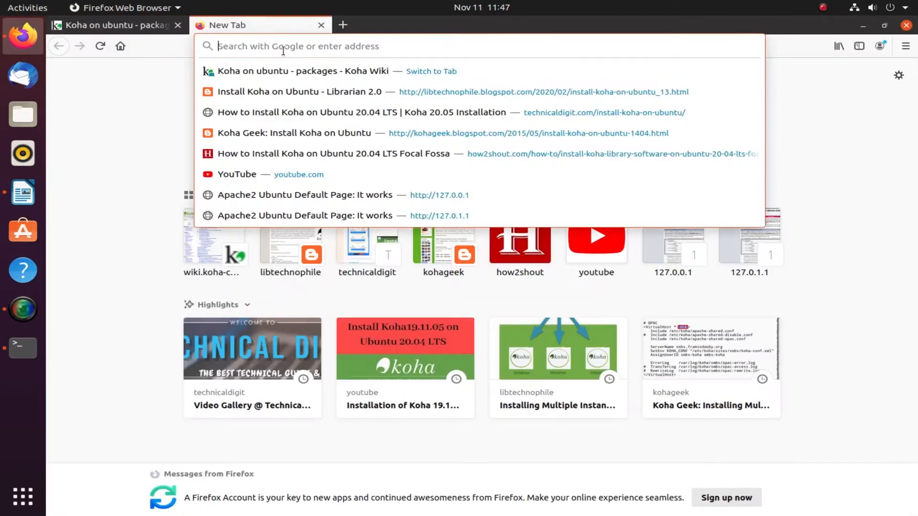
Load 127.0.1.1:8080 to reach the Koha 20.05 web installer login page.
{"action": "type", "text": "127.0.1.1:8080"}
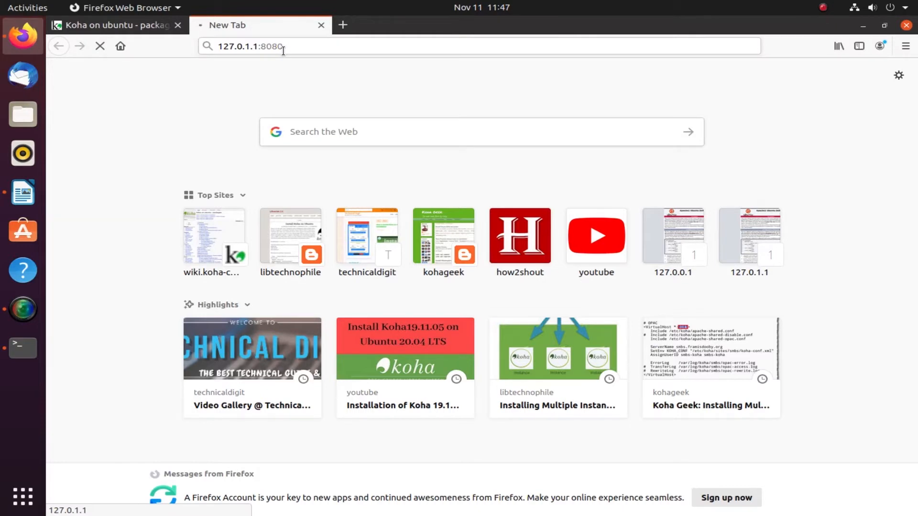
{"action": "key", "text": "Return"}
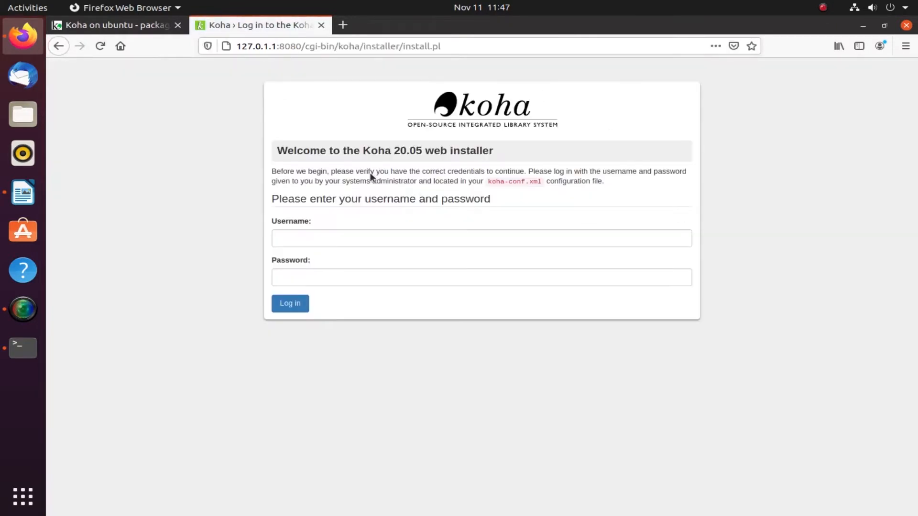
Highlight parts of the welcome heading: the start, version 20.05 and 'web installer'.
{"action": "left_click_drag", "start_coordinate": [278, 150], "coordinate": [386, 150]}
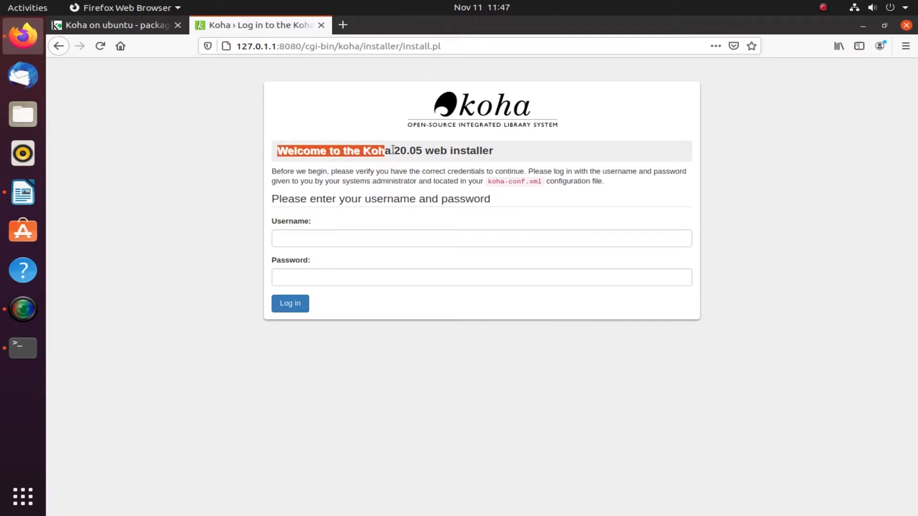
{"action": "left_click", "coordinate": [356, 150]}
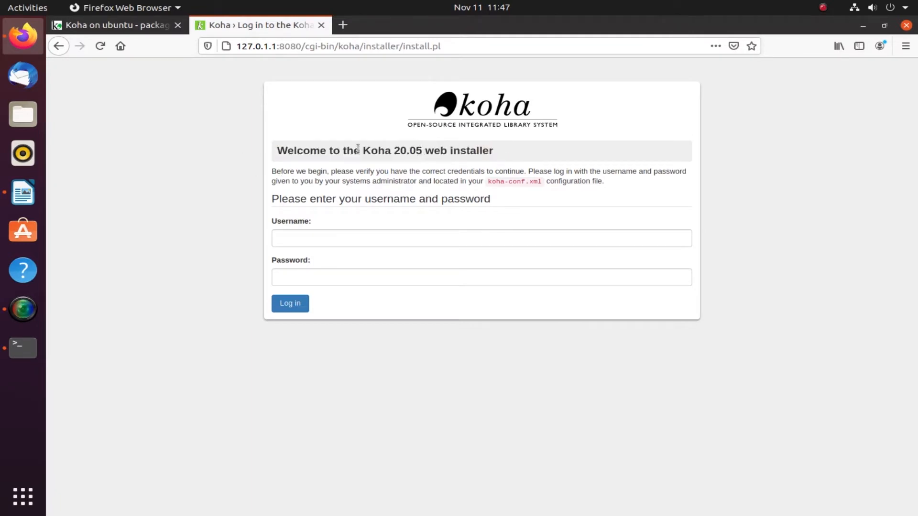
{"action": "double_click", "coordinate": [408, 151]}
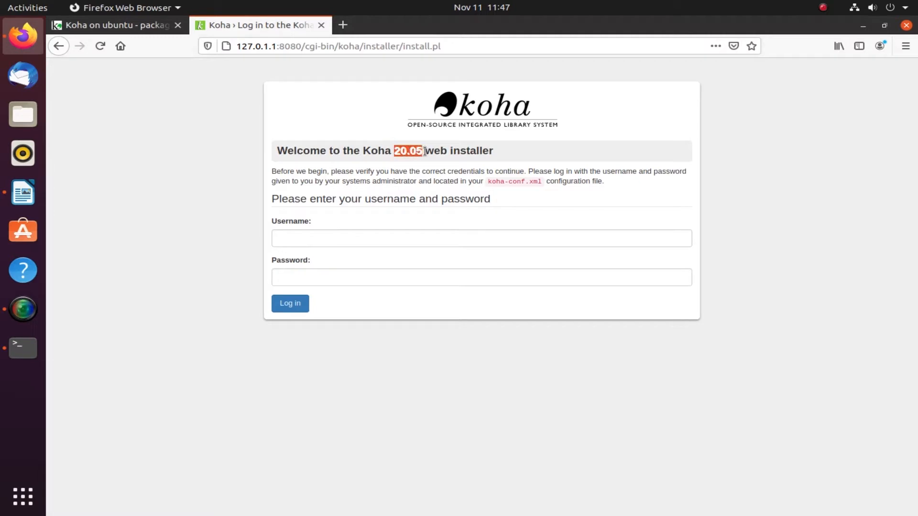
{"action": "left_click_drag", "start_coordinate": [394, 151], "coordinate": [493, 151]}
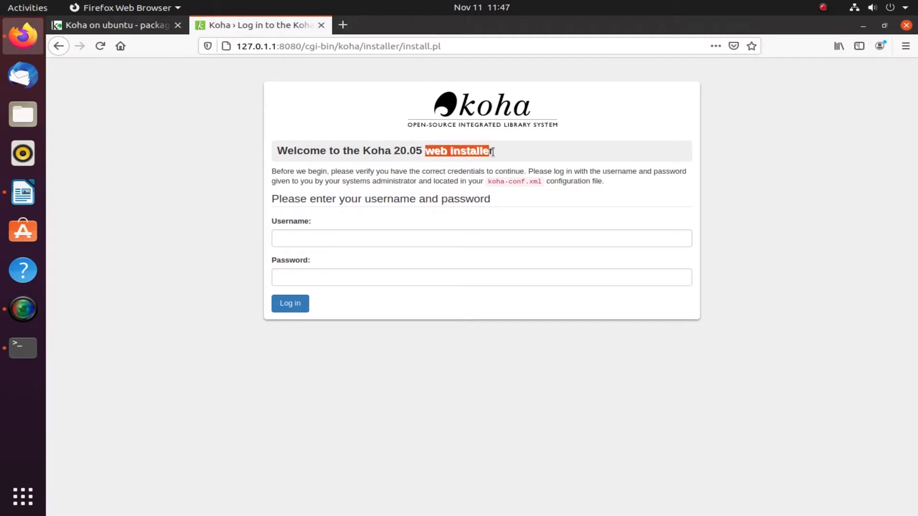
{"action": "left_click", "coordinate": [22, 193]}
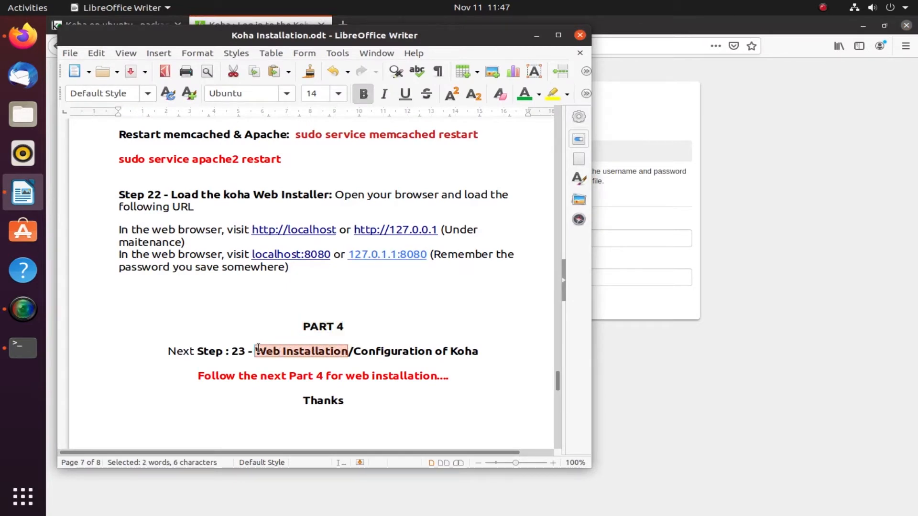
Select the default Username and Password lines under Step 21 and bring up copy options.
{"action": "left_click", "coordinate": [469, 254]}
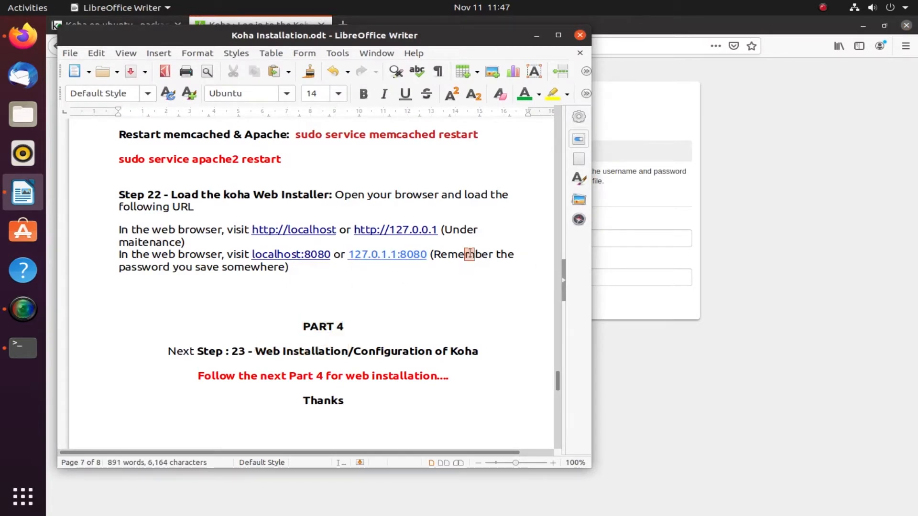
{"action": "left_click_drag", "start_coordinate": [468, 255], "coordinate": [262, 267]}
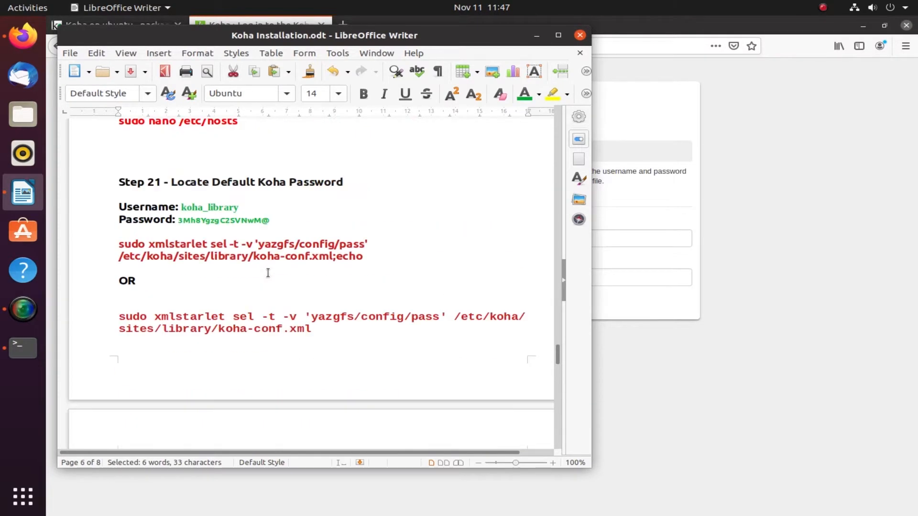
{"action": "left_click_drag", "start_coordinate": [182, 207], "coordinate": [270, 220]}
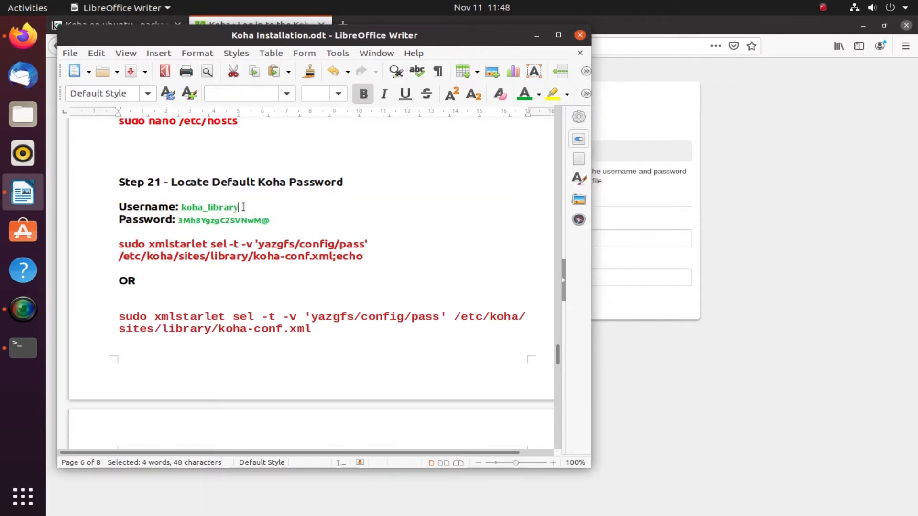
{"action": "right_click", "coordinate": [209, 207]}
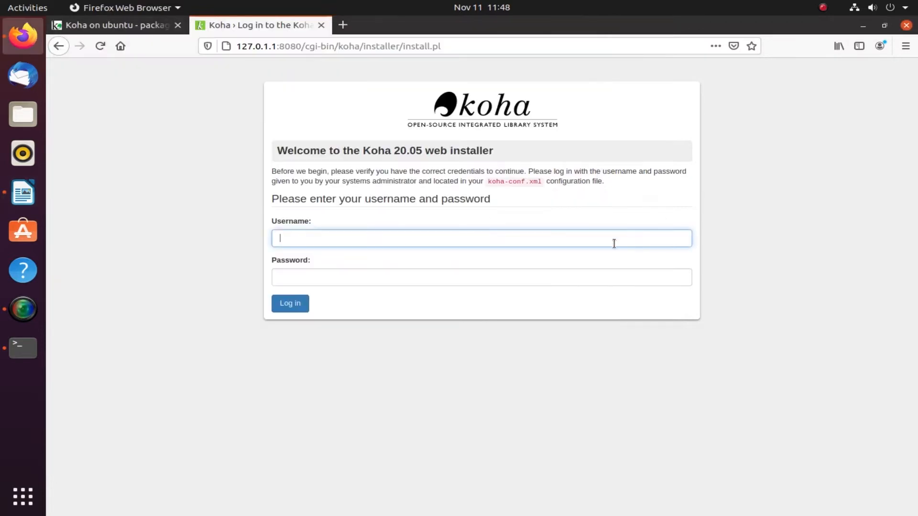
Log in to the web installer as koha_library with its password.
{"action": "type", "text": "koha_library"}
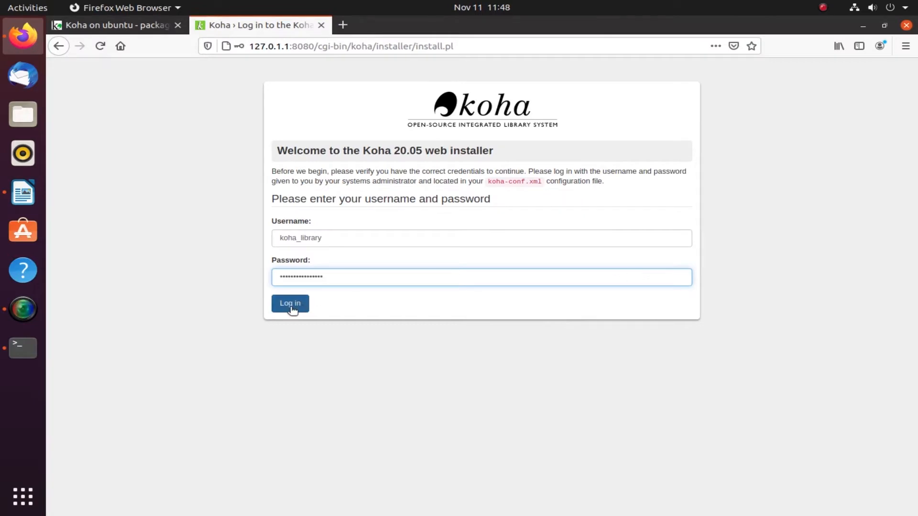
{"action": "left_click", "coordinate": [290, 303]}
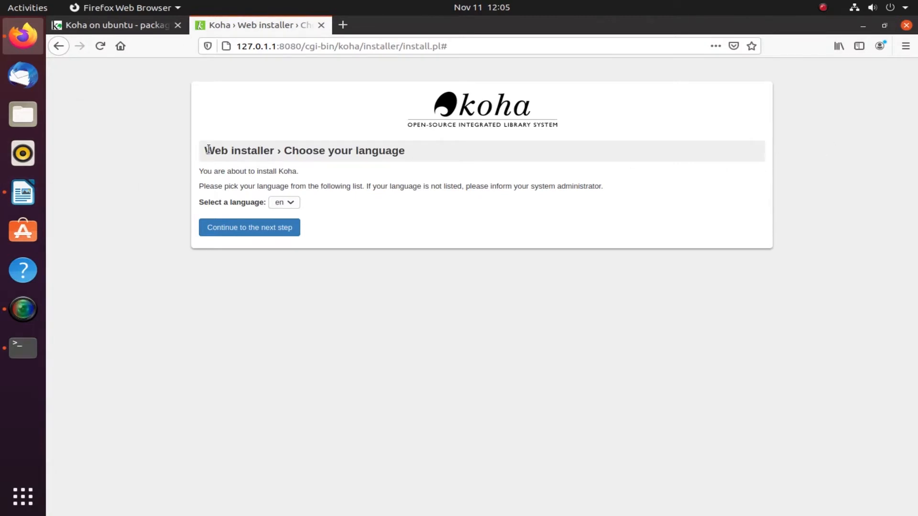
Keep en as the installer language and continue.
{"action": "left_click", "coordinate": [283, 202]}
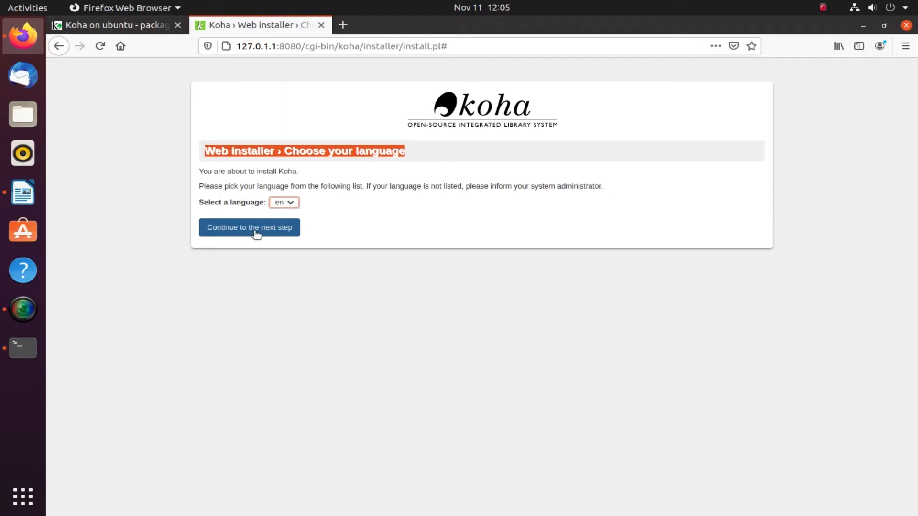
{"action": "left_click", "coordinate": [248, 227]}
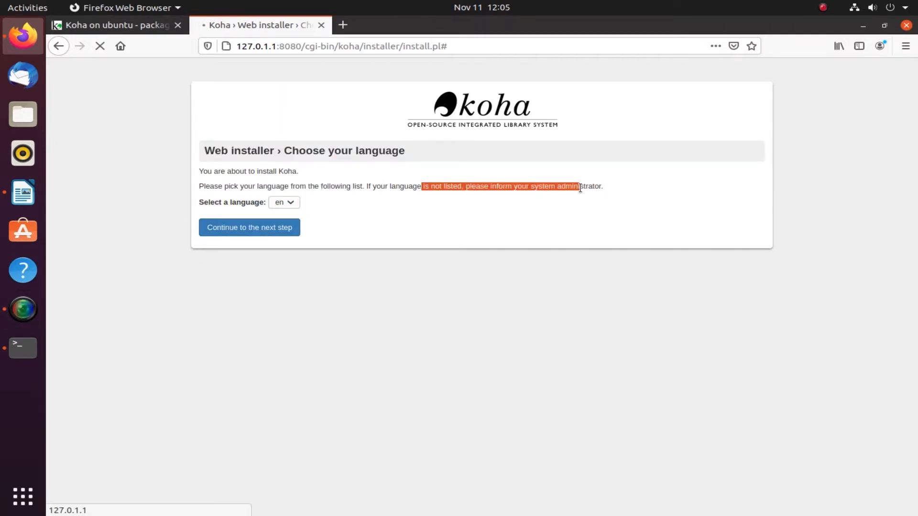
Review the Check Perl dependencies page and continue past it.
{"action": "left_click", "coordinate": [248, 228]}
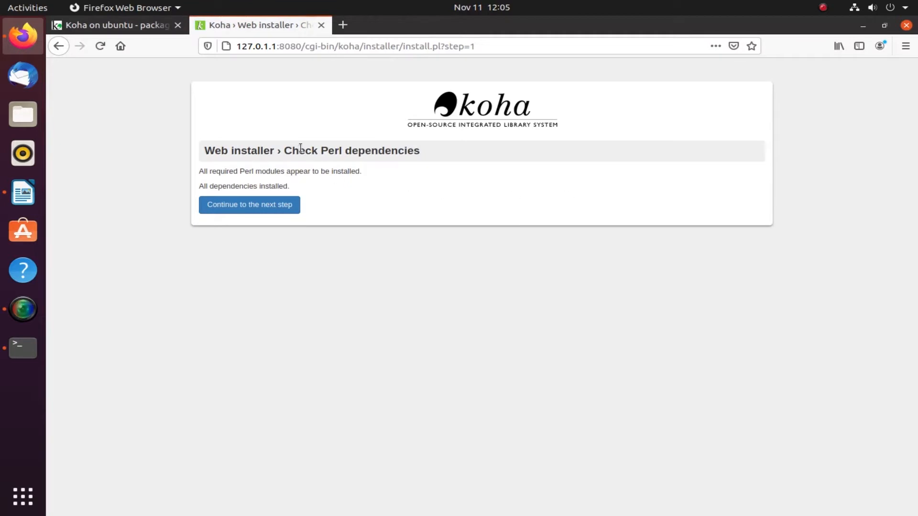
{"action": "left_click_drag", "start_coordinate": [199, 171], "coordinate": [322, 171]}
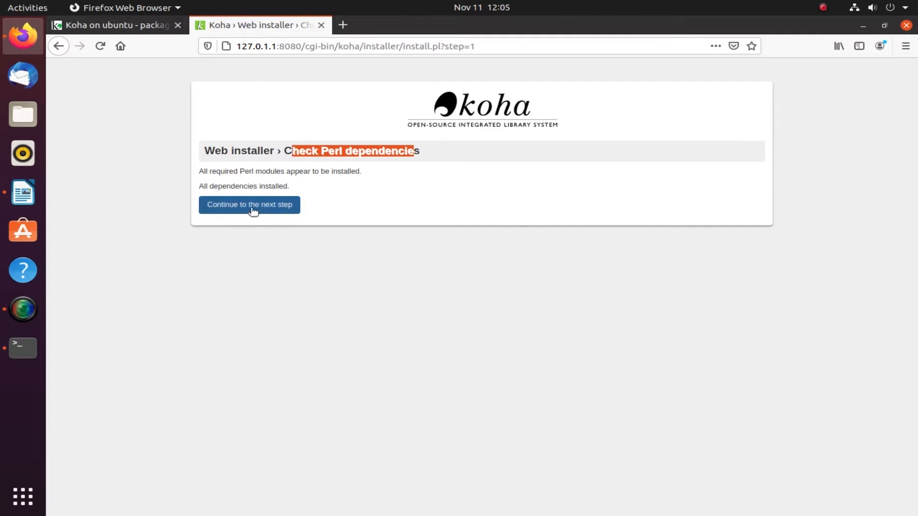
{"action": "left_click", "coordinate": [248, 204]}
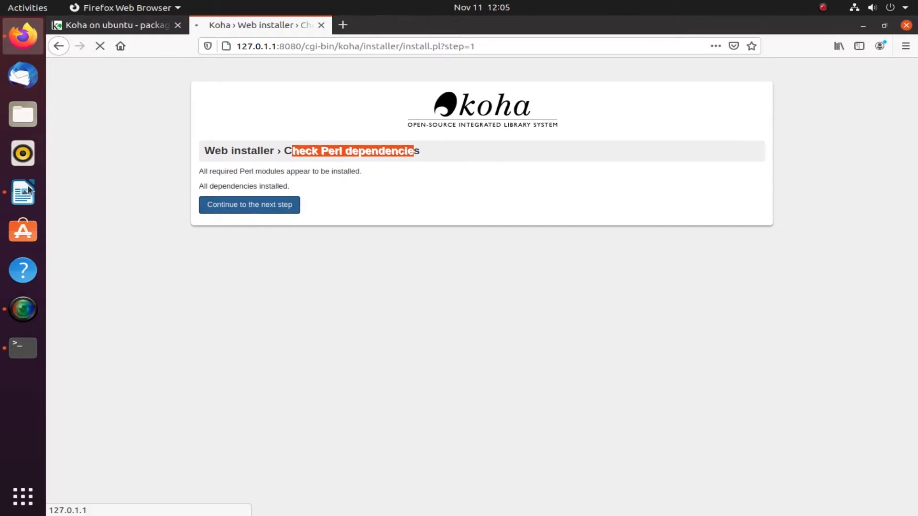
Review the database settings with host localhost and test the connection.
{"action": "left_click", "coordinate": [249, 204]}
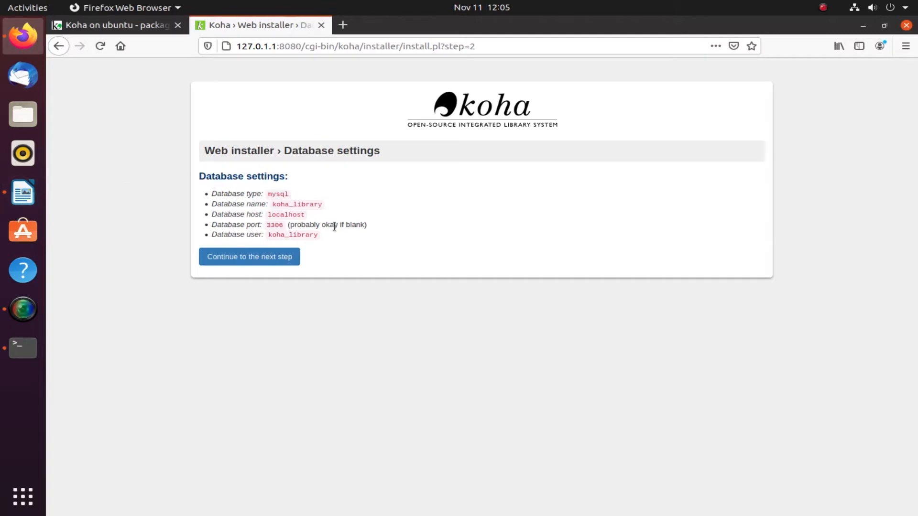
{"action": "double_click", "coordinate": [275, 224]}
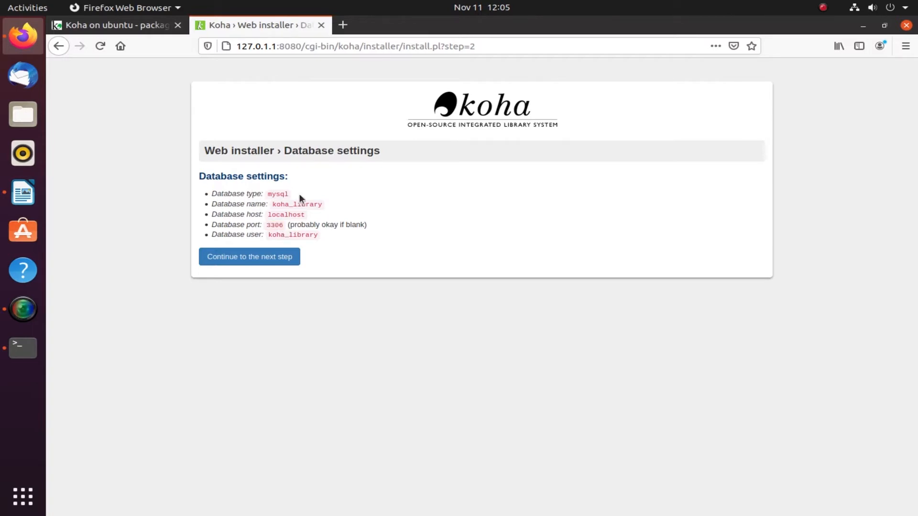
{"action": "double_click", "coordinate": [240, 204]}
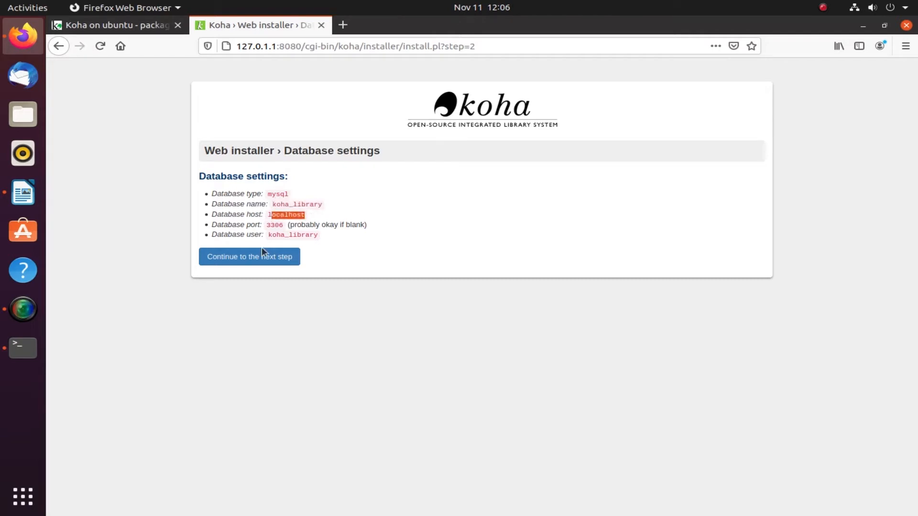
{"action": "left_click", "coordinate": [248, 256]}
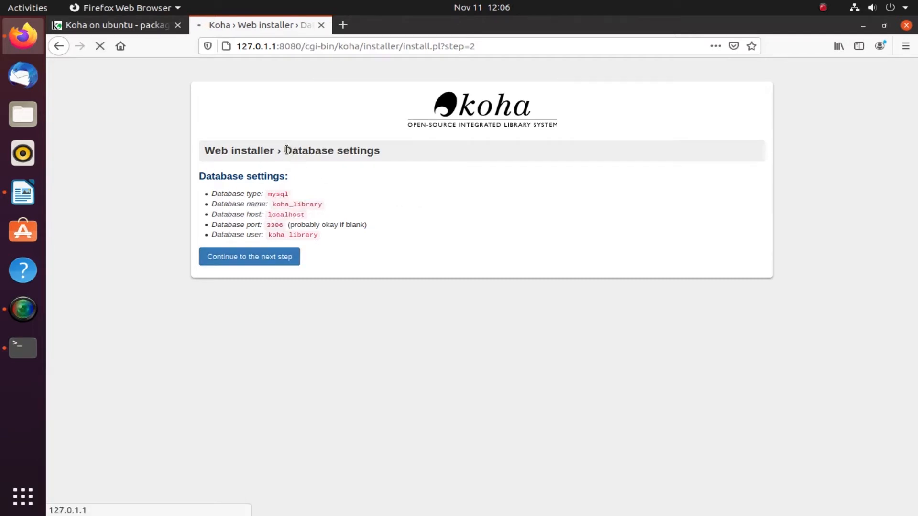
Confirm koha_library database exists with required privileges, then start creating the tables.
{"action": "left_click", "coordinate": [249, 256]}
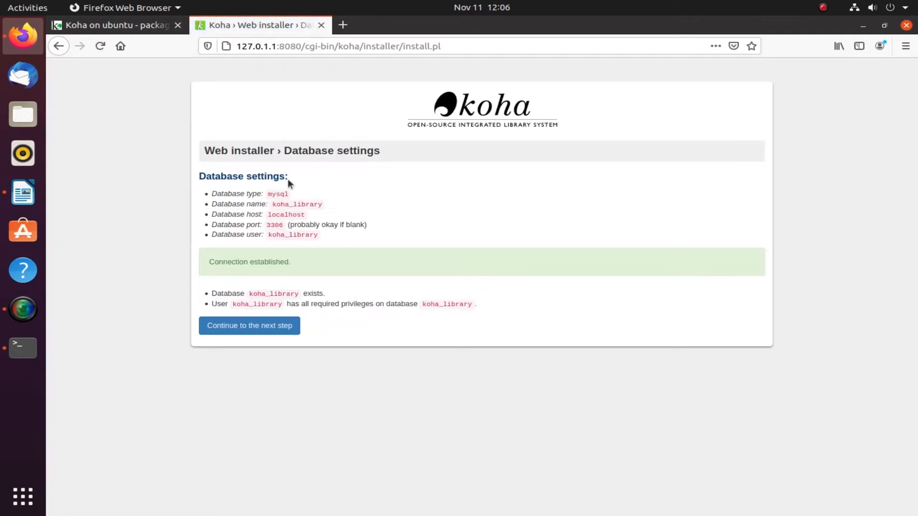
{"action": "double_click", "coordinate": [250, 262]}
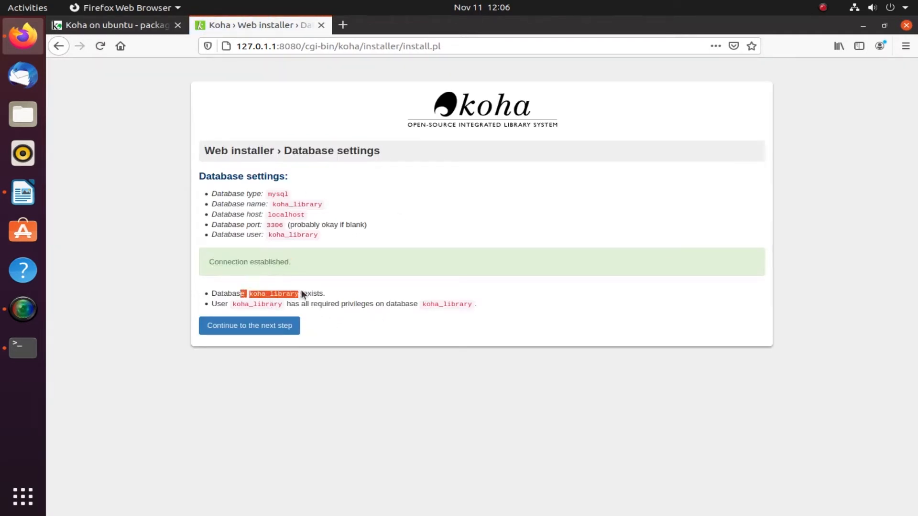
{"action": "double_click", "coordinate": [328, 304]}
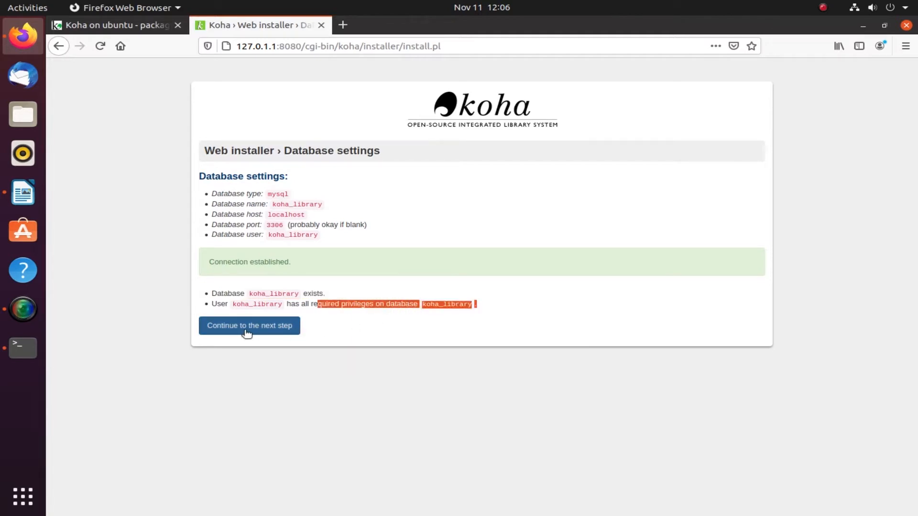
{"action": "left_click", "coordinate": [249, 325]}
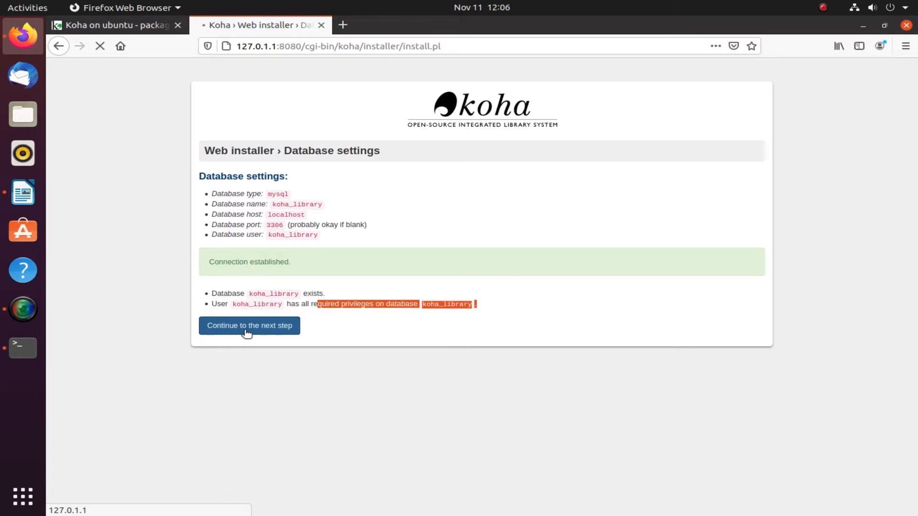
{"action": "left_click", "coordinate": [249, 325]}
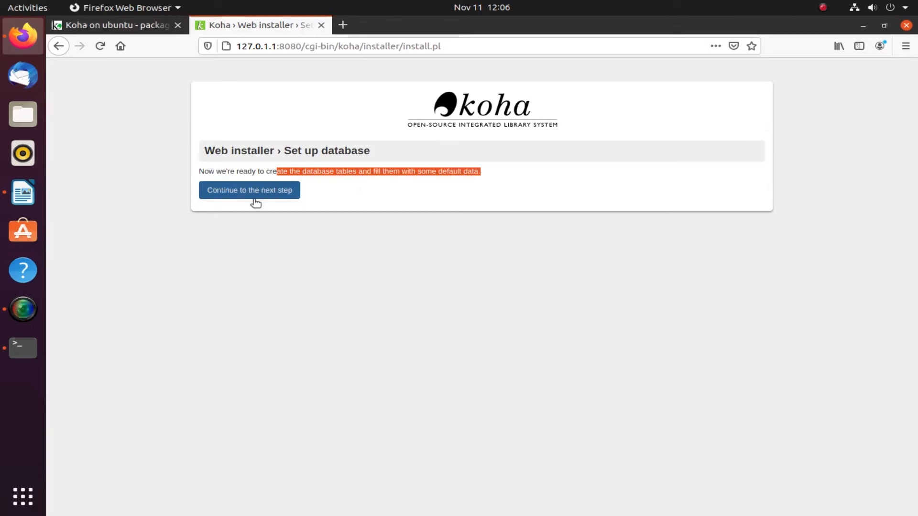
{"action": "left_click", "coordinate": [249, 189]}
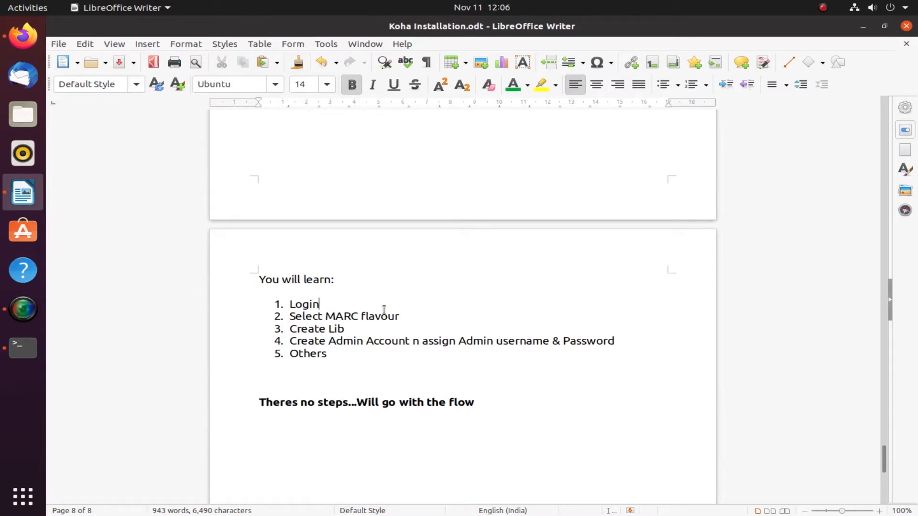
Add the list item 'Create DB table...shouldnt ta' after Login.
{"action": "type", "text": "Create DB tab"}
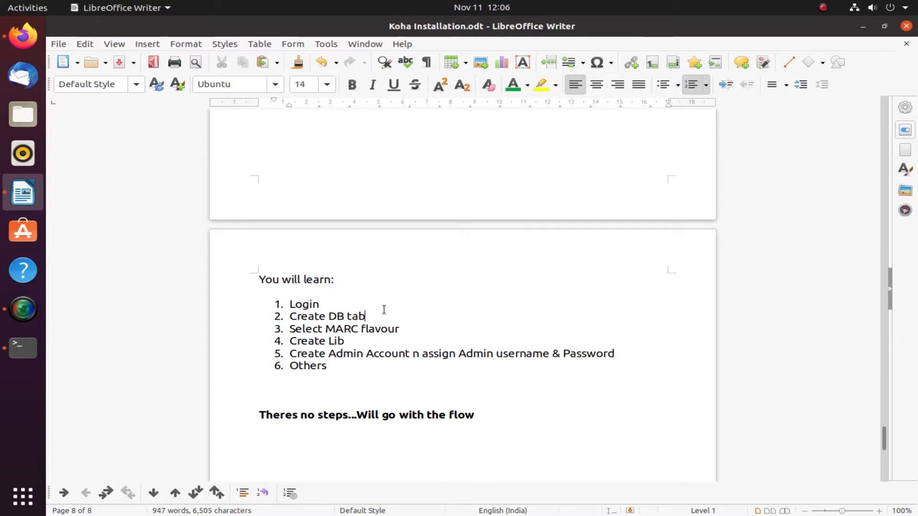
{"action": "type", "text": "le...shouldnt ta"}
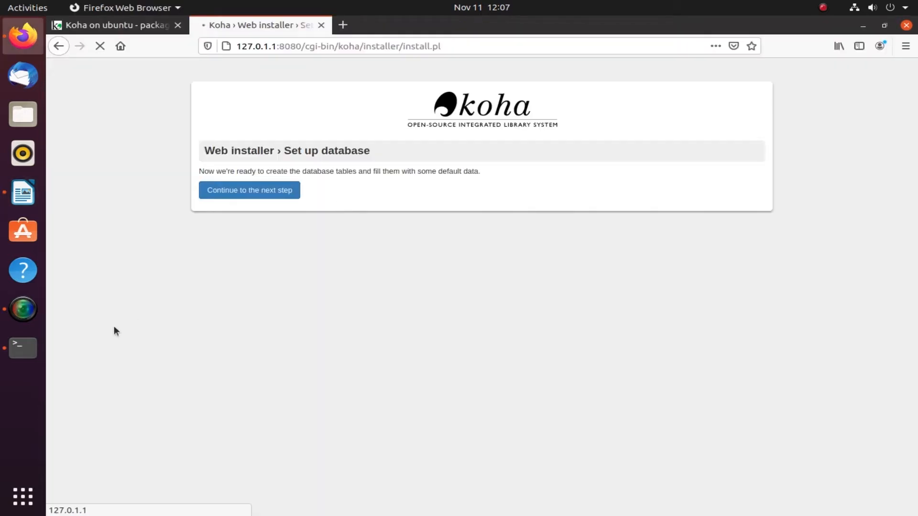
{"action": "left_click", "coordinate": [22, 347]}
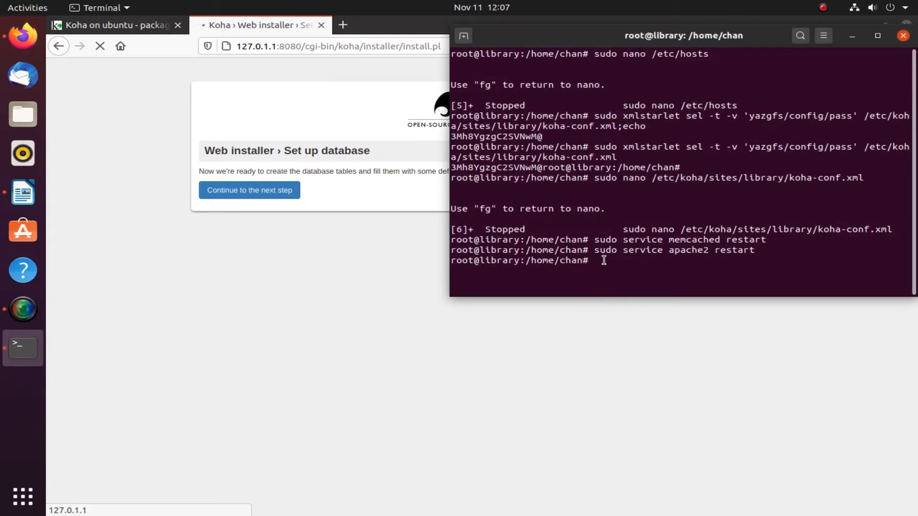
{"action": "type", "text": "clear"}
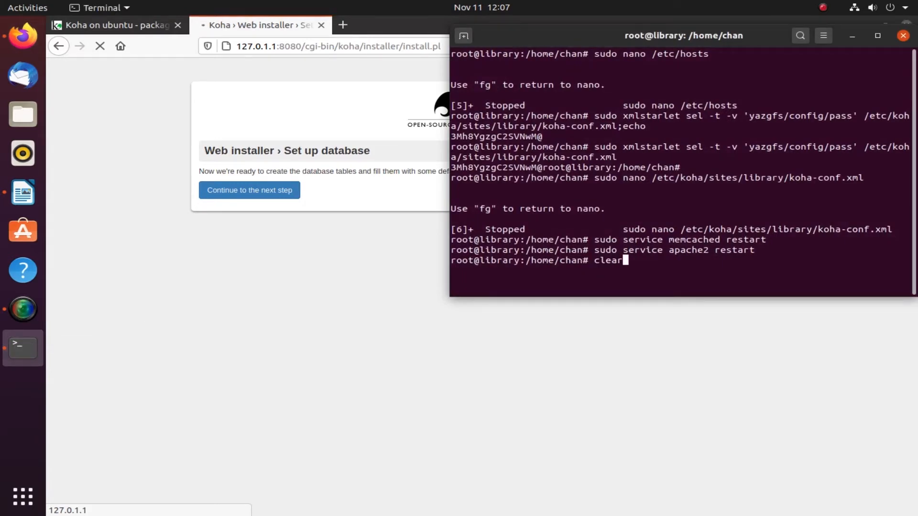
{"action": "key", "text": "Return"}
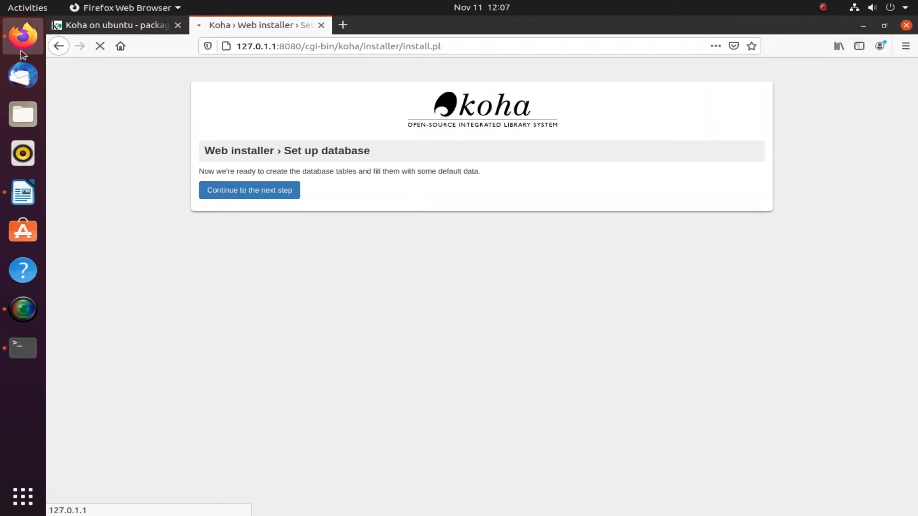
Continue past the tables-created Success page and the basic configuration settings step.
{"action": "left_click", "coordinate": [249, 189]}
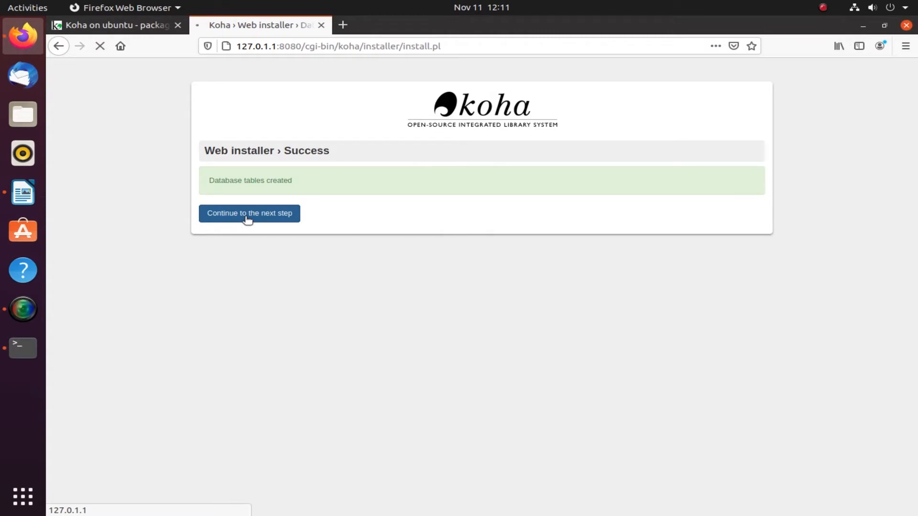
{"action": "left_click", "coordinate": [249, 212]}
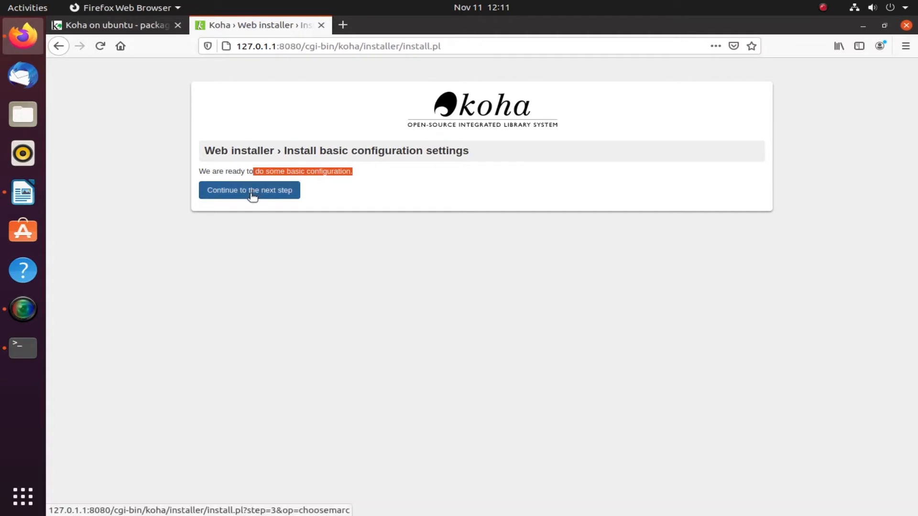
{"action": "left_click", "coordinate": [248, 189]}
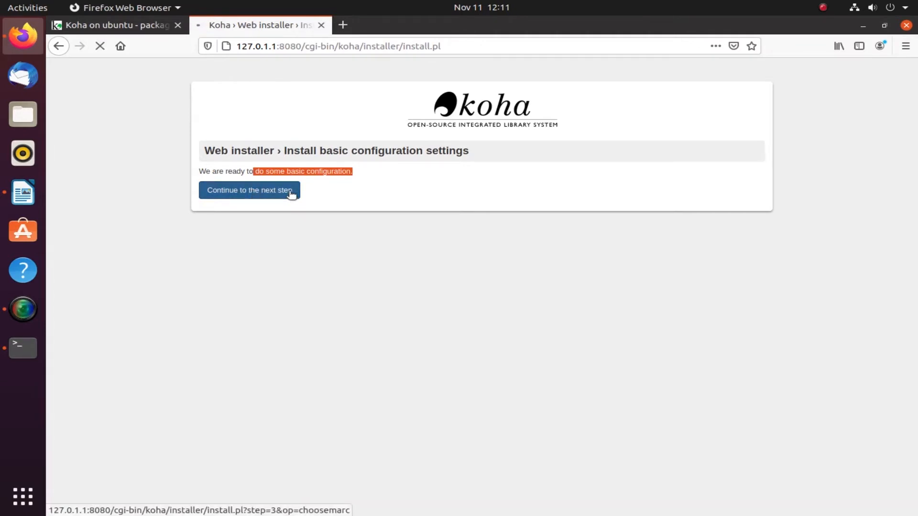
{"action": "left_click", "coordinate": [248, 190]}
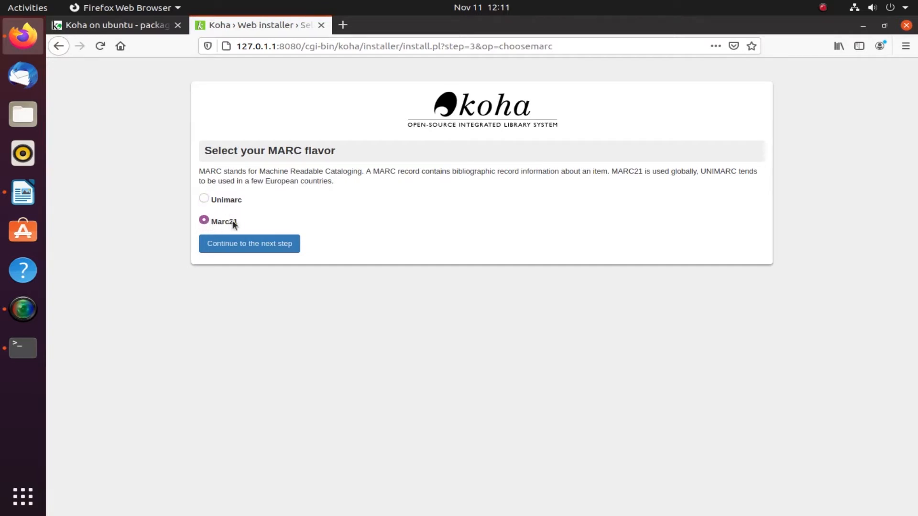
Choose Marc21 as the MARC flavour and continue to default settings.
{"action": "double_click", "coordinate": [224, 221]}
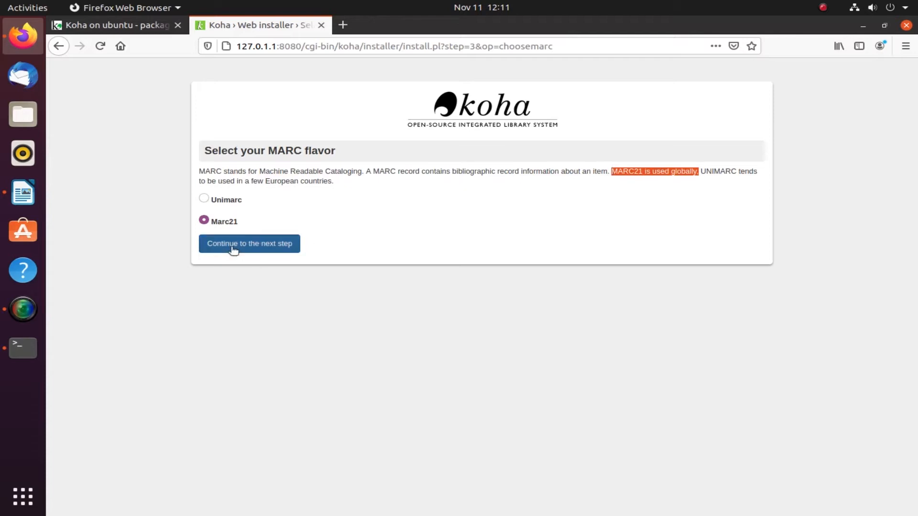
{"action": "left_click", "coordinate": [248, 244]}
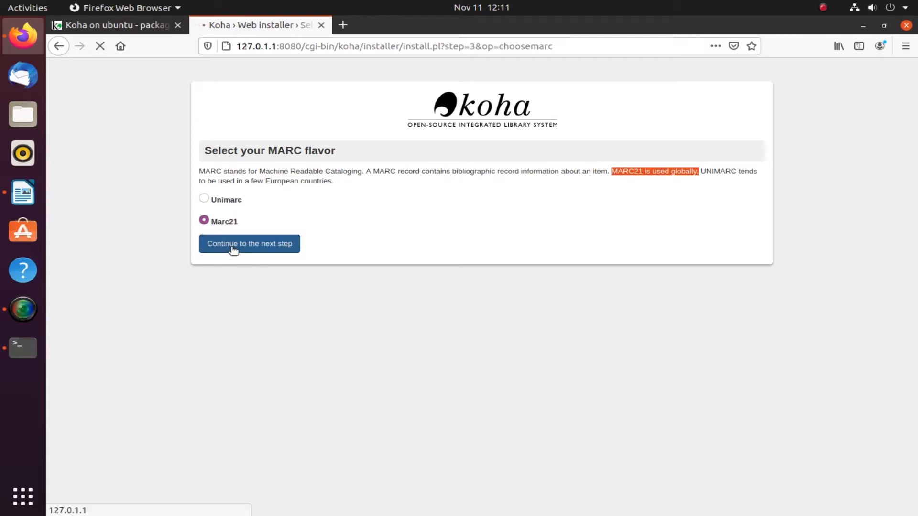
{"action": "left_click", "coordinate": [249, 244]}
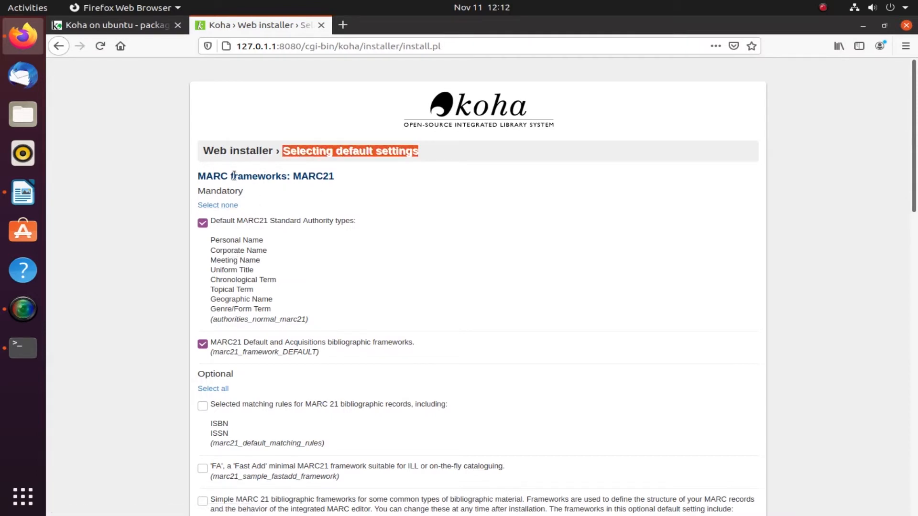
Tick the optional Fast Add (FA) MARC21 framework and scroll to the Other data options.
{"action": "scroll", "scroll_direction": "down", "scroll_amount": 3}
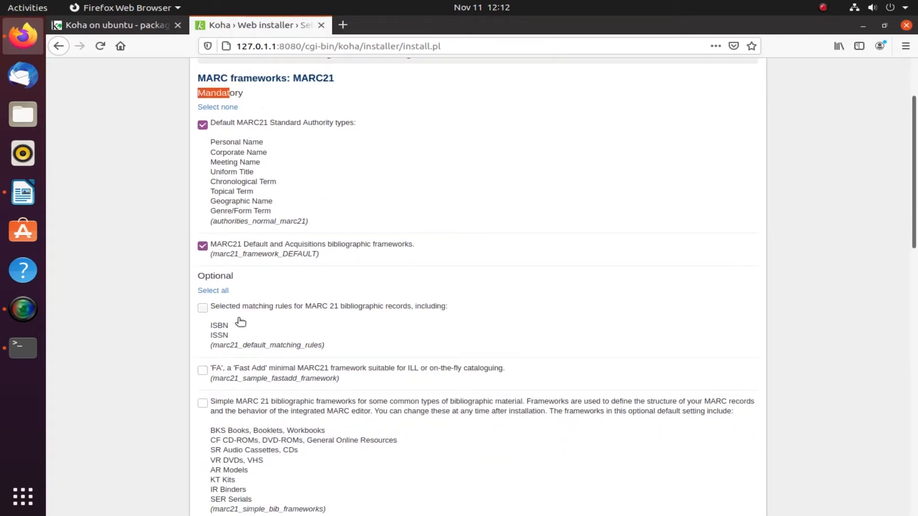
{"action": "mouse_move", "coordinate": [357, 310]}
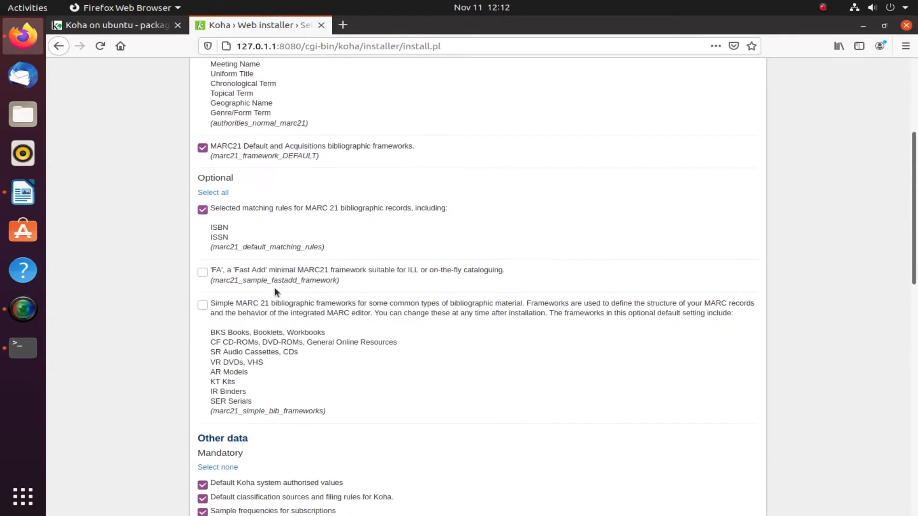
{"action": "mouse_move", "coordinate": [474, 279]}
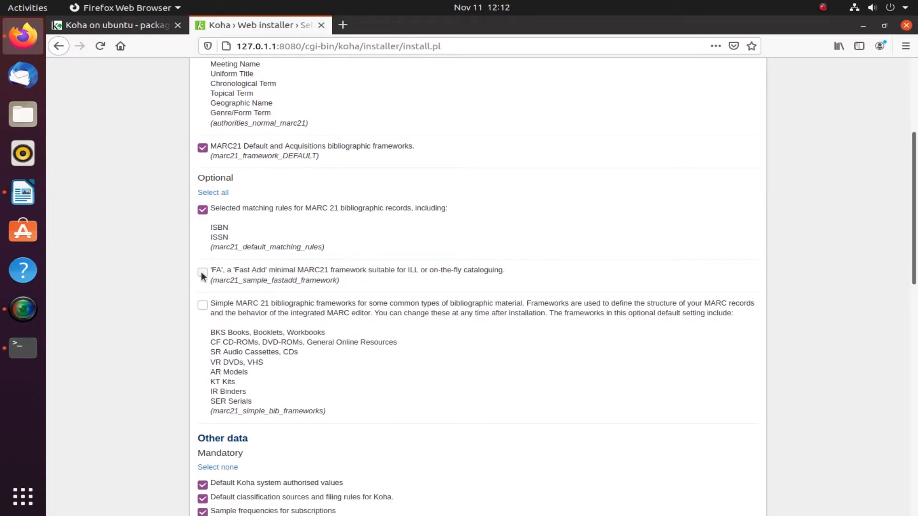
{"action": "left_click", "coordinate": [203, 275]}
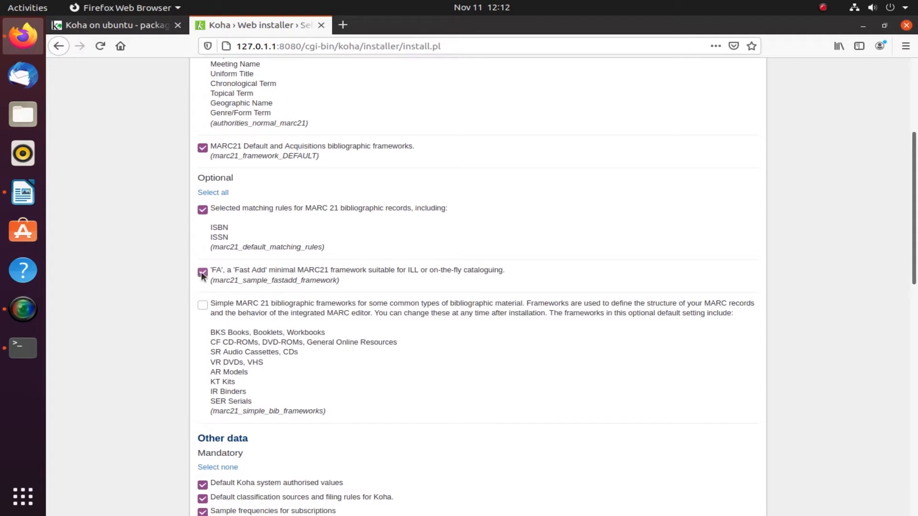
{"action": "scroll", "scroll_direction": "down", "scroll_amount": 3}
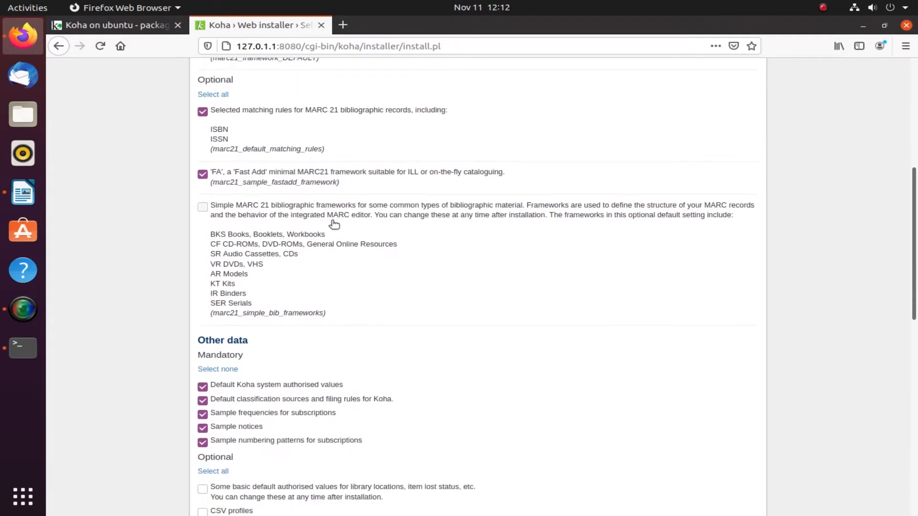
{"action": "mouse_move", "coordinate": [203, 213]}
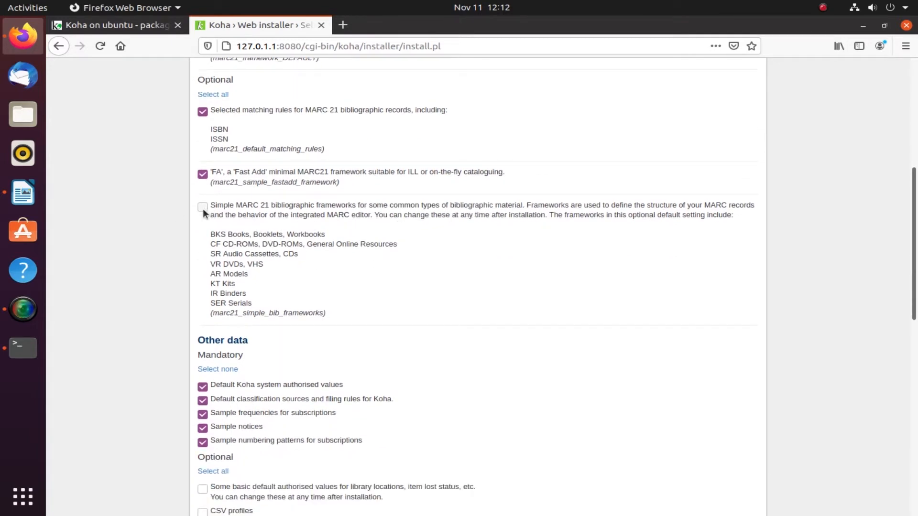
{"action": "scroll", "scroll_direction": "down", "scroll_amount": 3}
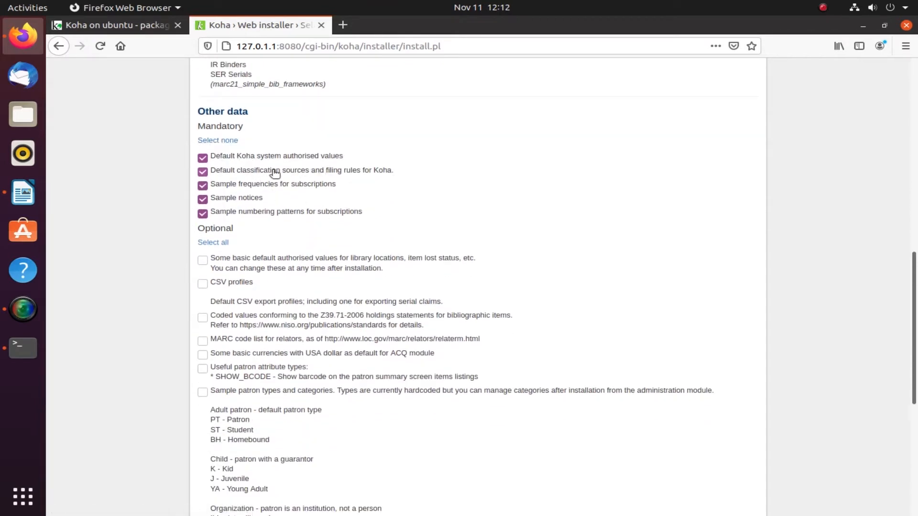
{"action": "mouse_move", "coordinate": [262, 212]}
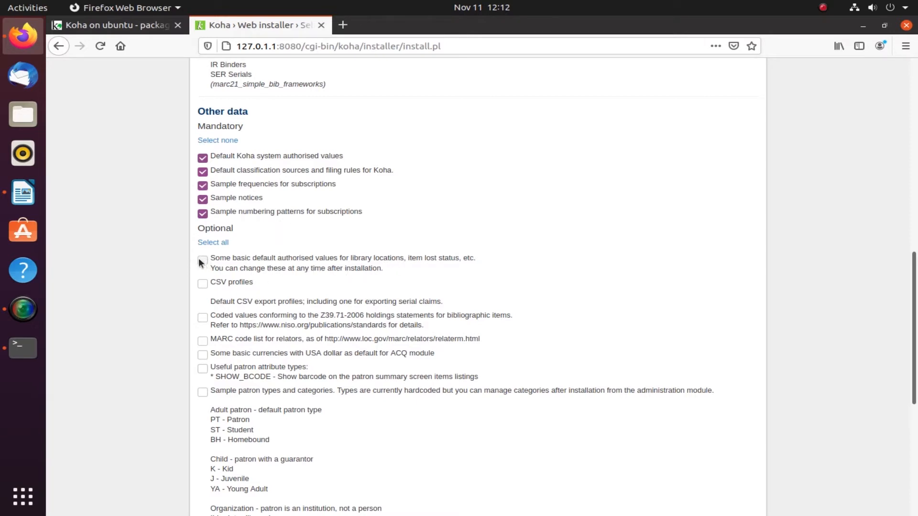
Include the authorised values for locations/lost status, Z39.71 holdings codes and basic currencies with USD default.
{"action": "left_click", "coordinate": [202, 260]}
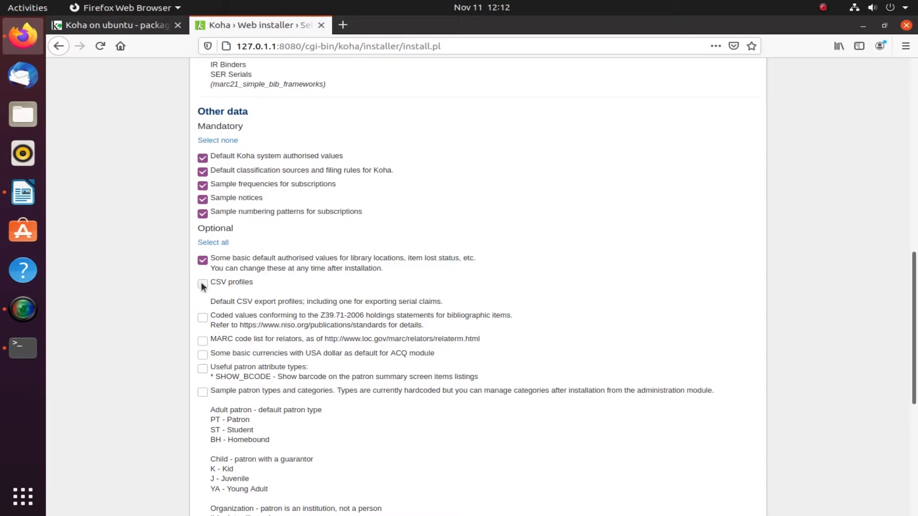
{"action": "left_click", "coordinate": [201, 283]}
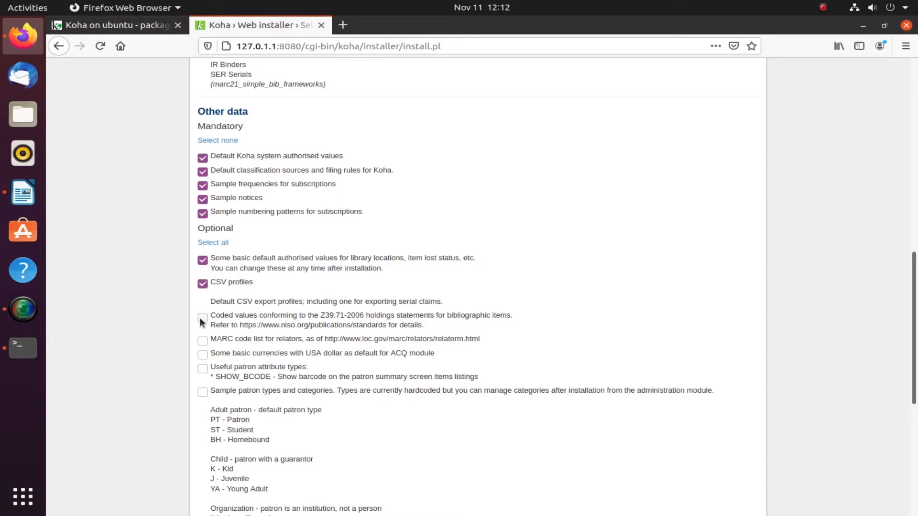
{"action": "left_click", "coordinate": [202, 321]}
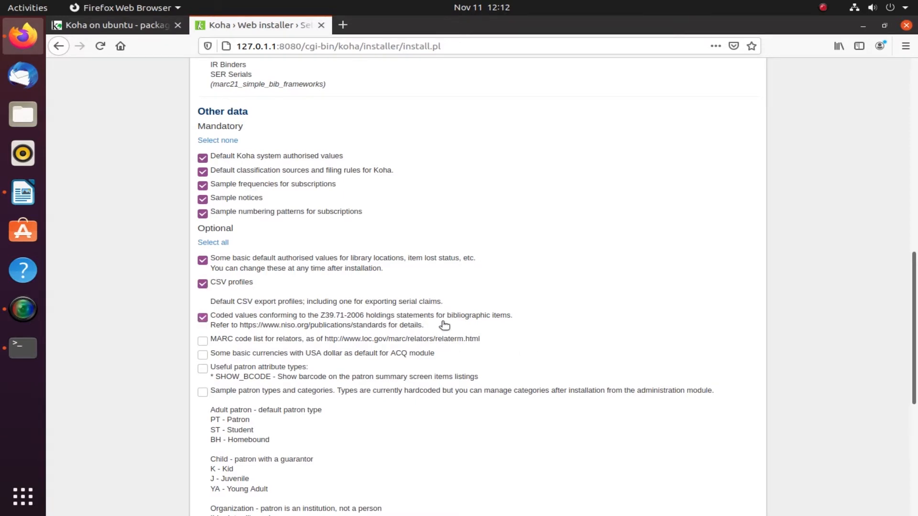
{"action": "scroll", "scroll_direction": "down", "scroll_amount": 3}
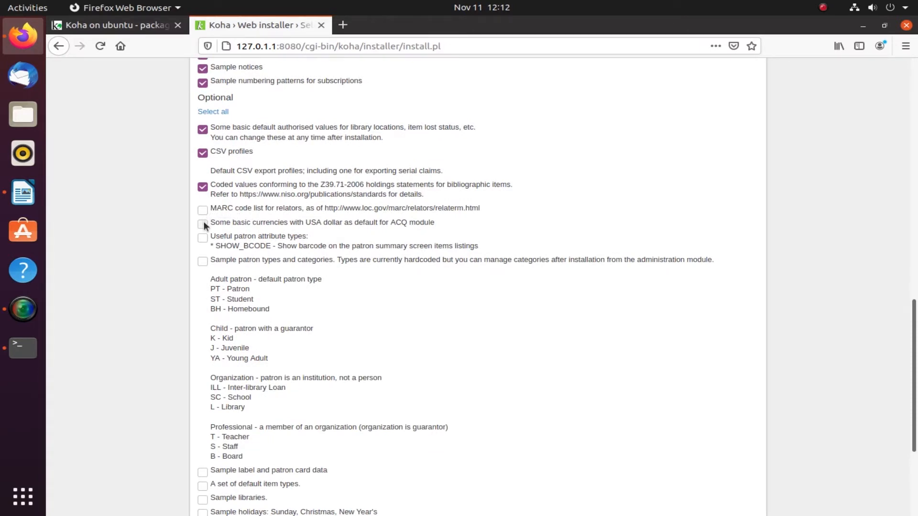
{"action": "left_click", "coordinate": [203, 224]}
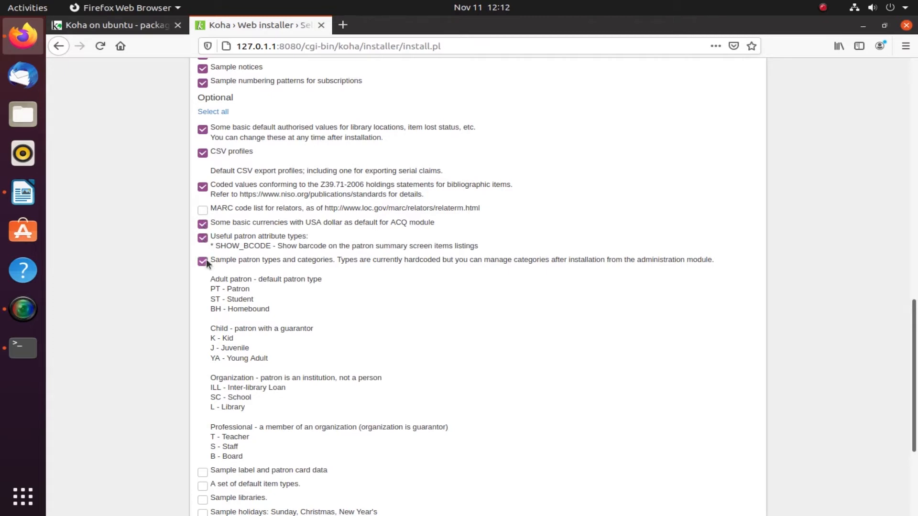
Include sample label and patron card data, default item types, sample libraries and sample holidays.
{"action": "scroll", "scroll_direction": "down", "scroll_amount": 3}
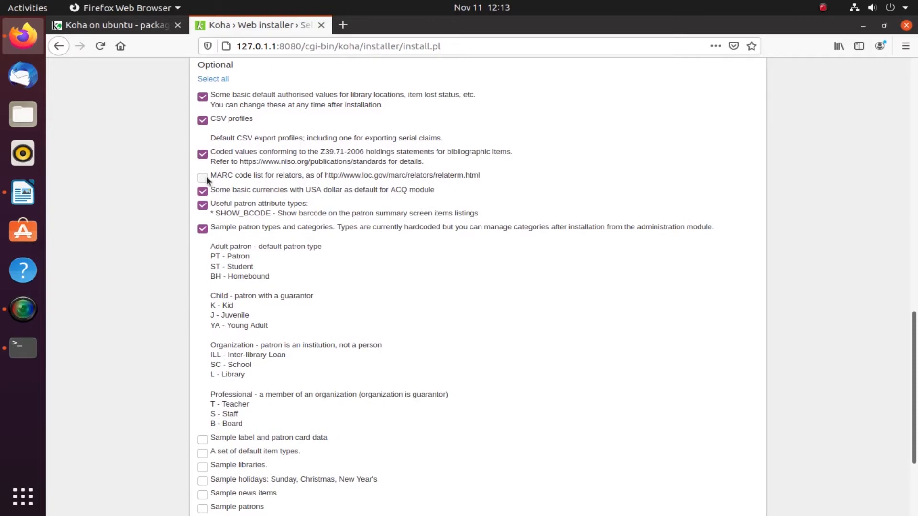
{"action": "scroll", "scroll_direction": "down", "scroll_amount": 3}
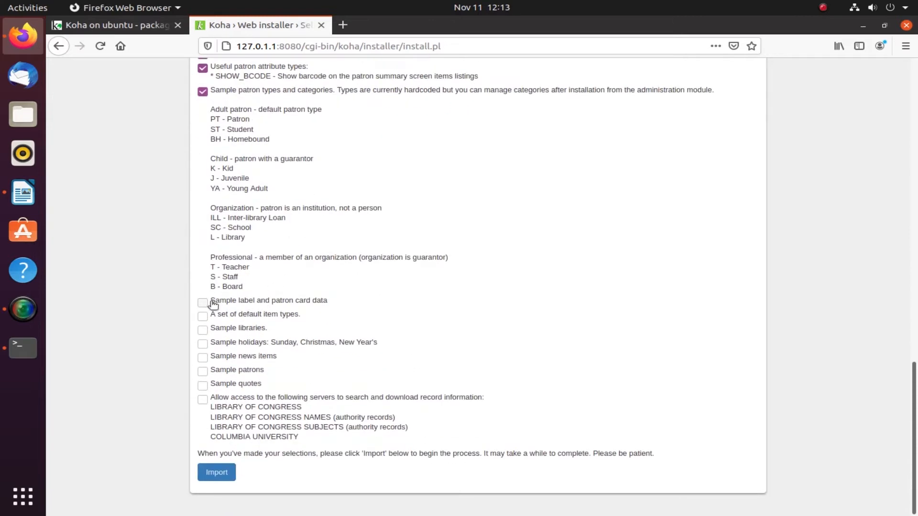
{"action": "left_click", "coordinate": [203, 303]}
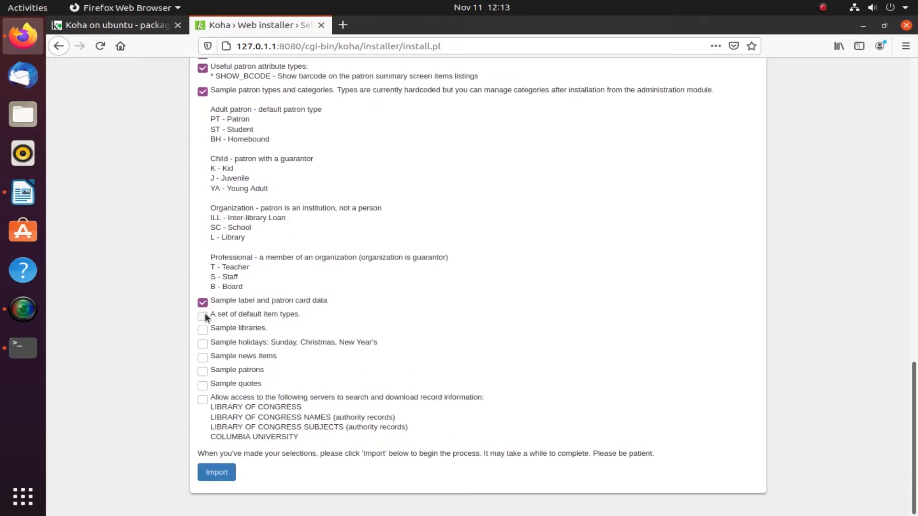
{"action": "left_click", "coordinate": [203, 317]}
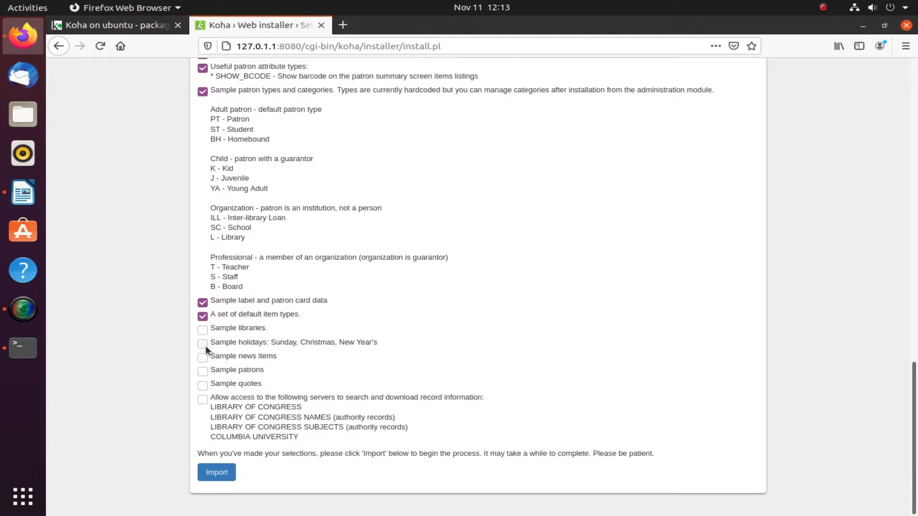
{"action": "left_click", "coordinate": [202, 328]}
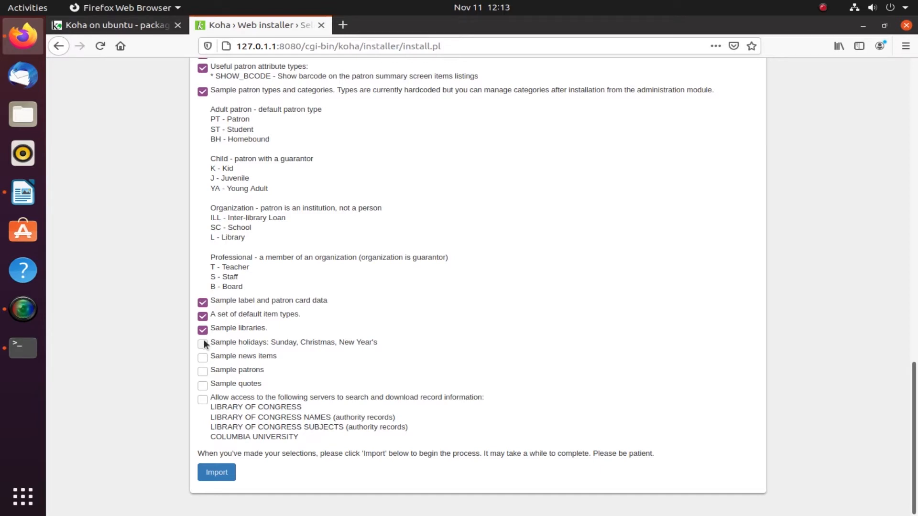
{"action": "left_click", "coordinate": [202, 345]}
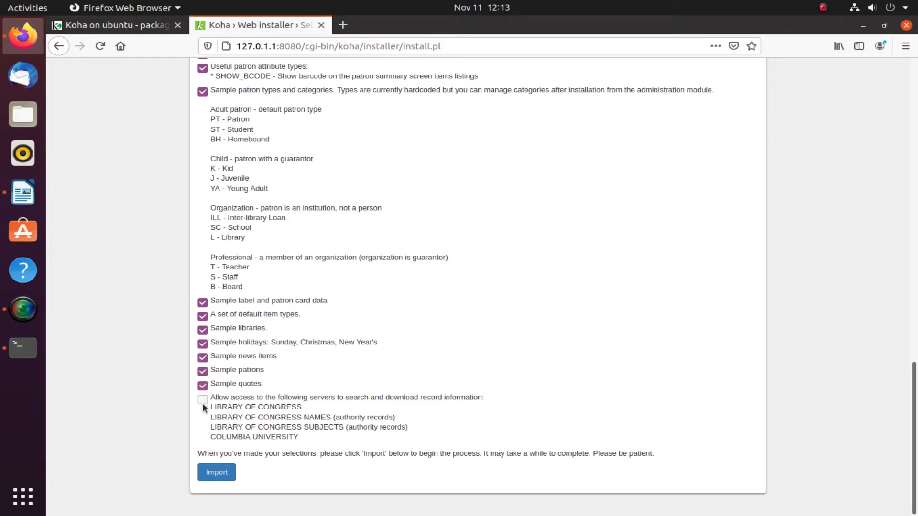
Allow access to the listed Z39.50 search servers and start importing the selected data.
{"action": "left_click", "coordinate": [203, 404]}
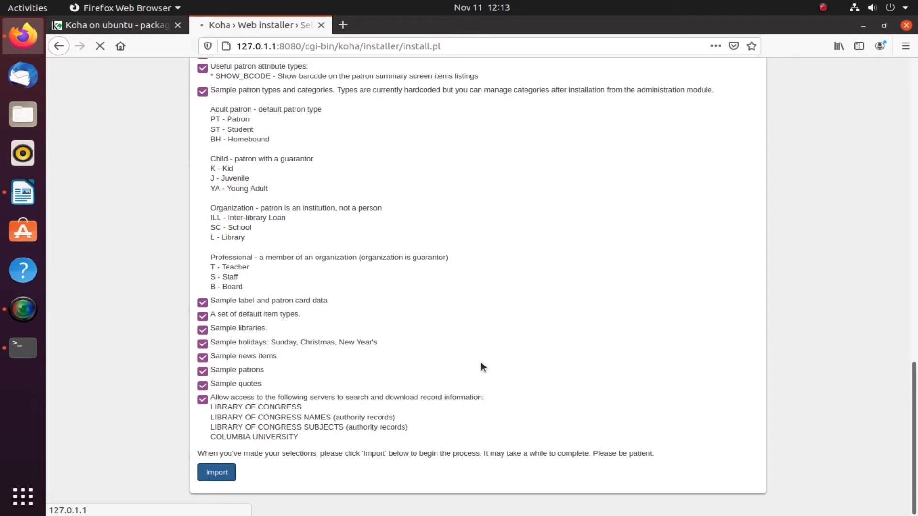
{"action": "mouse_move", "coordinate": [458, 354]}
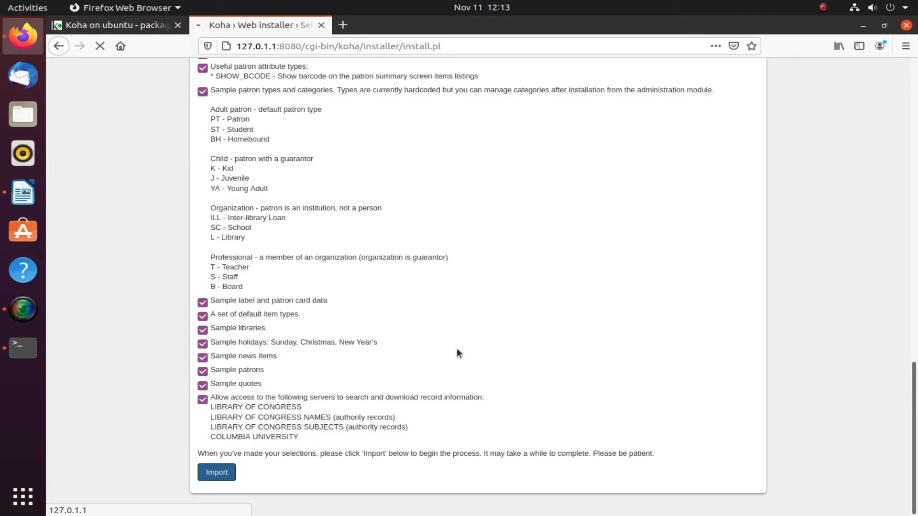
{"action": "left_click", "coordinate": [216, 472]}
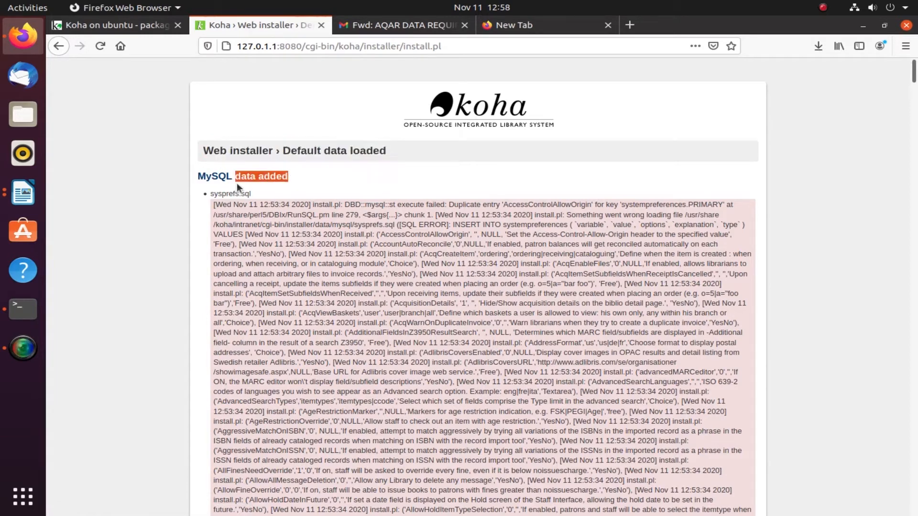
Scroll through the Default data loaded report and continue to setting up Koha's basic requirements.
{"action": "scroll", "scroll_direction": "down", "scroll_amount": 3}
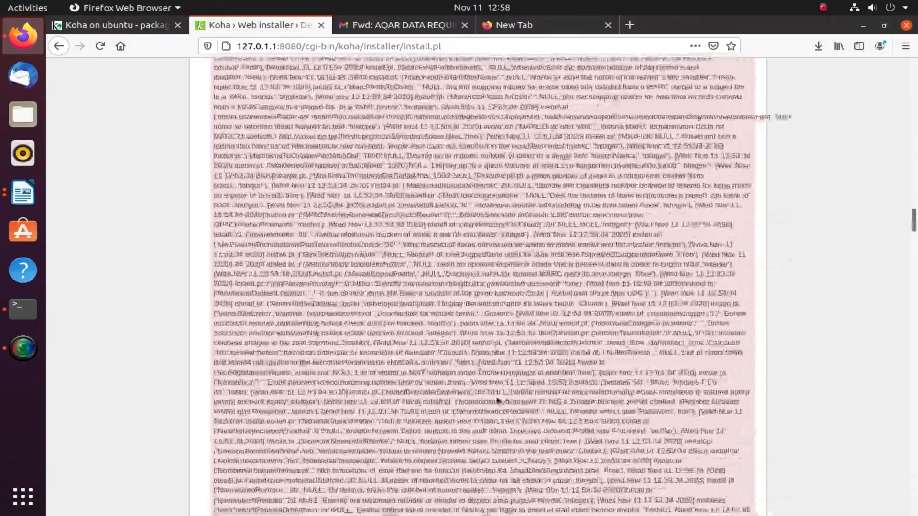
{"action": "scroll", "scroll_direction": "down", "scroll_amount": 3}
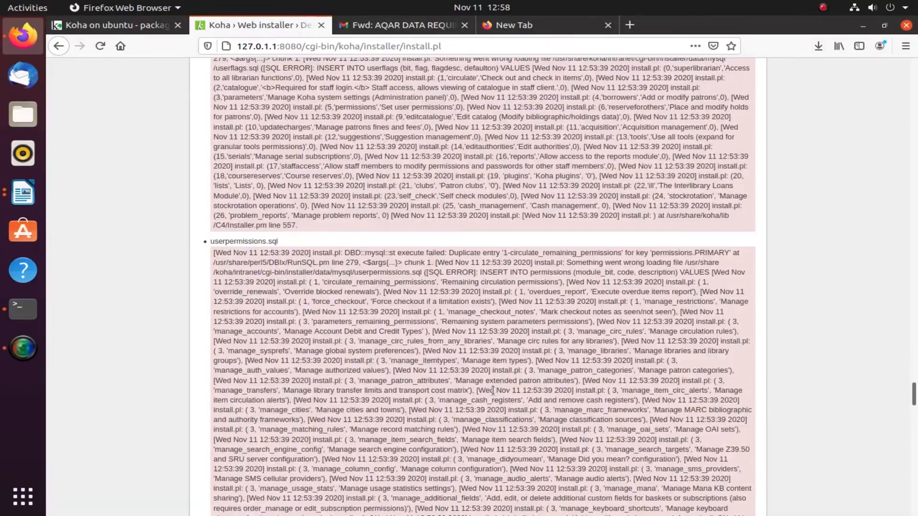
{"action": "double_click", "coordinate": [244, 241]}
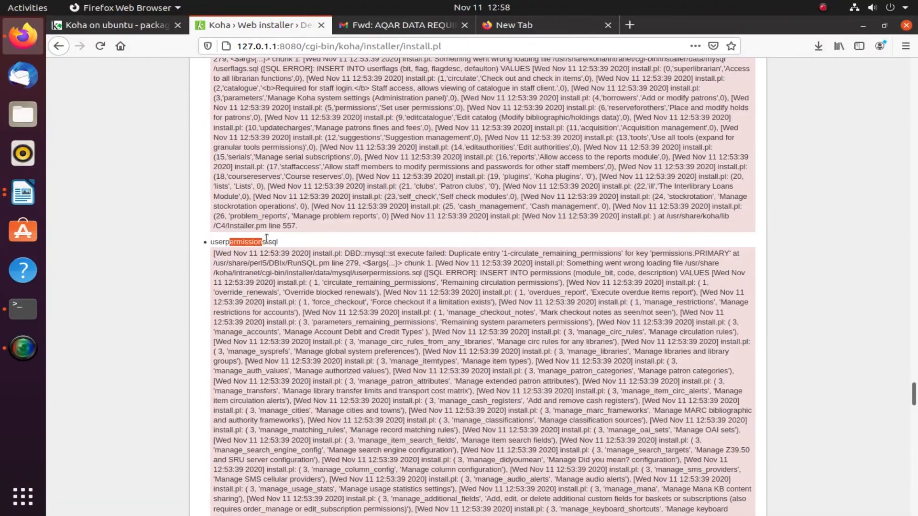
{"action": "scroll", "scroll_direction": "down", "scroll_amount": 3}
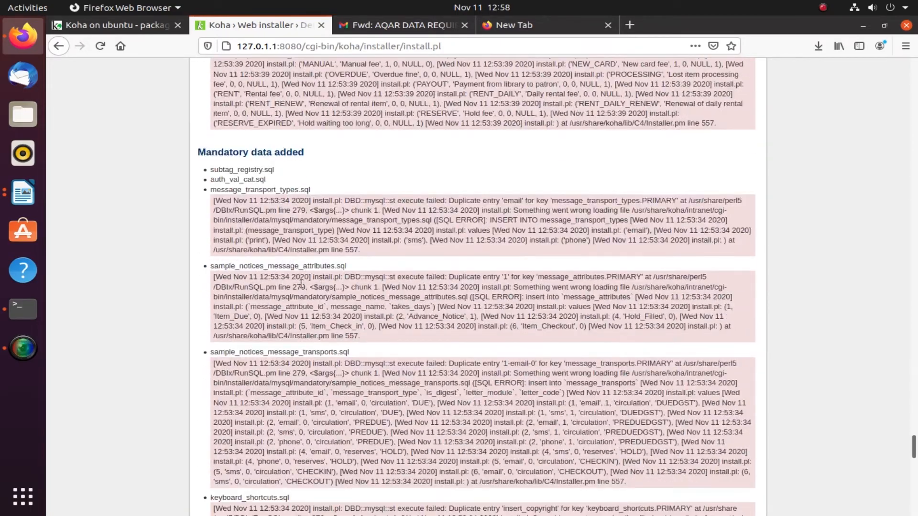
{"action": "scroll", "scroll_direction": "down", "scroll_amount": 3}
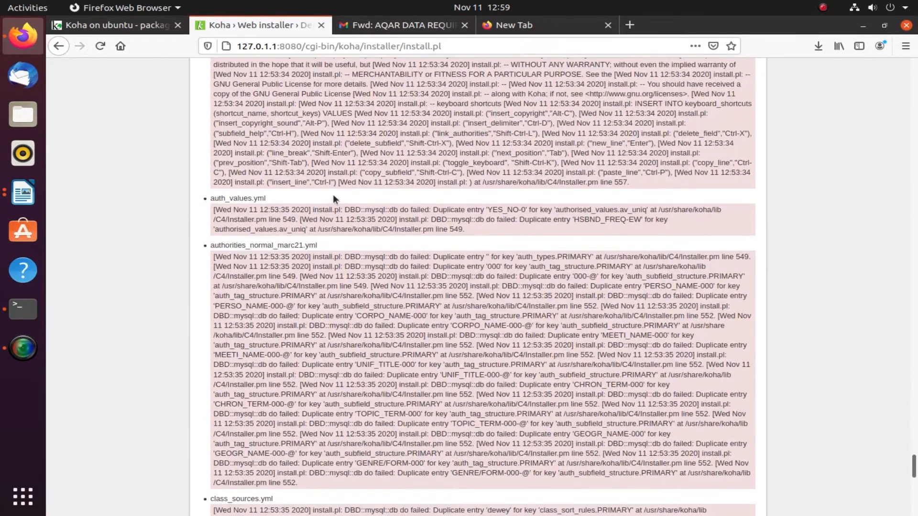
{"action": "scroll", "scroll_direction": "down", "scroll_amount": 3}
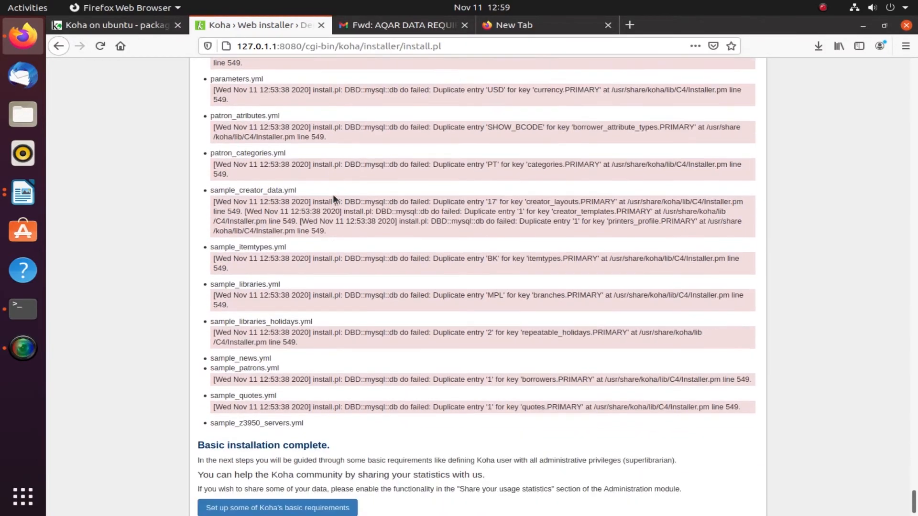
{"action": "scroll", "scroll_direction": "down", "scroll_amount": 3}
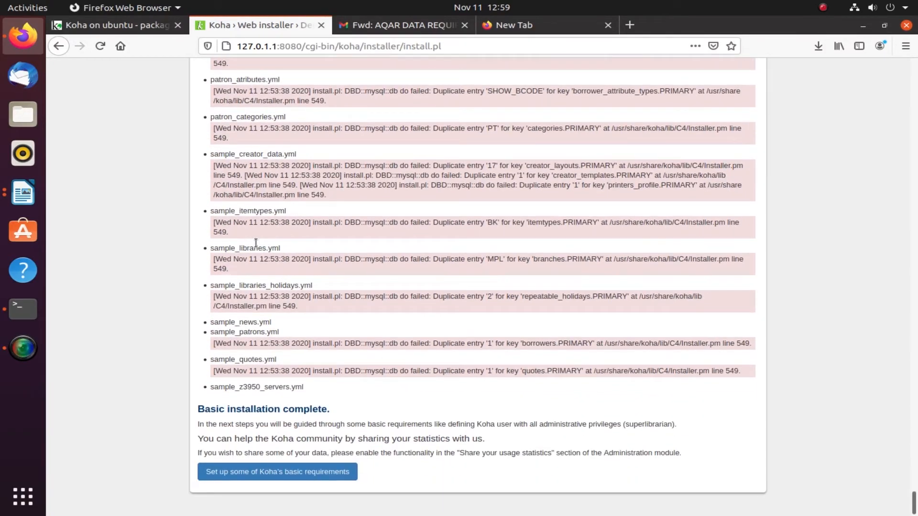
{"action": "double_click", "coordinate": [234, 154]}
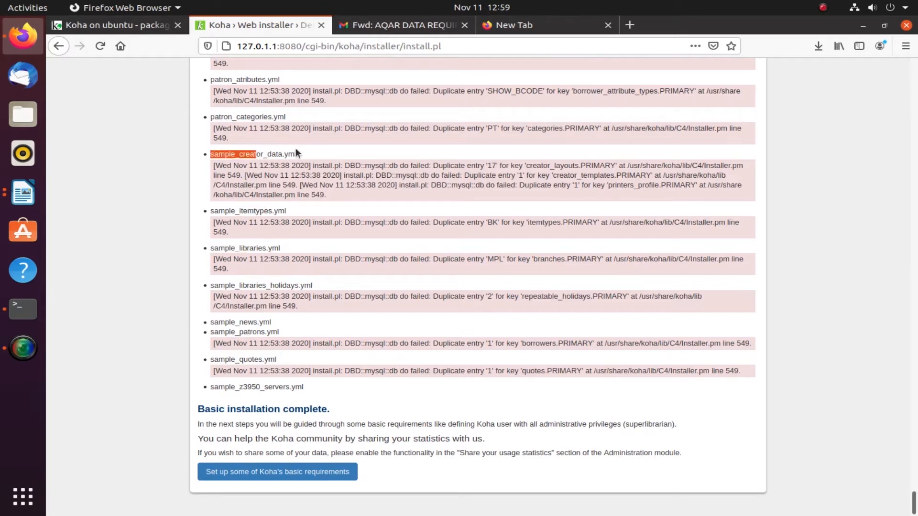
{"action": "mouse_move", "coordinate": [248, 385]}
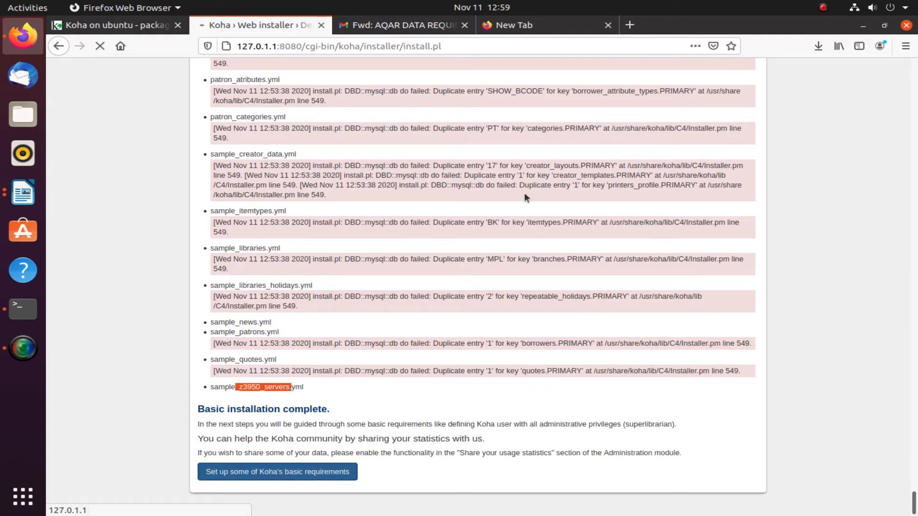
{"action": "left_click", "coordinate": [277, 471]}
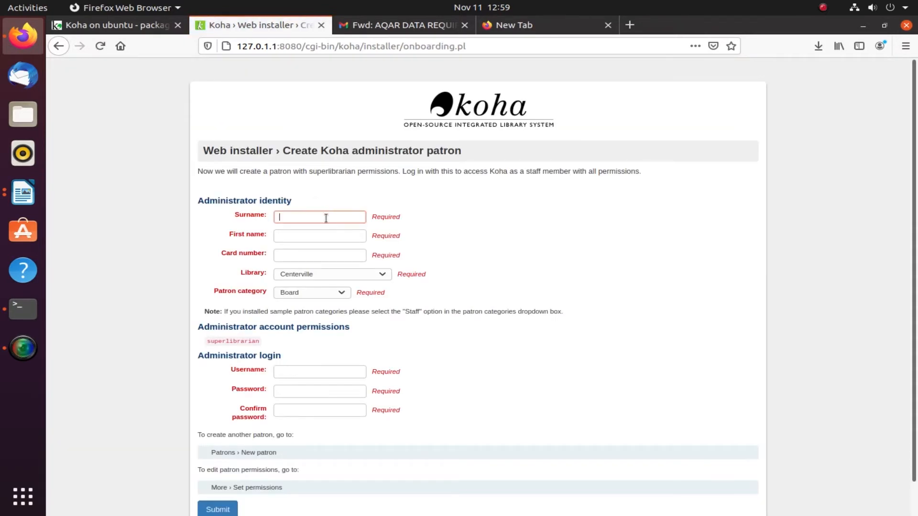
{"action": "left_click_drag", "start_coordinate": [300, 150], "coordinate": [459, 150]}
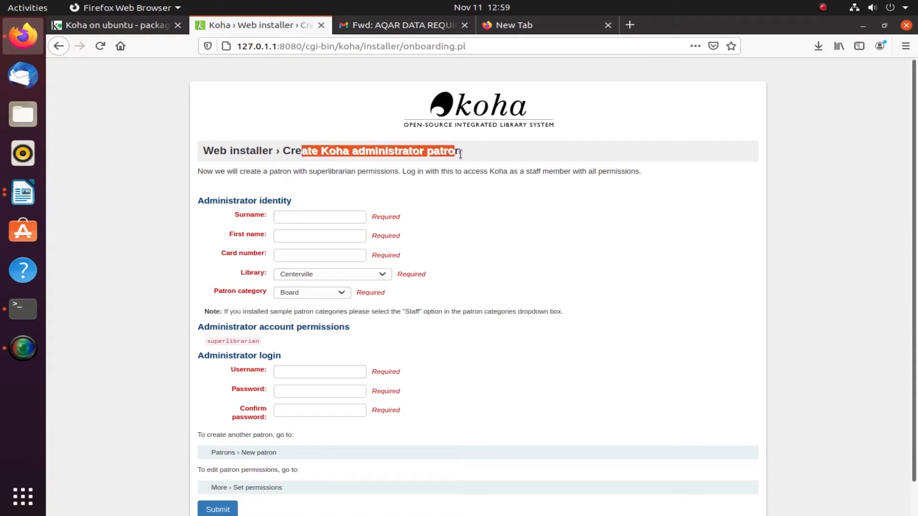
{"action": "mouse_move", "coordinate": [22, 192]}
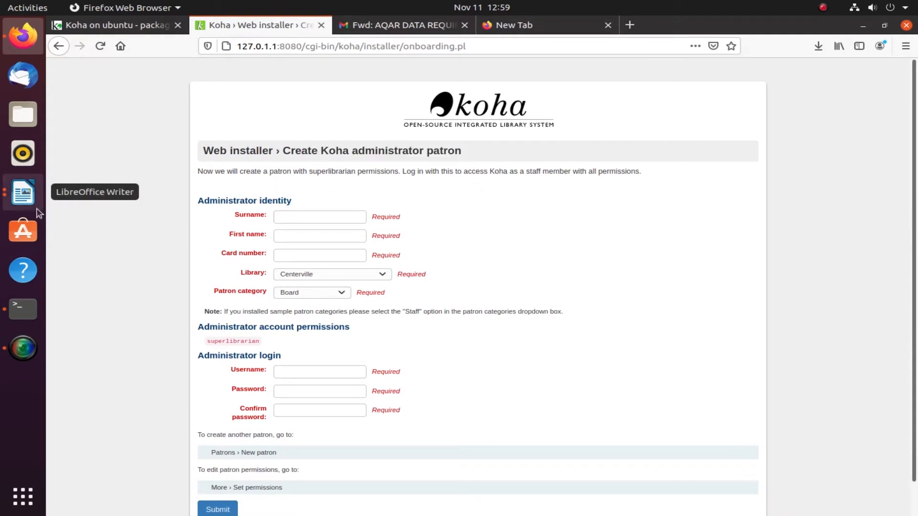
{"action": "left_click", "coordinate": [319, 217]}
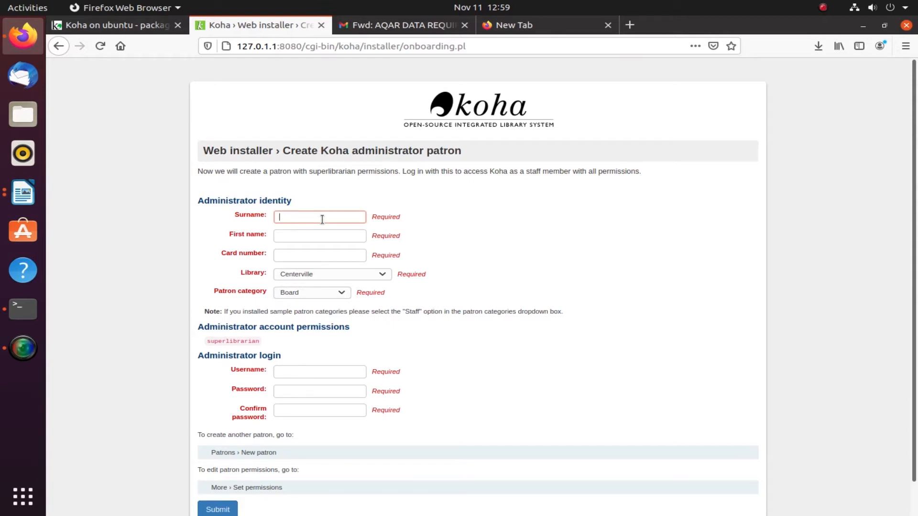
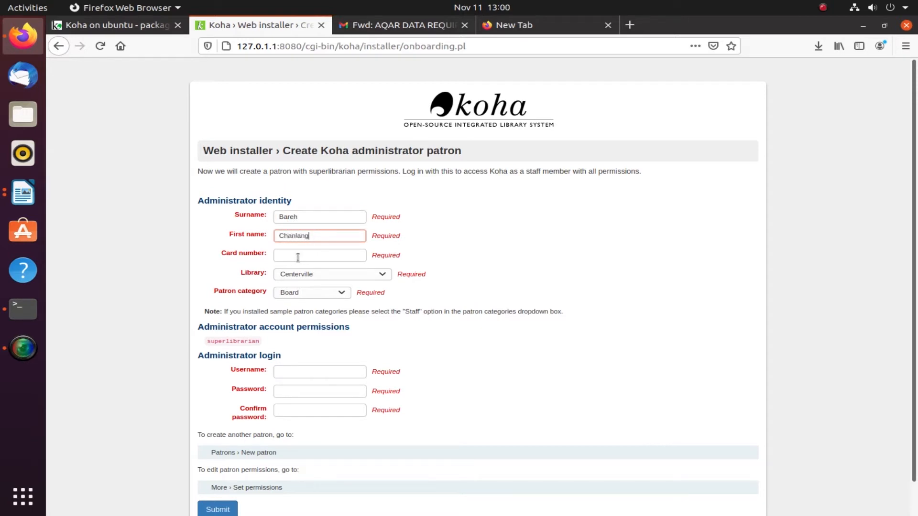
{"action": "type", "text": "001"}
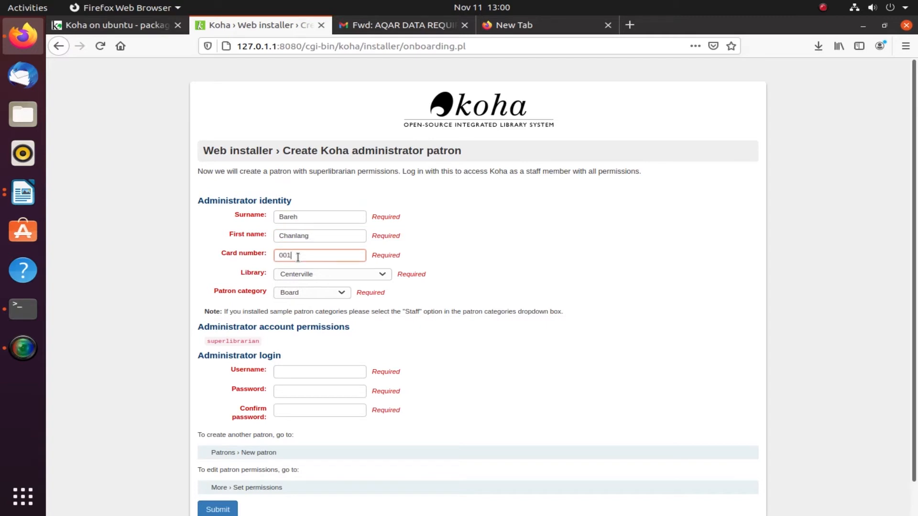
Keep Centerville as the administrator's library, then switch to the installation notes document.
{"action": "left_click", "coordinate": [331, 274]}
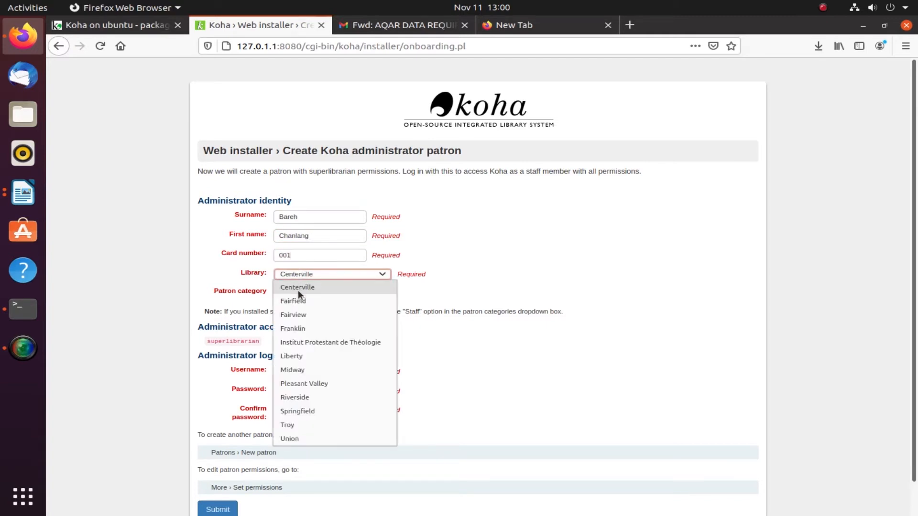
{"action": "mouse_move", "coordinate": [322, 343]}
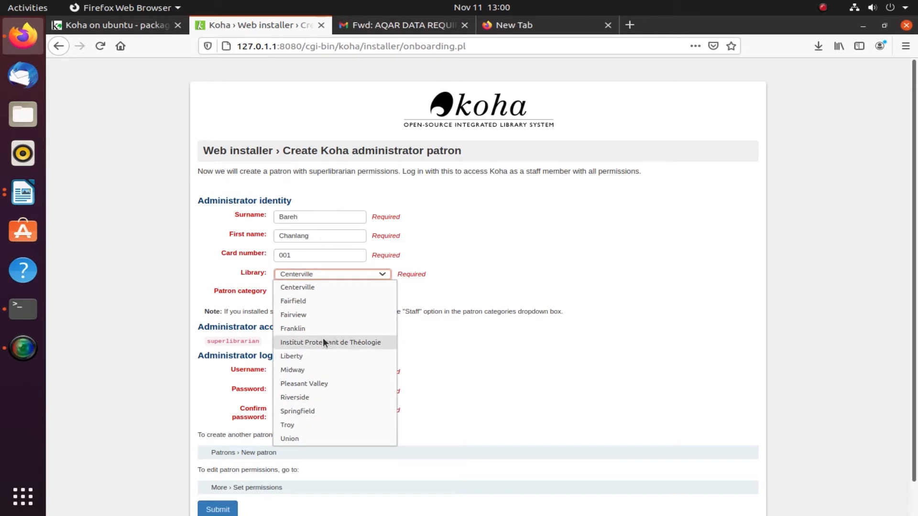
{"action": "mouse_move", "coordinate": [298, 439]}
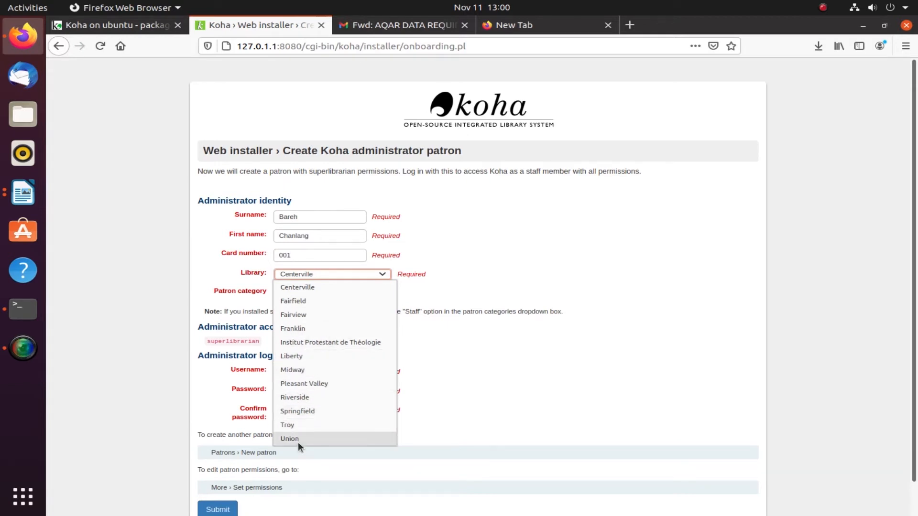
{"action": "mouse_move", "coordinate": [319, 291]}
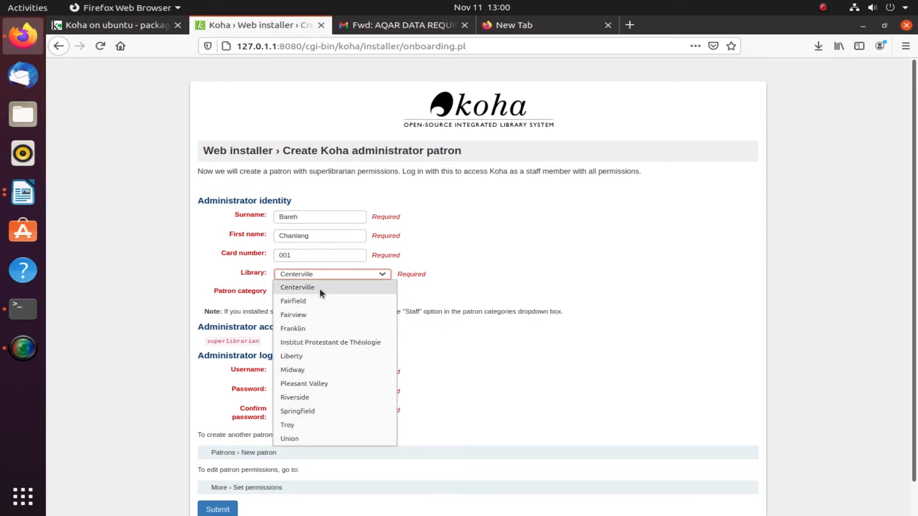
{"action": "left_click", "coordinate": [297, 287]}
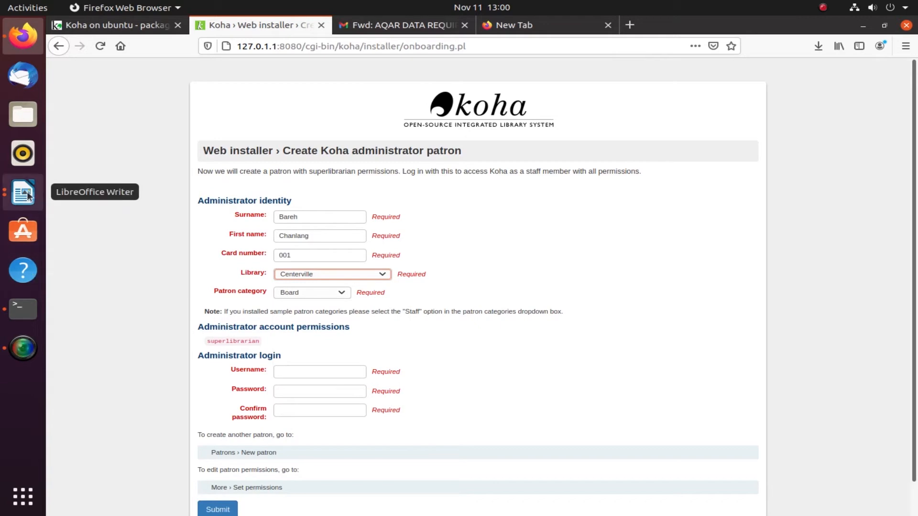
{"action": "left_click", "coordinate": [22, 192]}
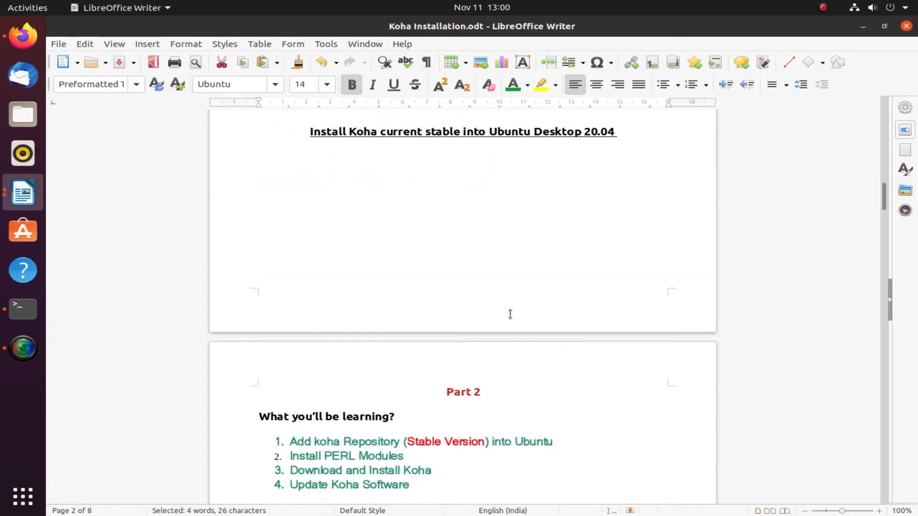
Add the note 'Im now creating an administrator account' at the end of the document.
{"action": "scroll", "scroll_direction": "down", "scroll_amount": 3}
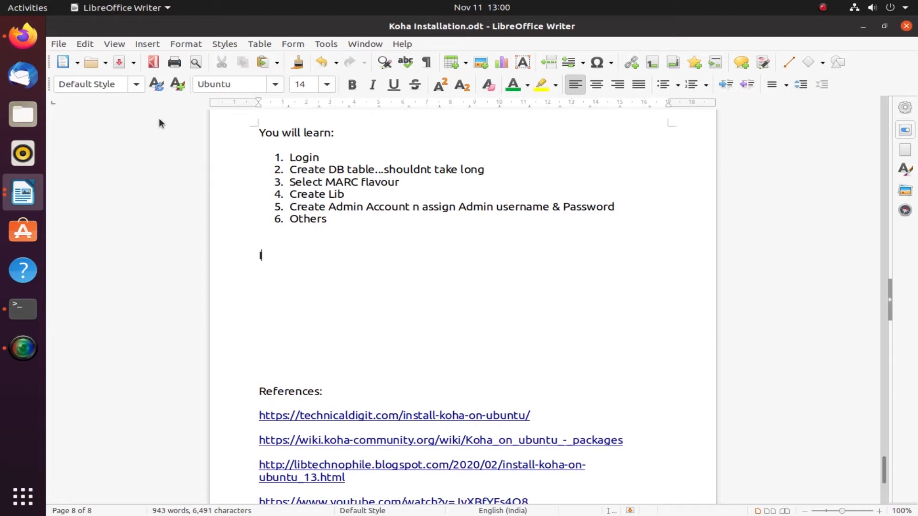
{"action": "type", "text": "Im now"}
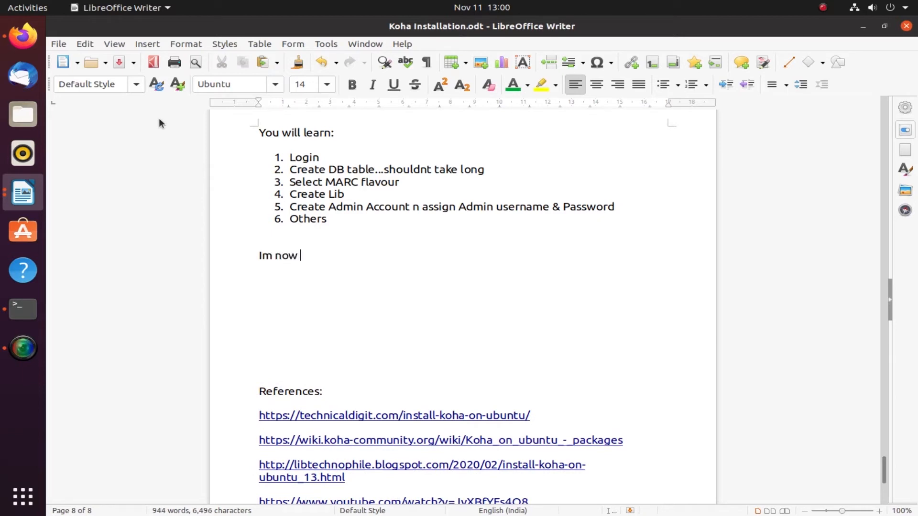
{"action": "type", "text": "creat"}
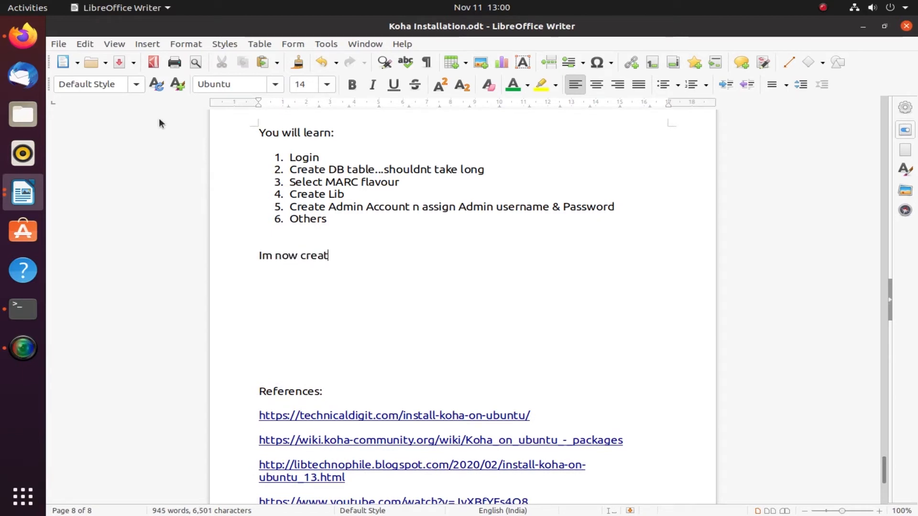
{"action": "type", "text": "ing a"}
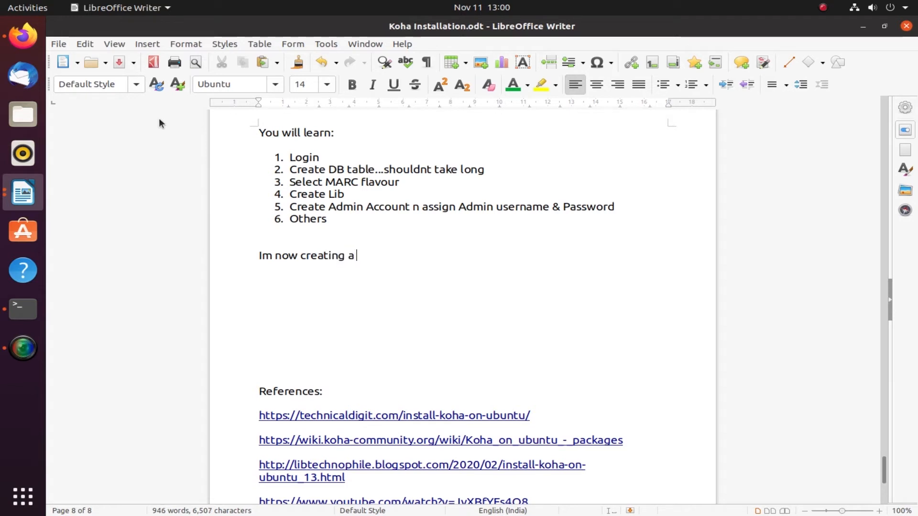
{"action": "type", "text": "n ad"}
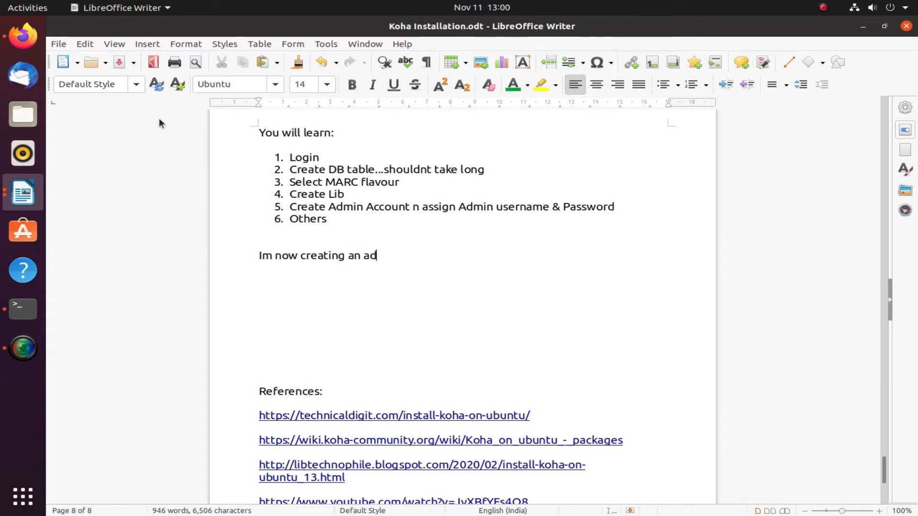
{"action": "type", "text": "ministrator a"}
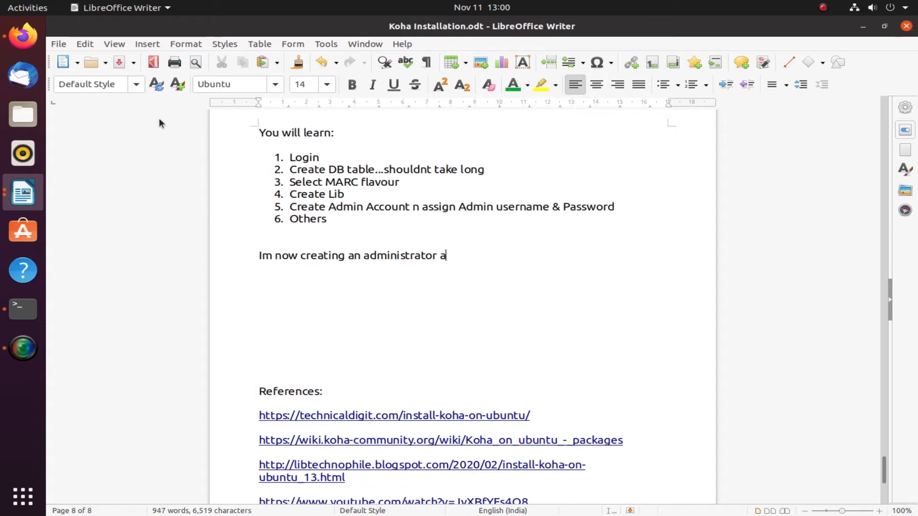
{"action": "type", "text": "ccount"}
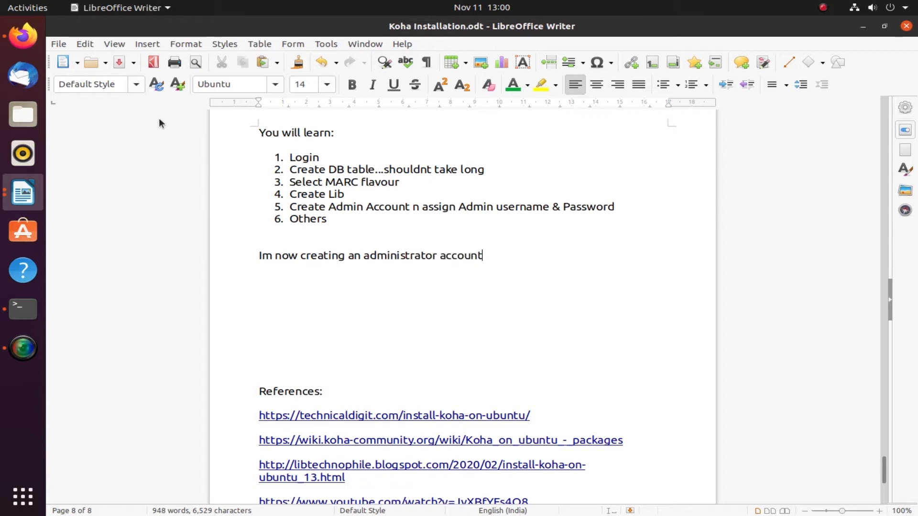
Note that the imported libraries were added and a own library will be created later from the admin account.
{"action": "type", "text": "They’ve loa"}
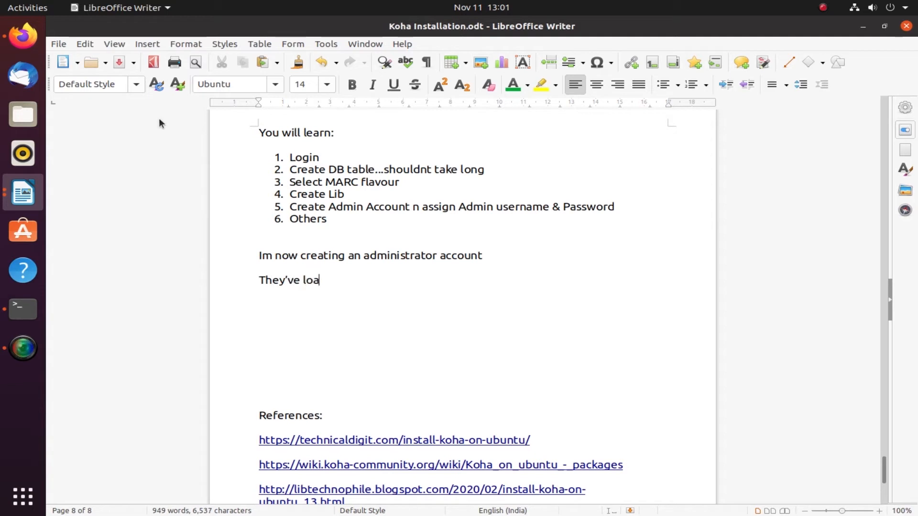
{"action": "type", "text": "ded the"}
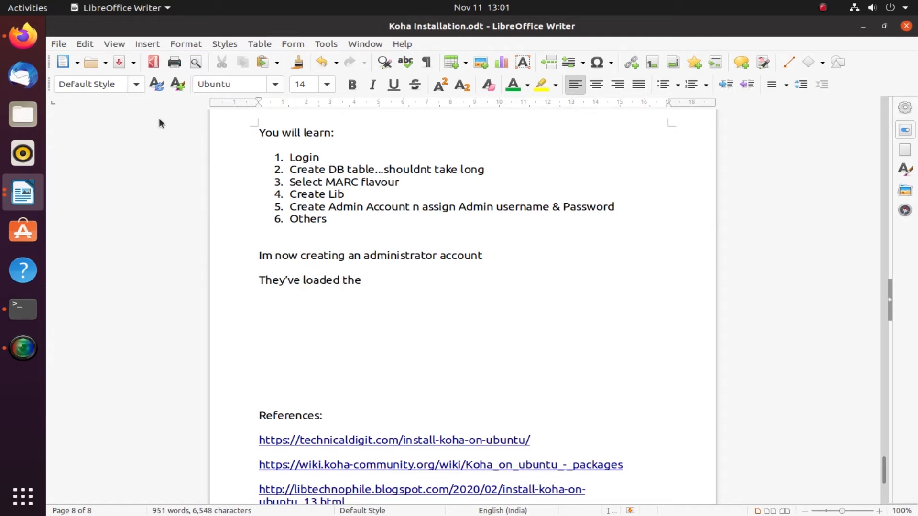
{"action": "type", "text": "librarie"}
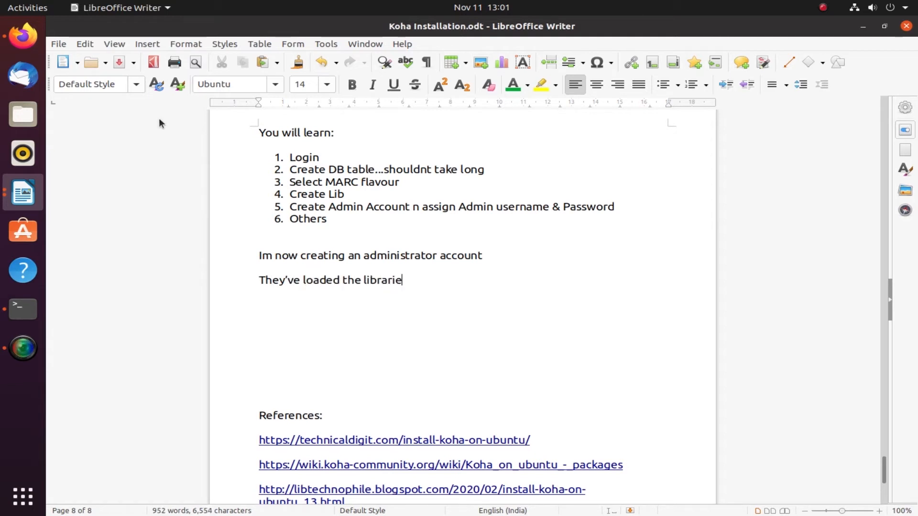
{"action": "type", "text": "s"}
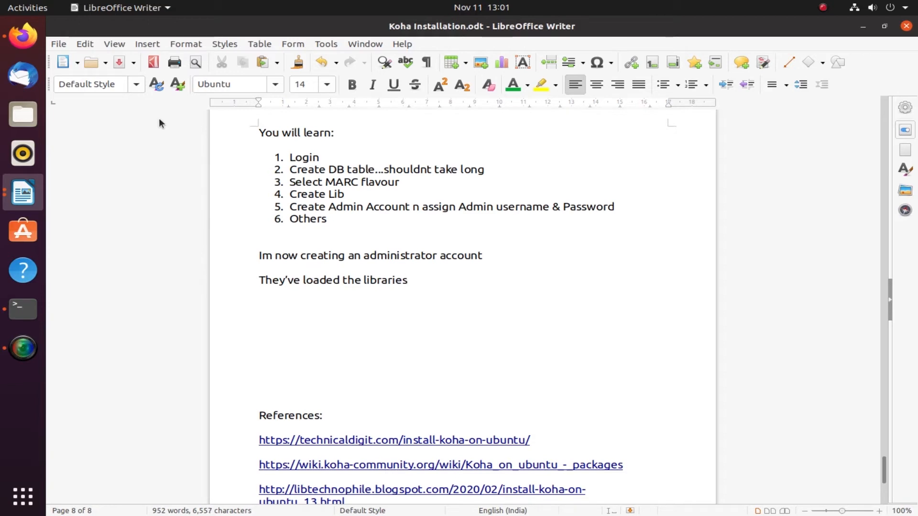
{"action": "type", "text": "which i"}
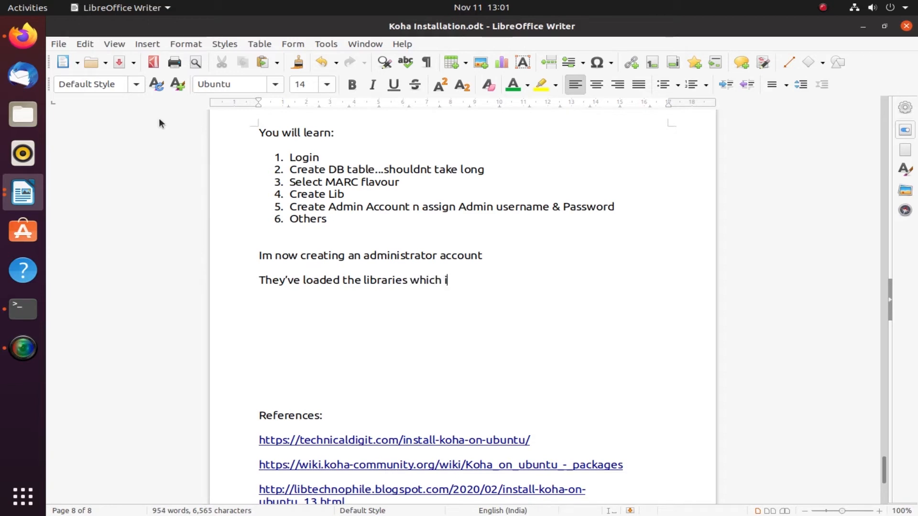
{"action": "type", "text": "have im"}
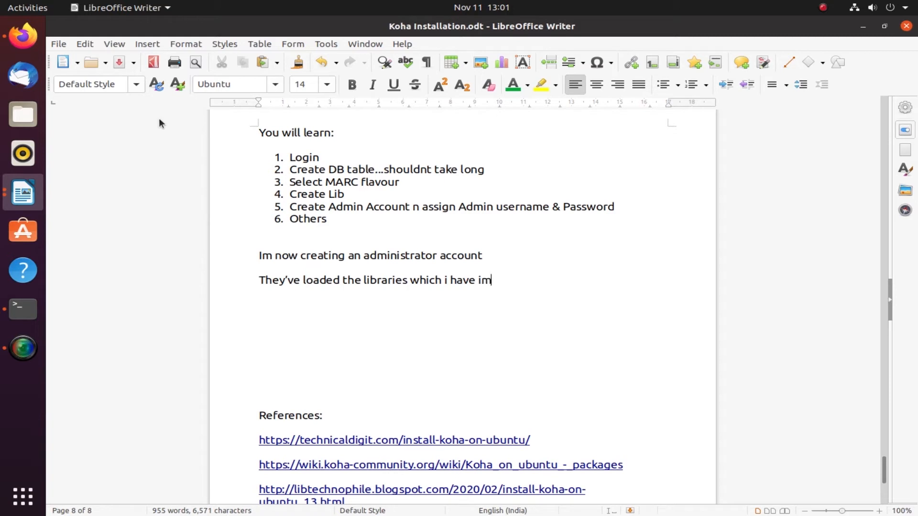
{"action": "type", "text": "ported"}
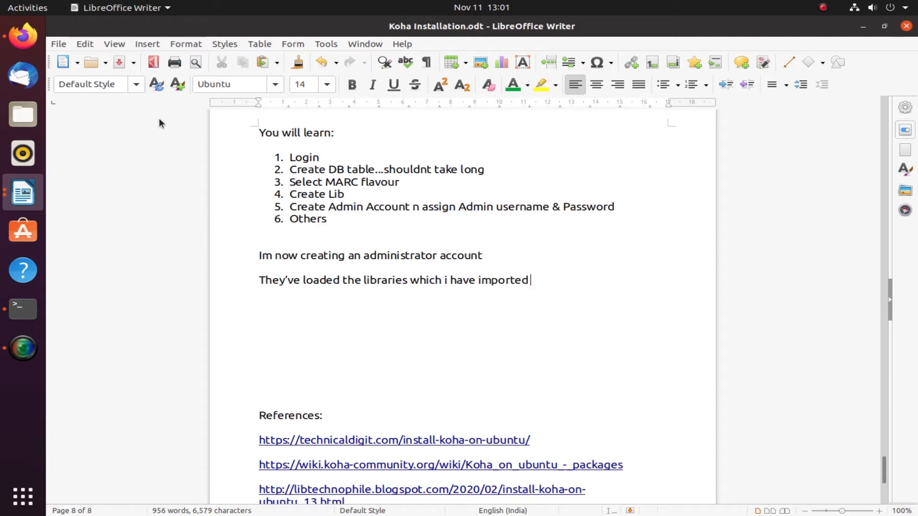
{"action": "type", "text": "earlier"}
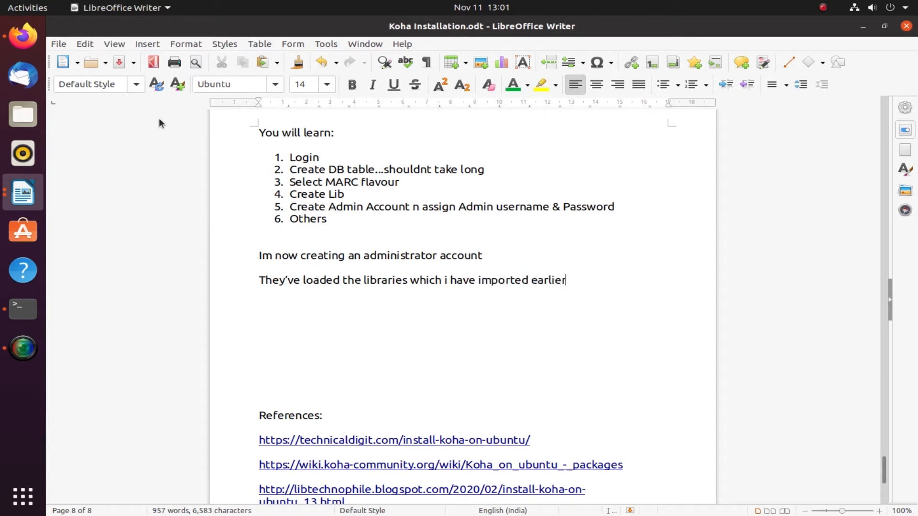
{"action": "type", "text": ". I"}
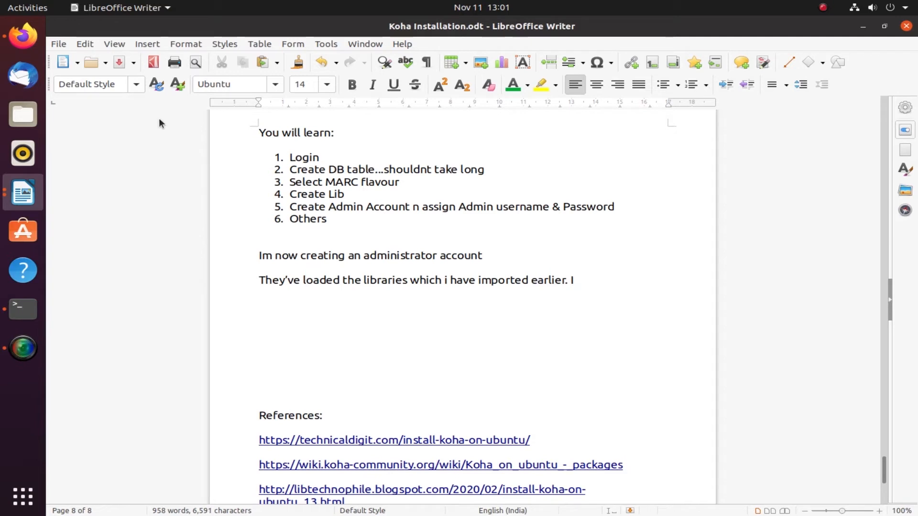
{"action": "type", "text": "will still have the"}
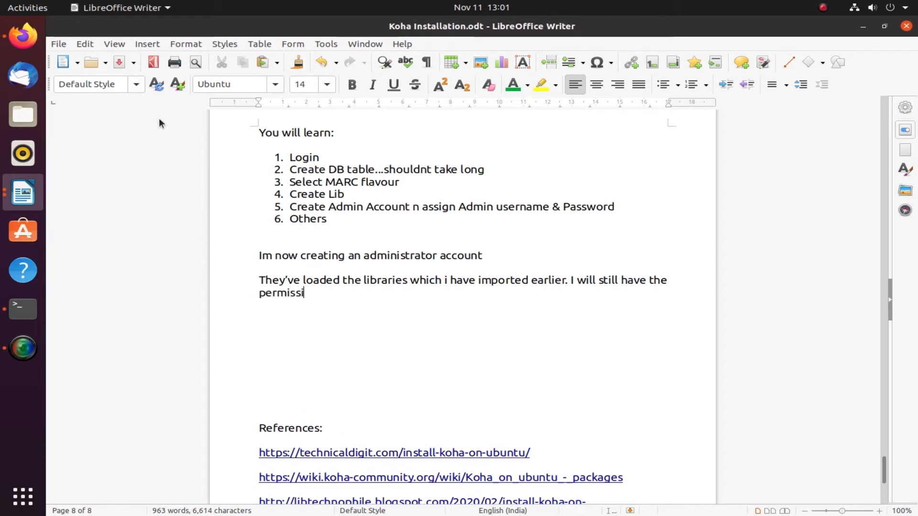
{"action": "type", "text": "on to create"}
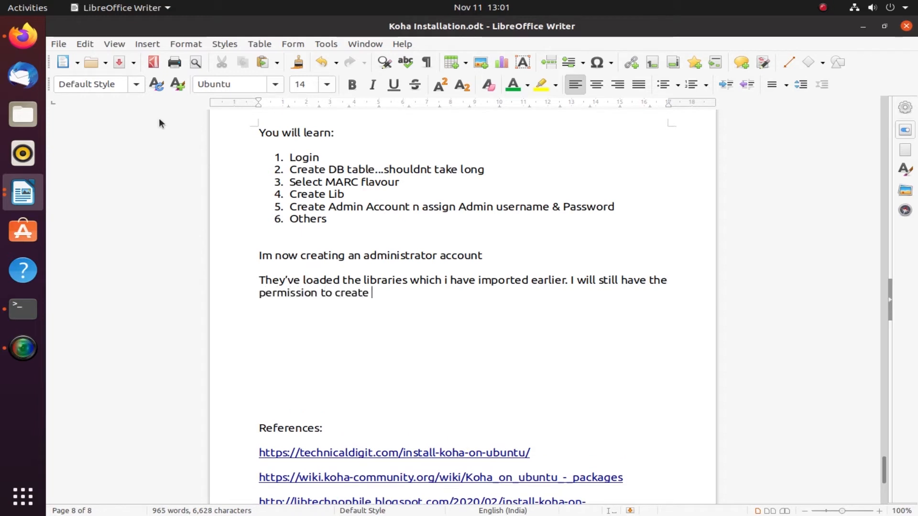
{"action": "type", "text": "my own lib"}
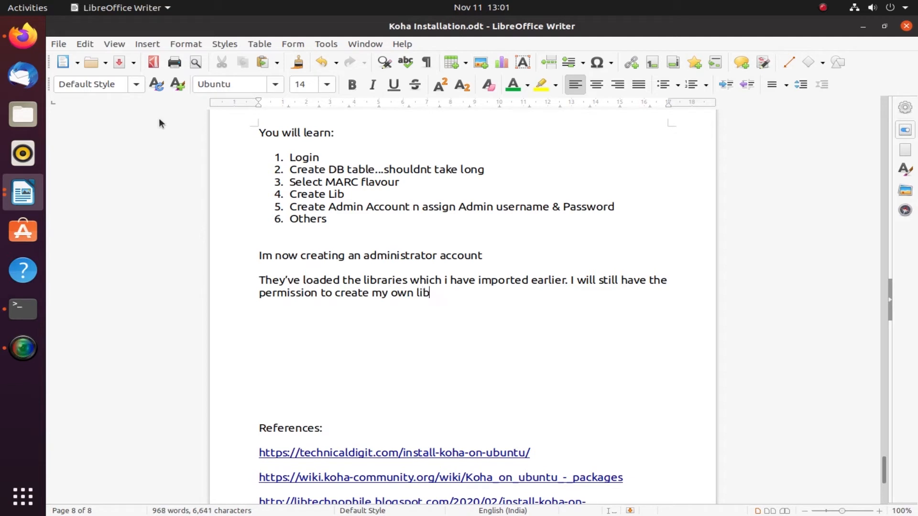
{"action": "type", "text": "rary"}
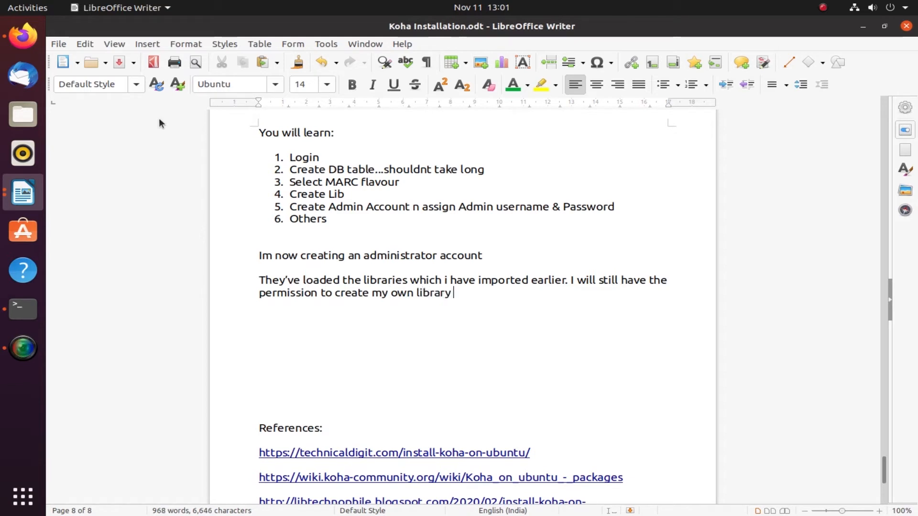
{"action": "type", "text": "from adm"}
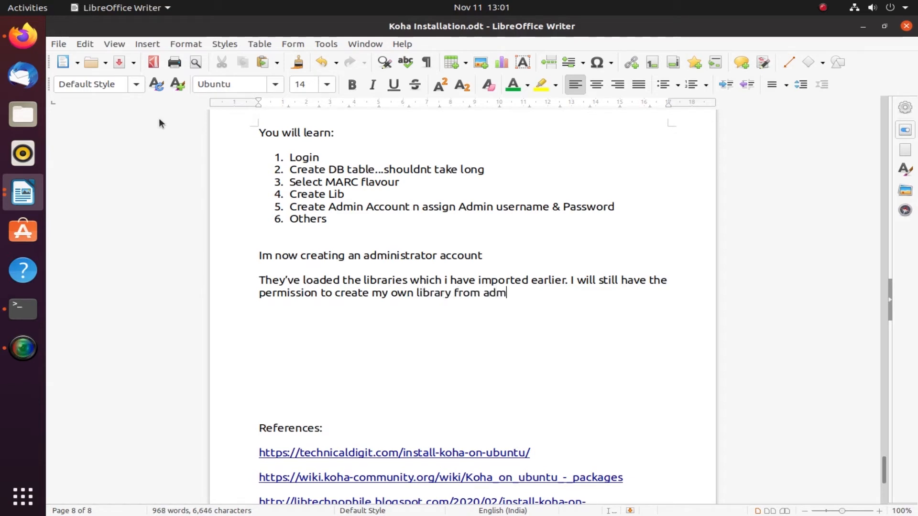
{"action": "type", "text": "in account"}
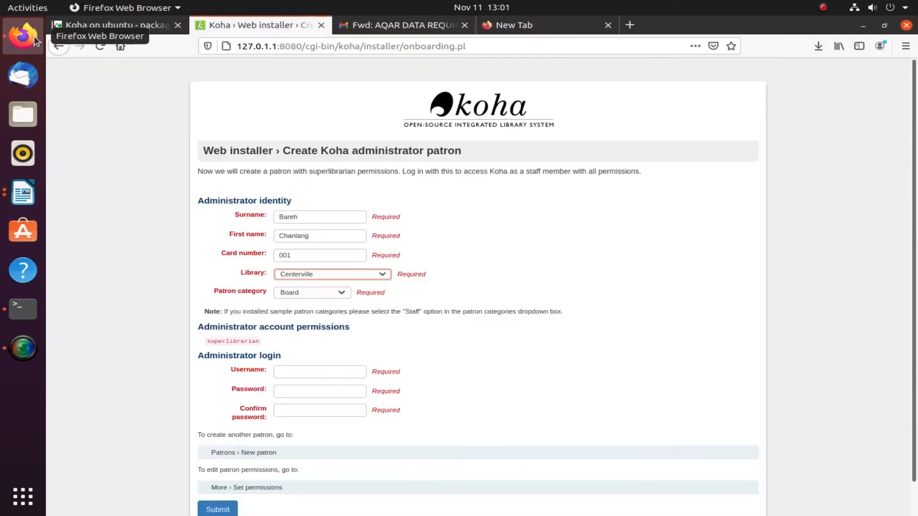
Set the administrator's patron category to Library and select the superlibrarian permission text.
{"action": "left_click", "coordinate": [311, 293]}
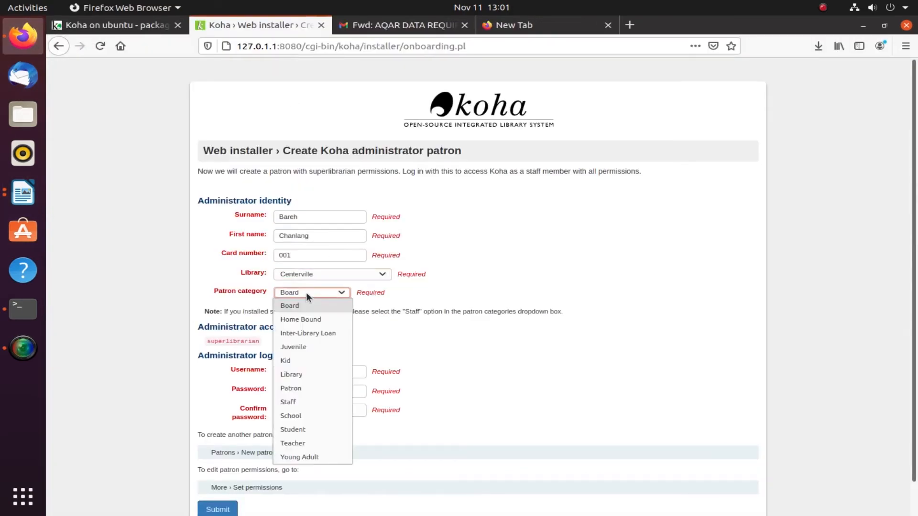
{"action": "left_click", "coordinate": [291, 373]}
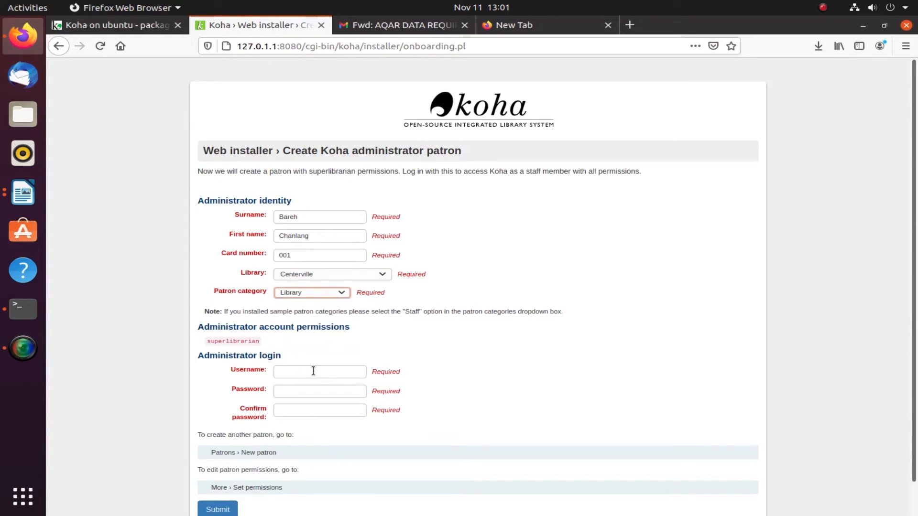
{"action": "double_click", "coordinate": [233, 340]}
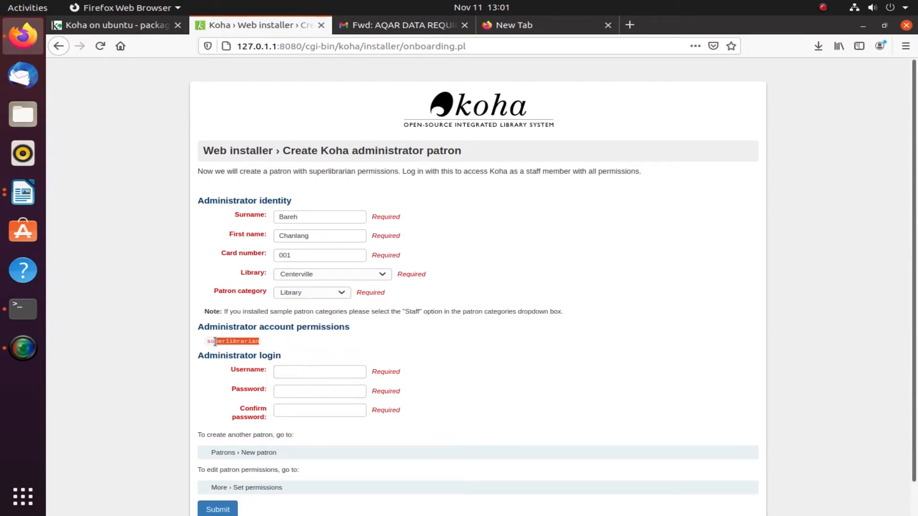
{"action": "double_click", "coordinate": [233, 340]}
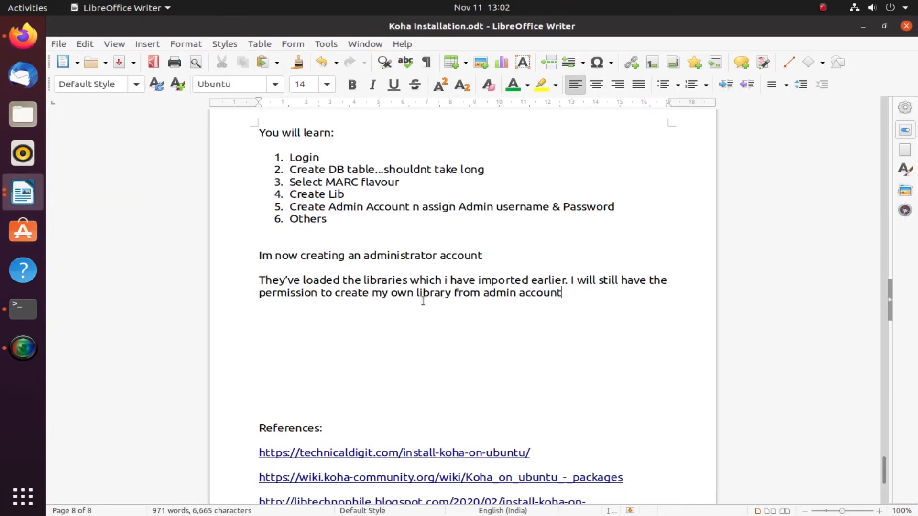
Type 'This is a superlibrarian account...which have access to all the koha modules'.
{"action": "type", "text": "This is"}
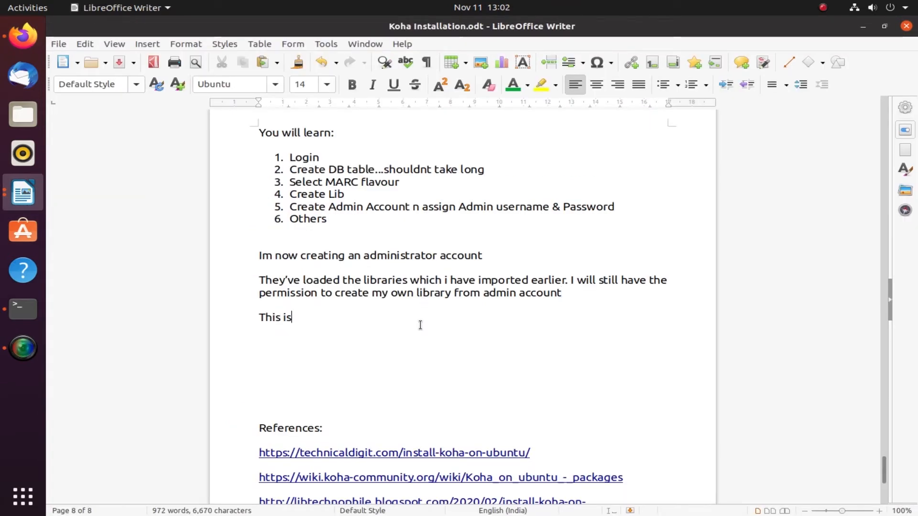
{"action": "type", "text": "a superlibr"}
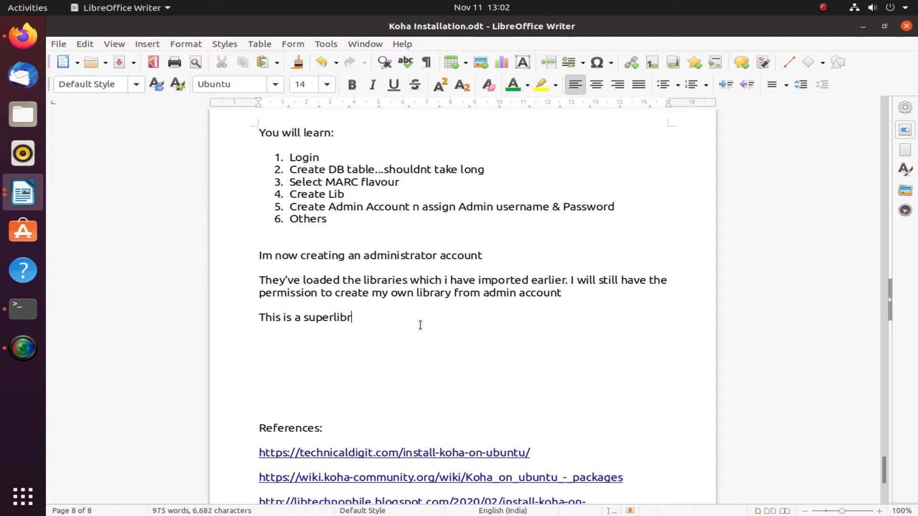
{"action": "type", "text": "arian account."}
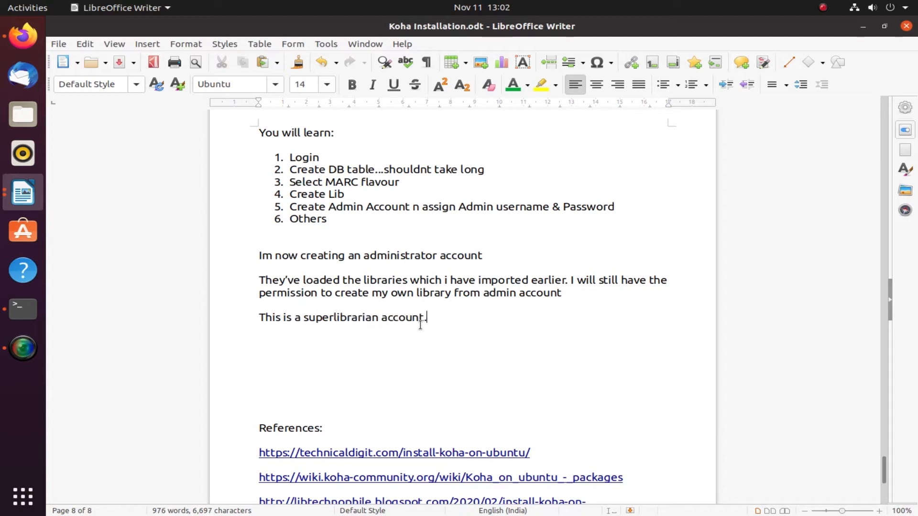
{"action": "type", "text": "..which ha"}
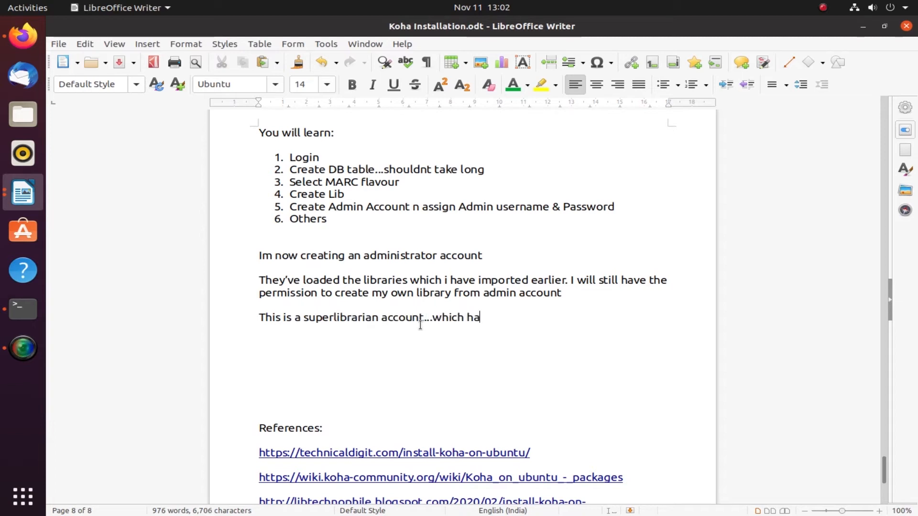
{"action": "type", "text": "ve access to"}
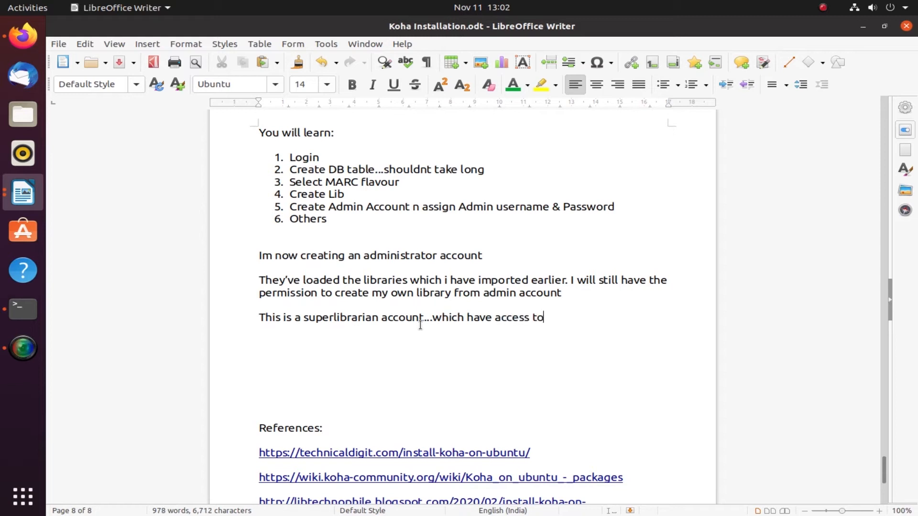
{"action": "type", "text": "all the ko"}
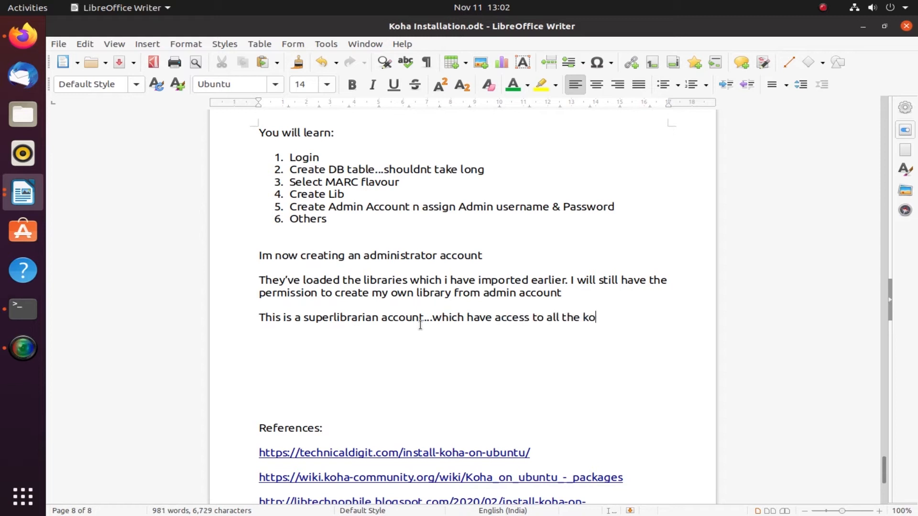
{"action": "type", "text": "ha module"}
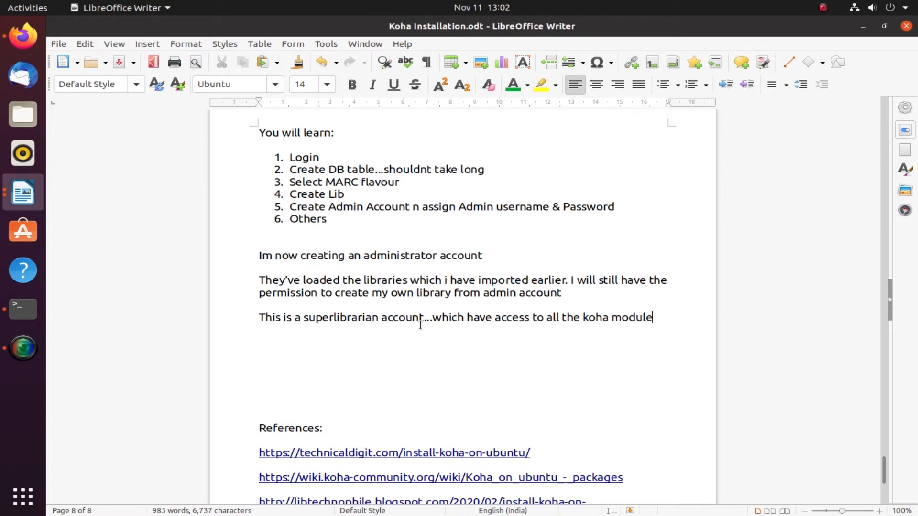
{"action": "type", "text": "s"}
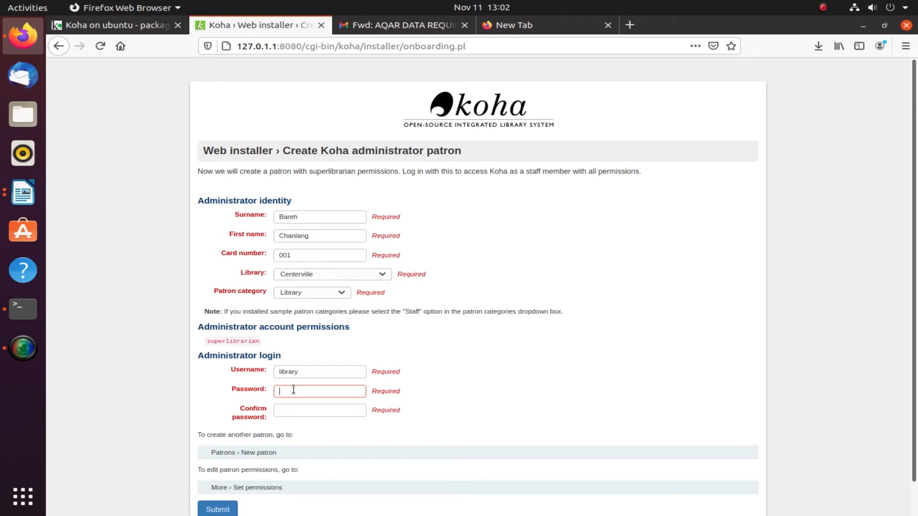
Enter the administrator password and its confirmation, then switch back to the notes document.
{"action": "type", "text": "•"}
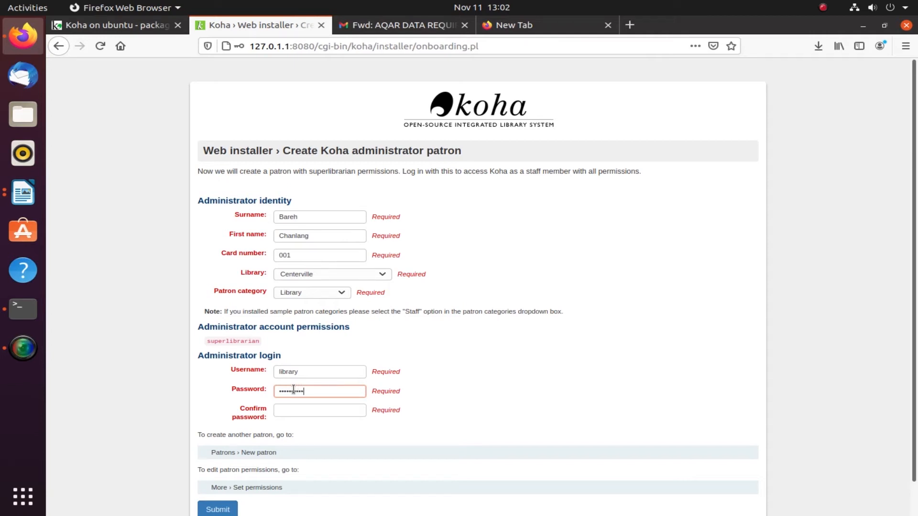
{"action": "left_click", "coordinate": [319, 411]}
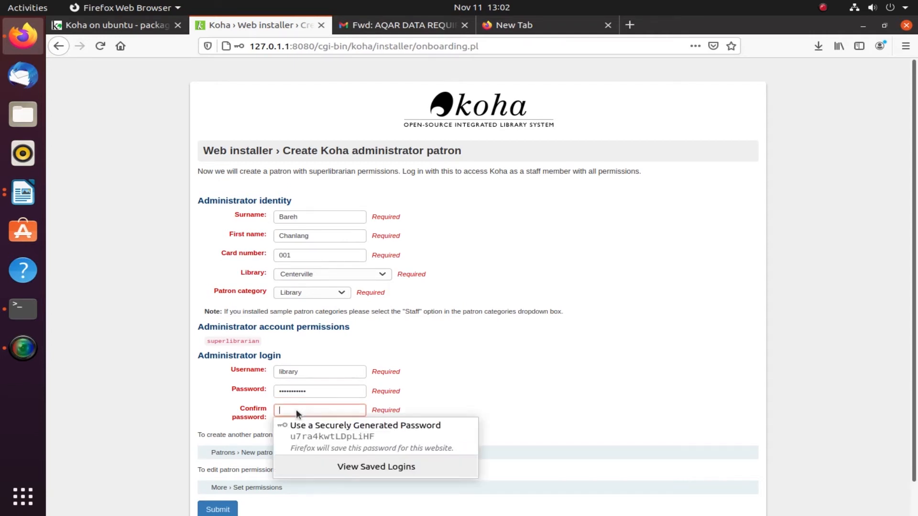
{"action": "type", "text": "•"}
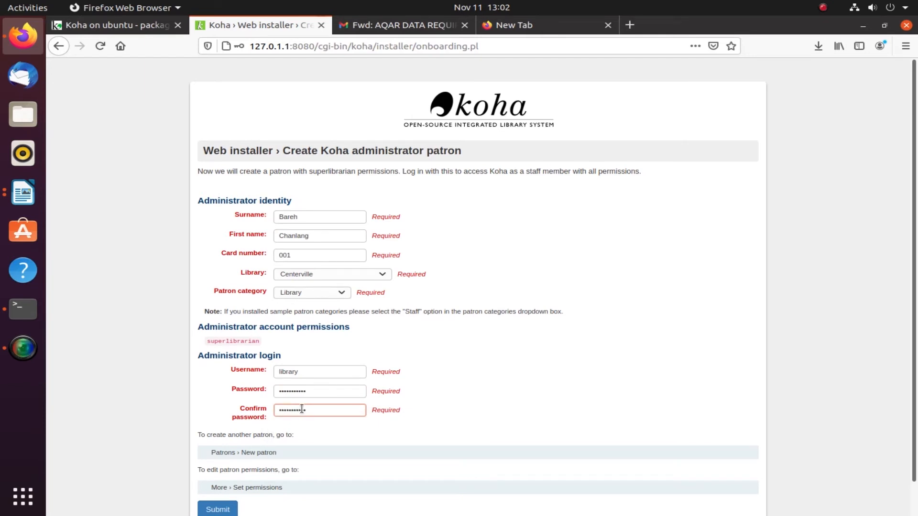
{"action": "left_click", "coordinate": [217, 508]}
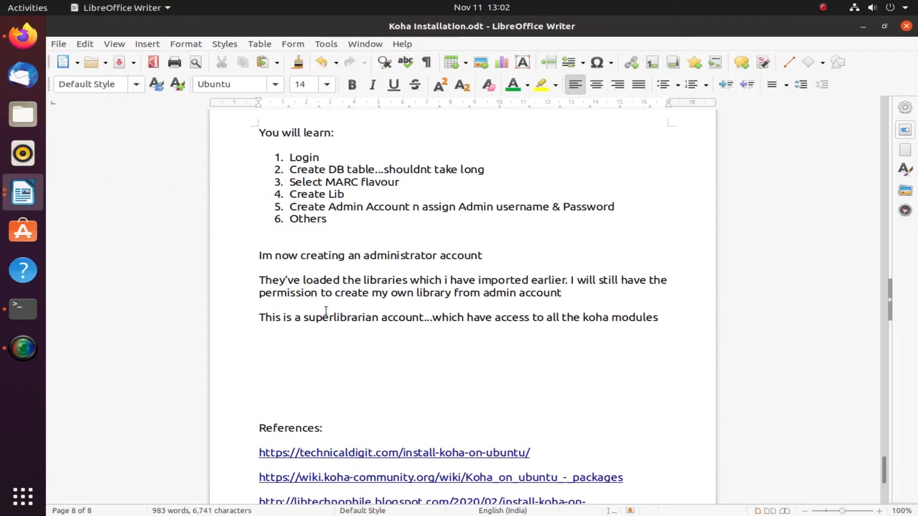
{"action": "type", "text": "I have a"}
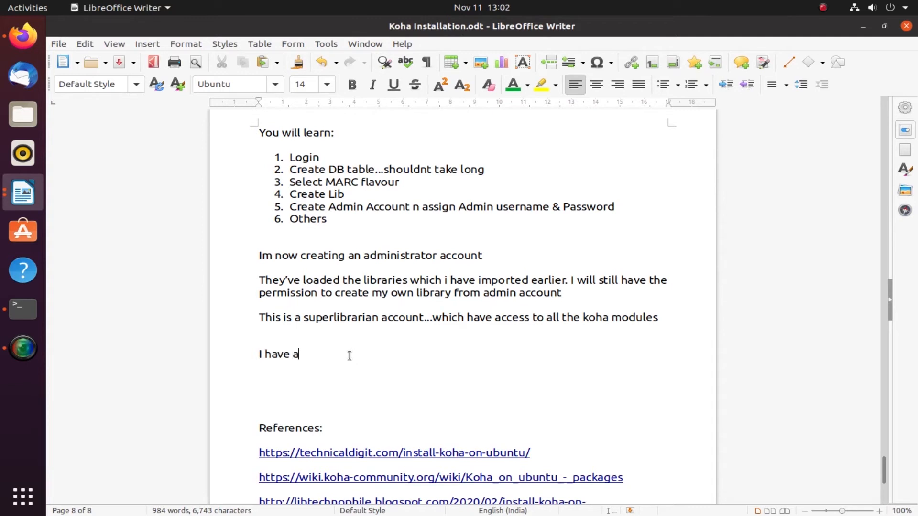
{"action": "type", "text": "ssigned u"}
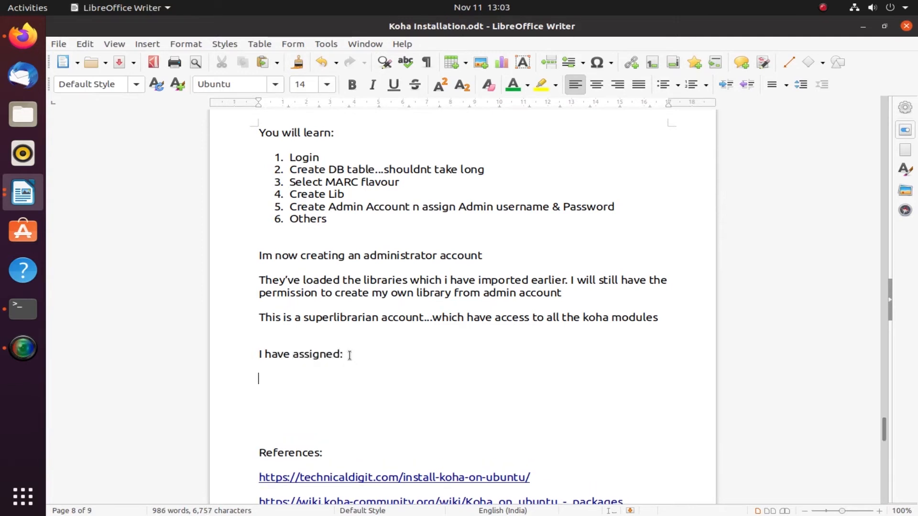
{"action": "type", "text": "username: L"}
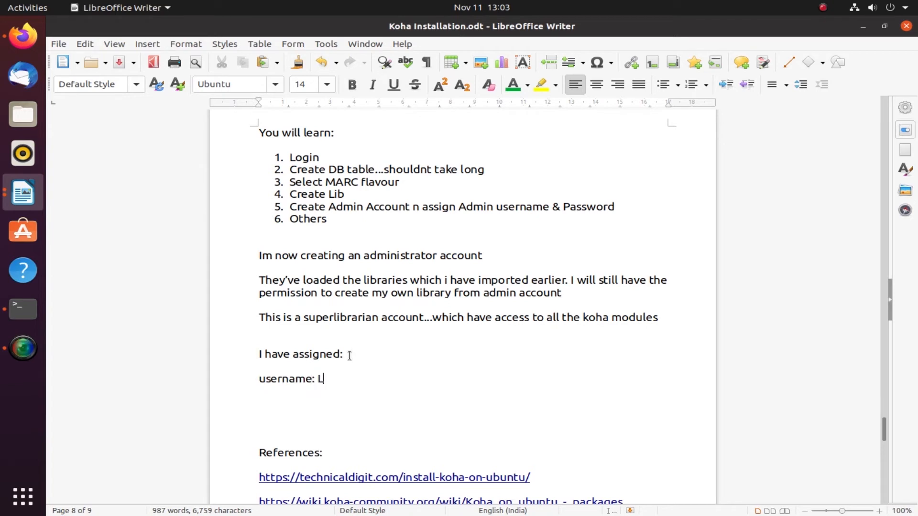
{"action": "type", "text": "ibrary"}
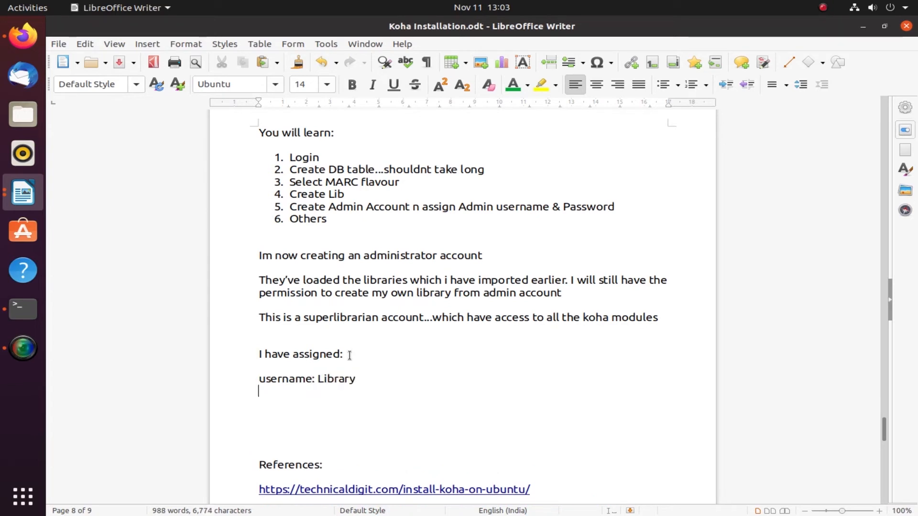
{"action": "type", "text": "pass"}
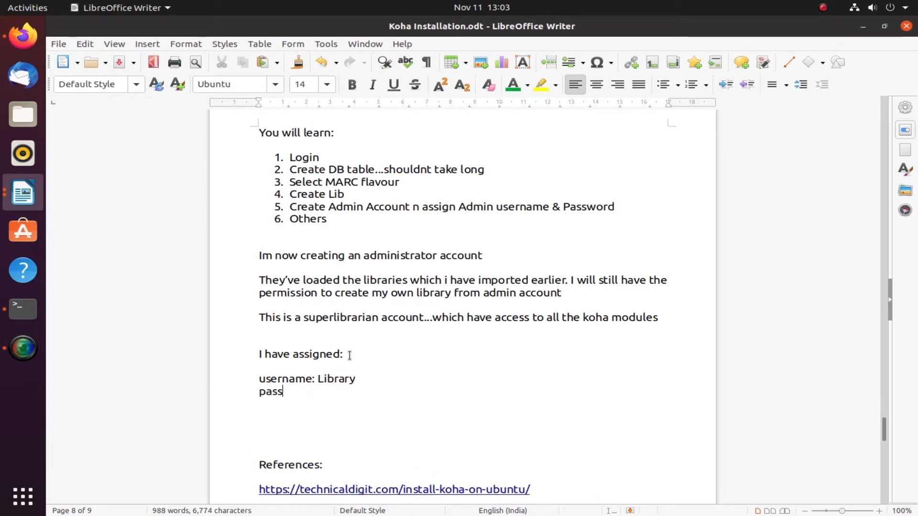
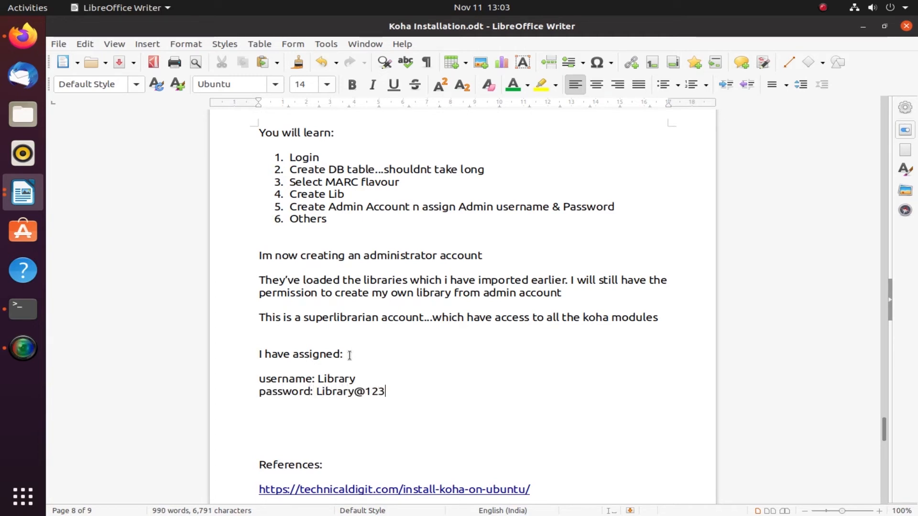
Make the username and password lines bold, select the superlibrarian sentence, and return to the installer.
{"action": "left_click_drag", "start_coordinate": [260, 378], "coordinate": [385, 392]}
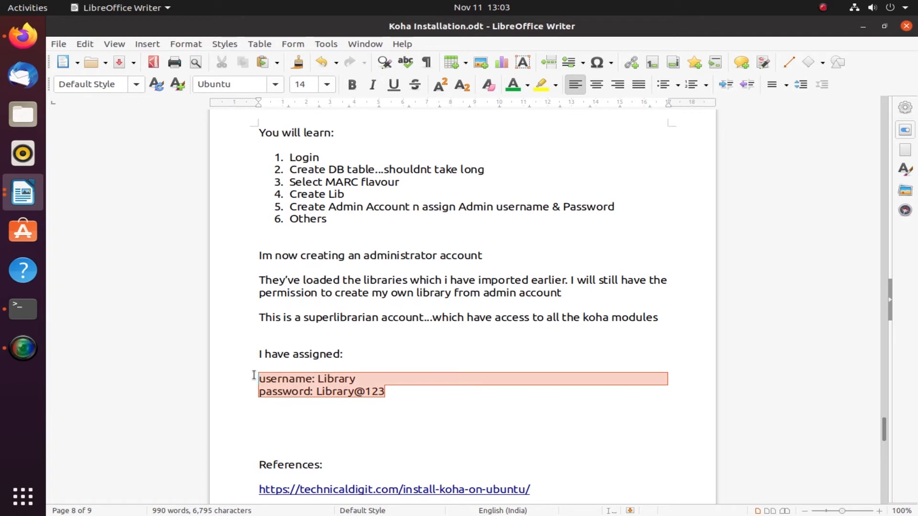
{"action": "left_click", "coordinate": [351, 84]}
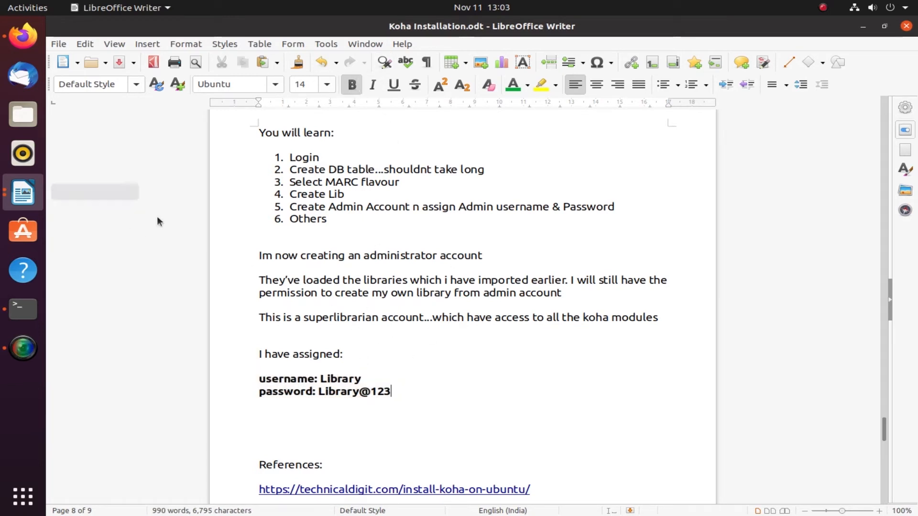
{"action": "left_click_drag", "start_coordinate": [259, 316], "coordinate": [414, 317]}
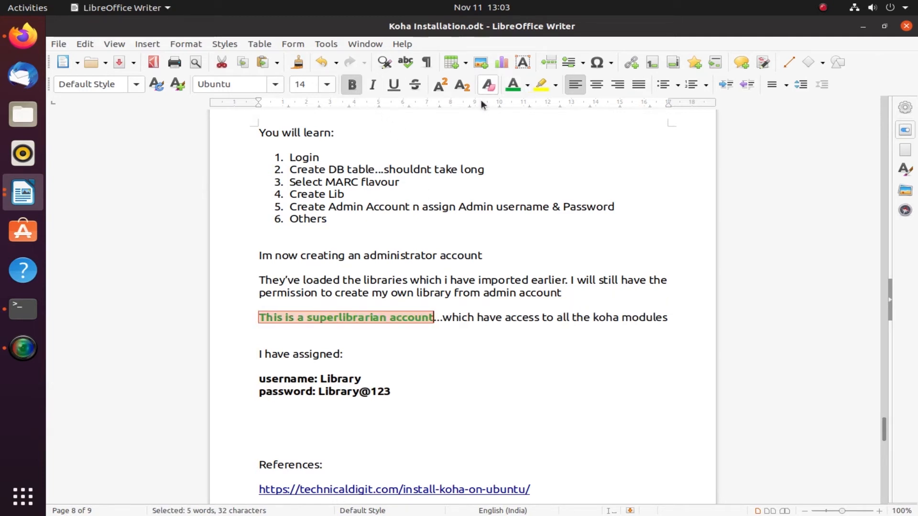
{"action": "left_click", "coordinate": [22, 44]}
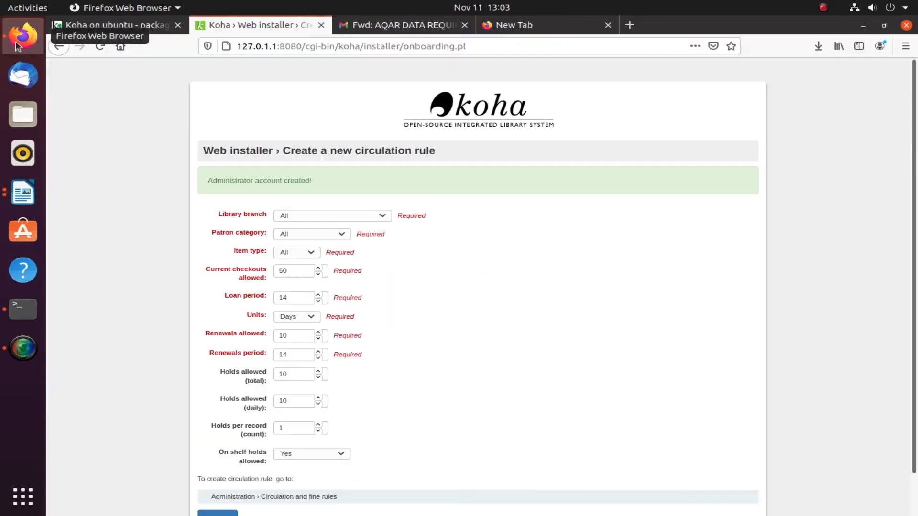
Apply the new circulation rule to the Union branch and Library patron category, keeping the item type default.
{"action": "scroll", "scroll_direction": "down", "scroll_amount": 3}
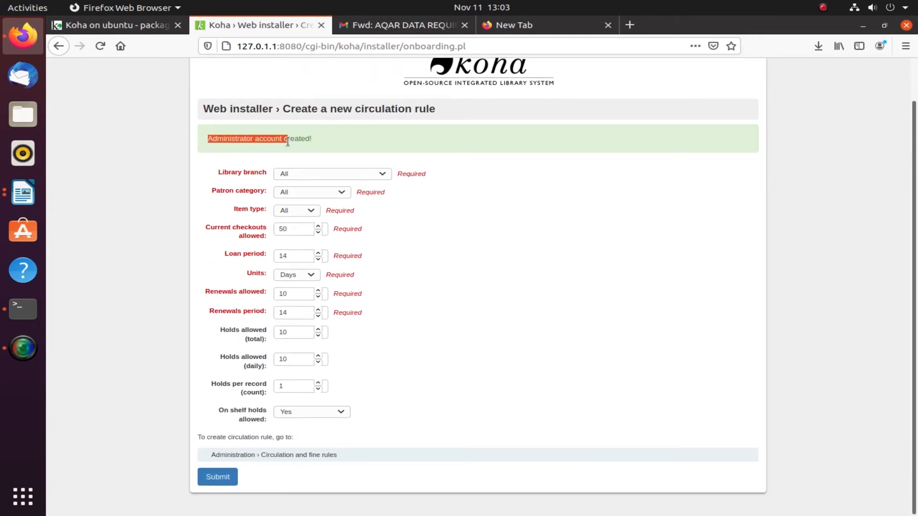
{"action": "left_click", "coordinate": [331, 173]}
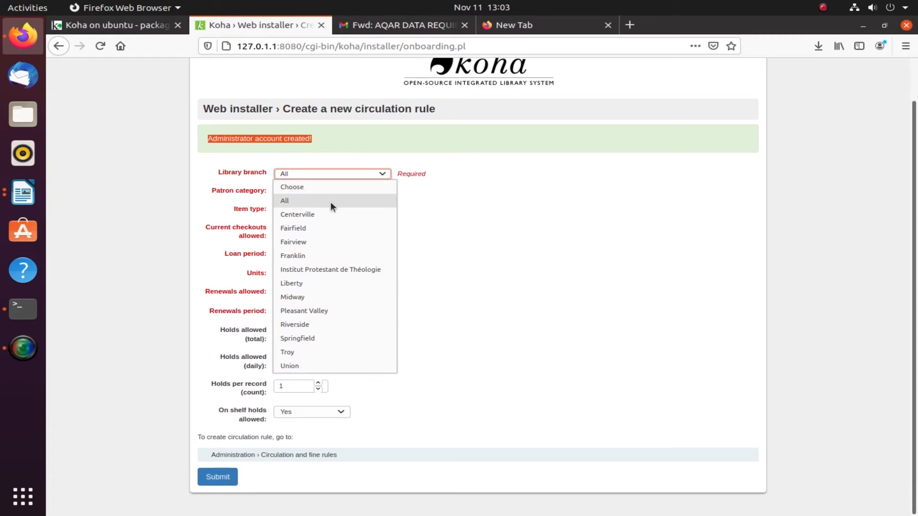
{"action": "left_click", "coordinate": [289, 365]}
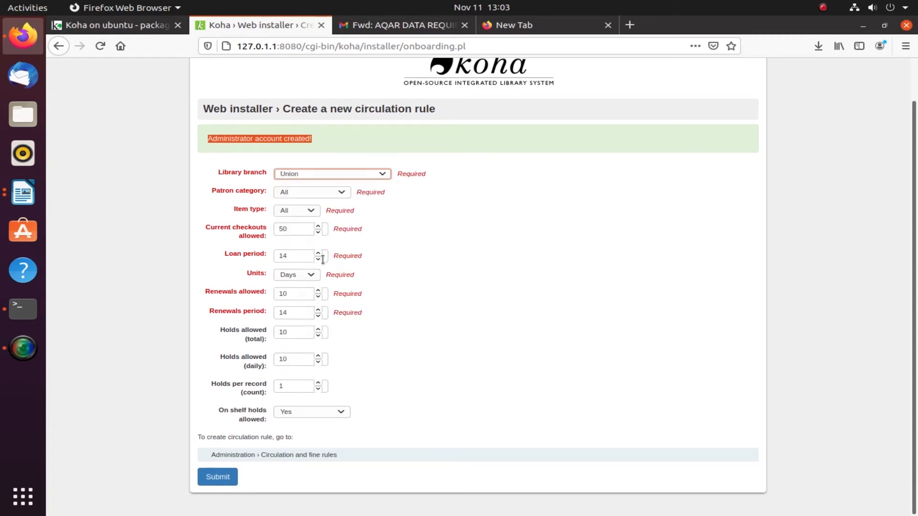
{"action": "left_click", "coordinate": [312, 192]}
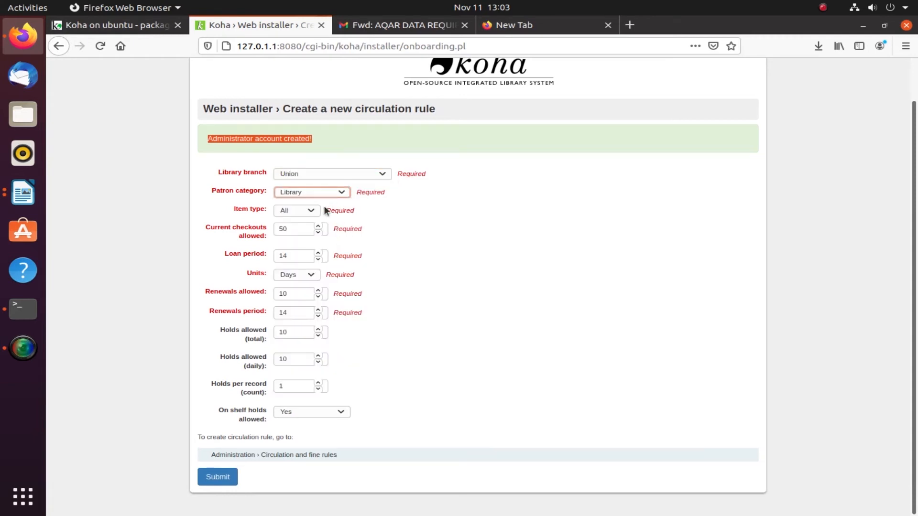
{"action": "left_click", "coordinate": [295, 210]}
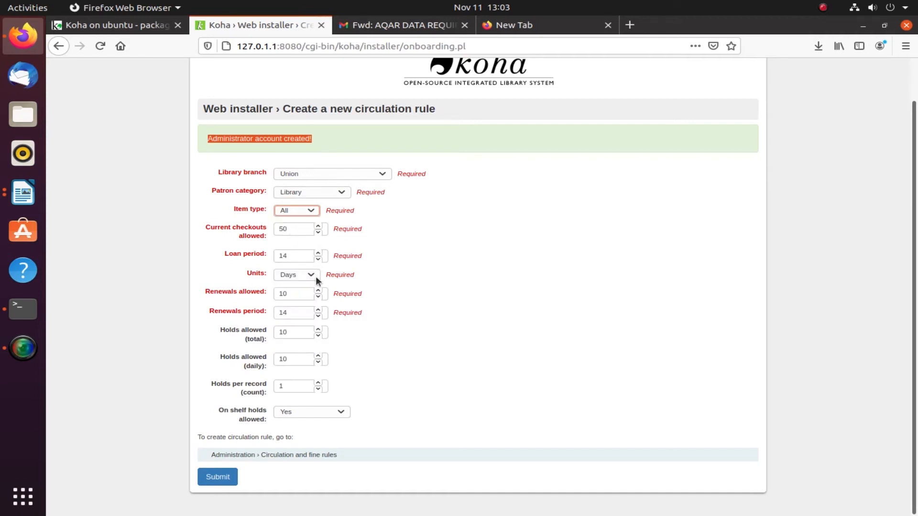
{"action": "mouse_move", "coordinate": [315, 314]}
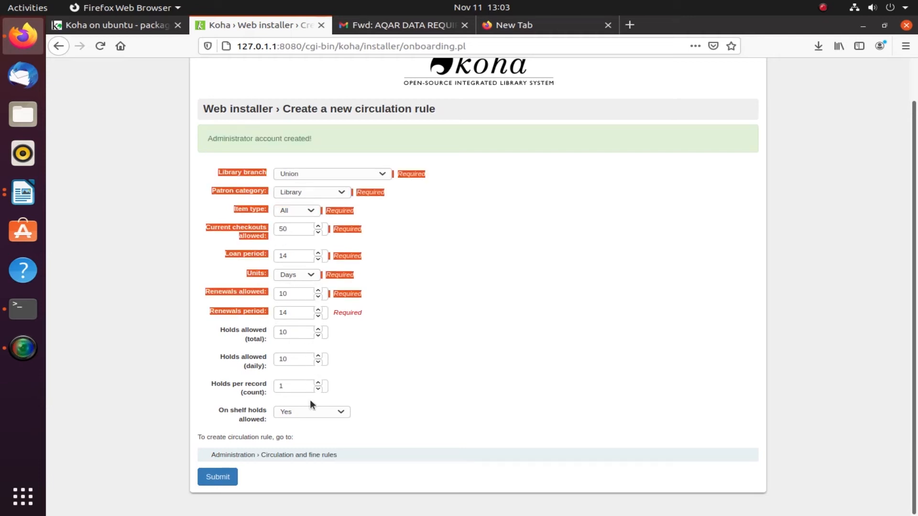
Submit the circulation rule and switch back to the notes document.
{"action": "left_click", "coordinate": [217, 476]}
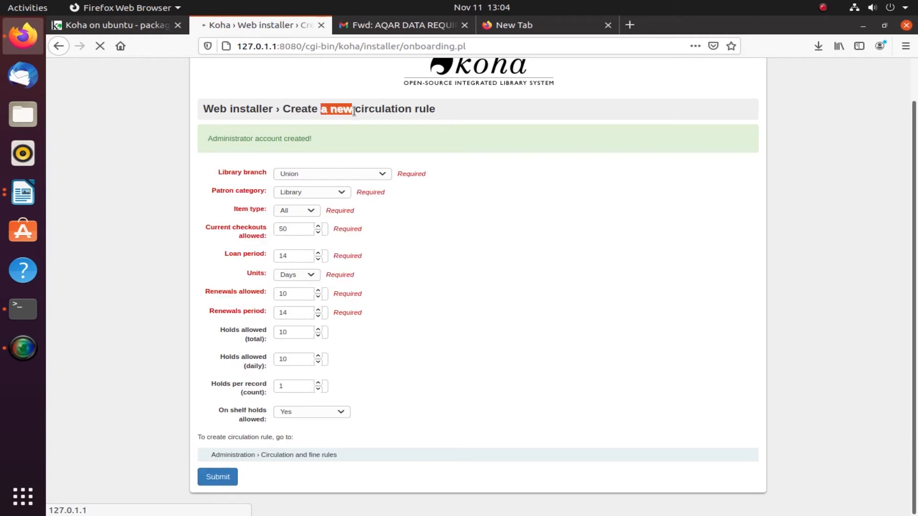
{"action": "left_click", "coordinate": [217, 476]}
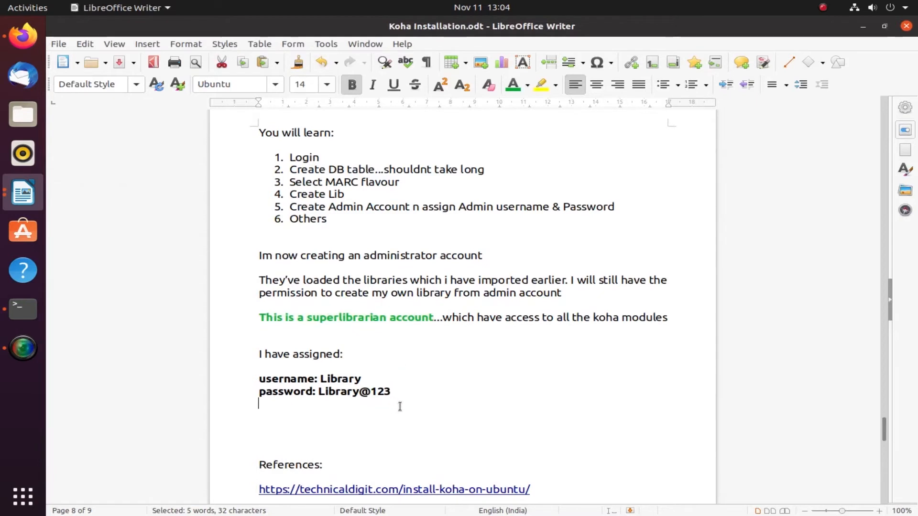
Note that circulation roles per patron type can be changed later from the admin / superlibrarian account, then select those words.
{"action": "type", "text": "Please"}
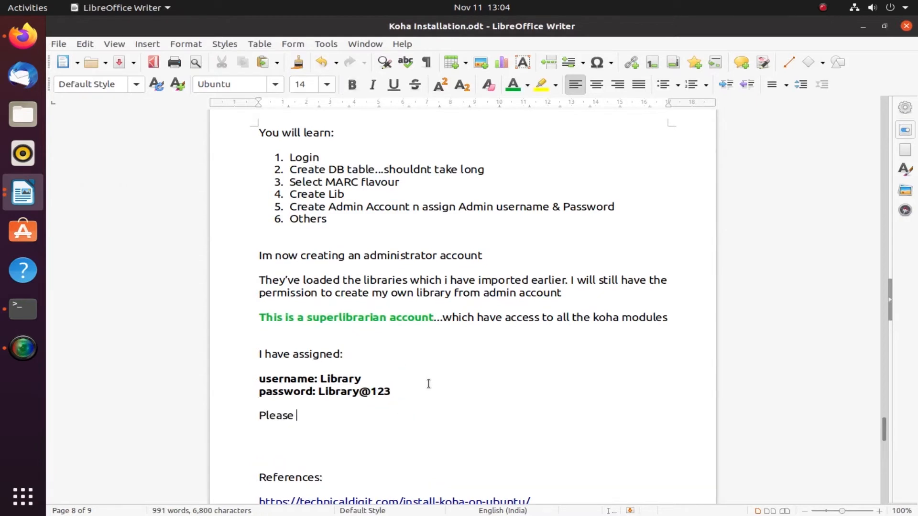
{"action": "type", "text": "note that u d"}
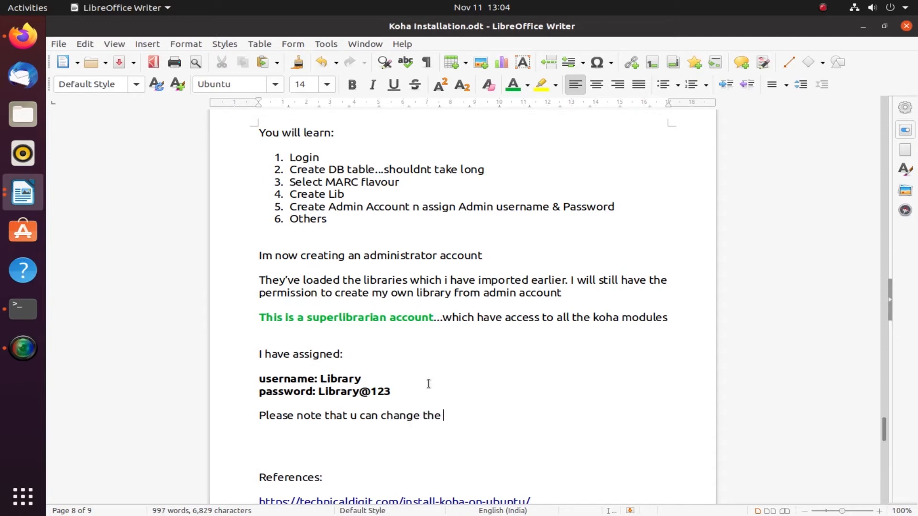
{"action": "type", "text": "circulation role for"}
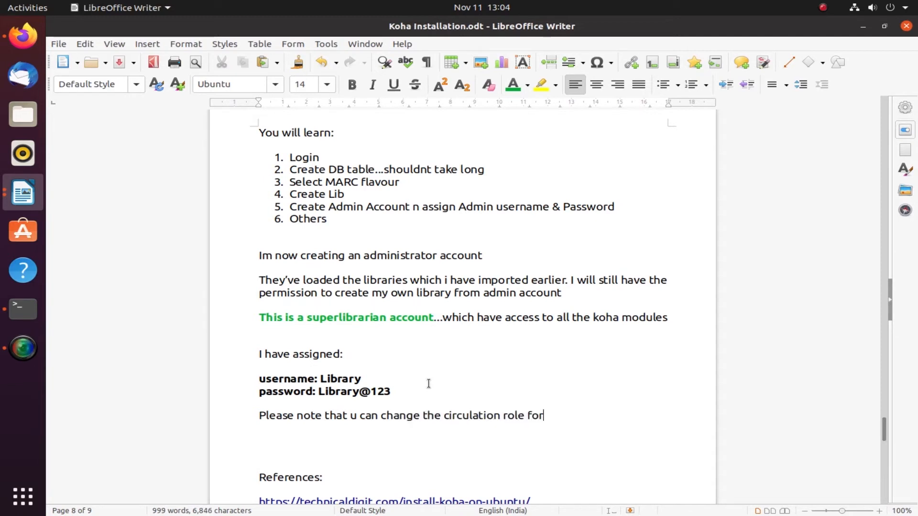
{"action": "type", "text": "each ty"}
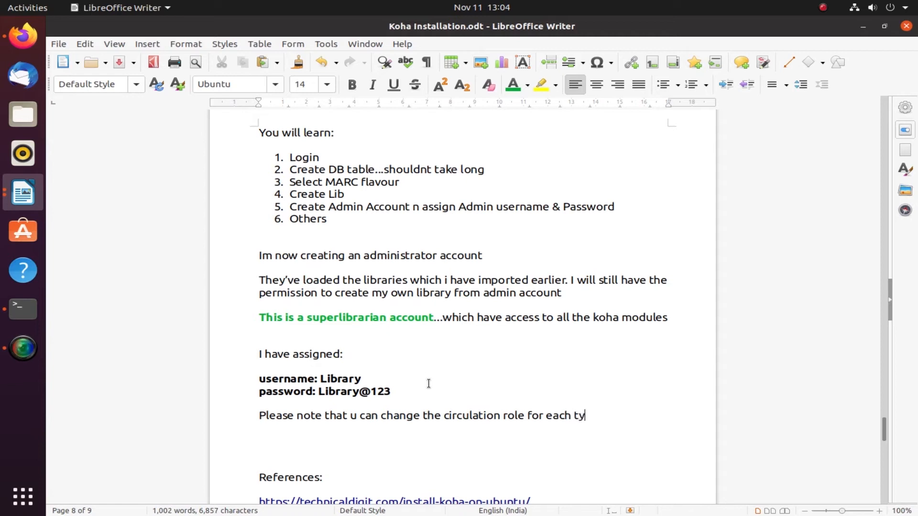
{"action": "type", "text": "pe of patron"}
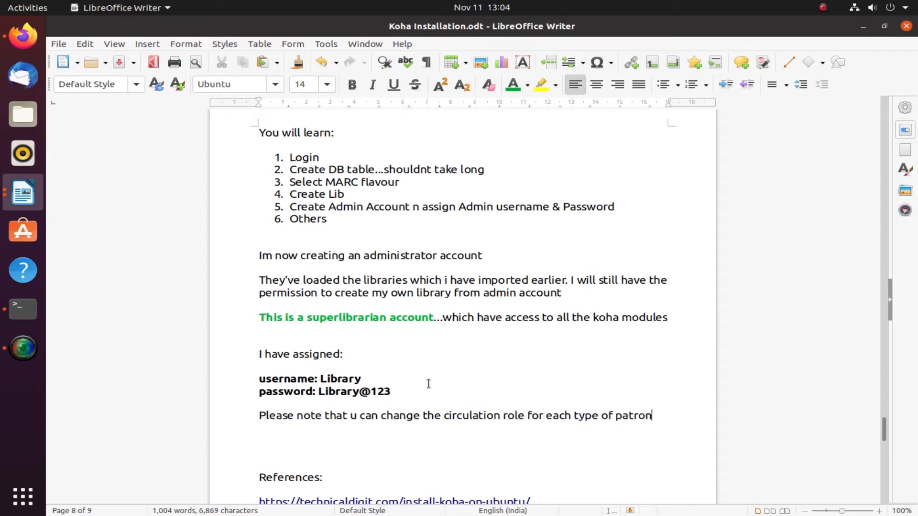
{"action": "type", "text": "later using the su"}
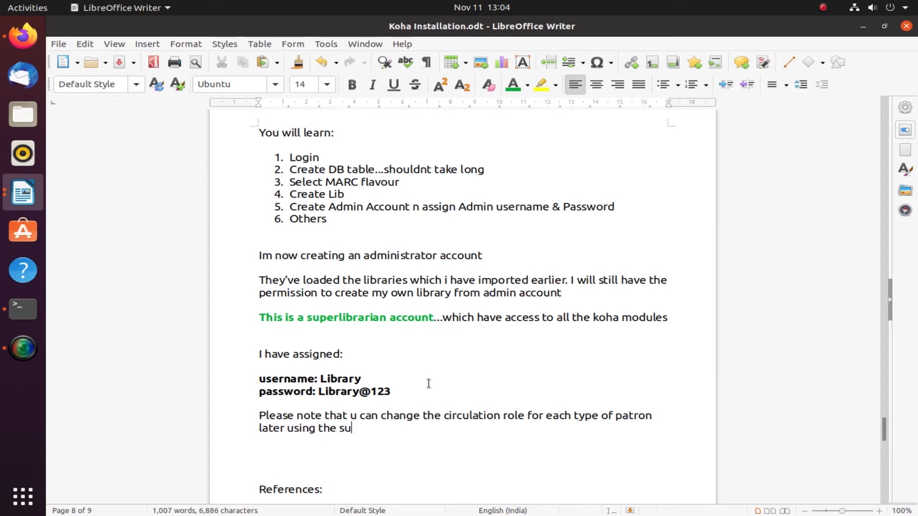
{"action": "type", "text": "adm"}
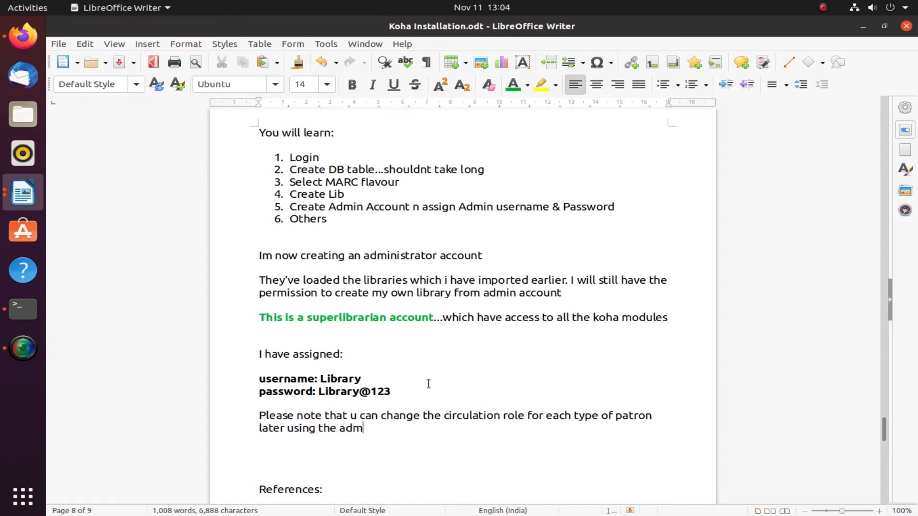
{"action": "type", "text": "in /s"}
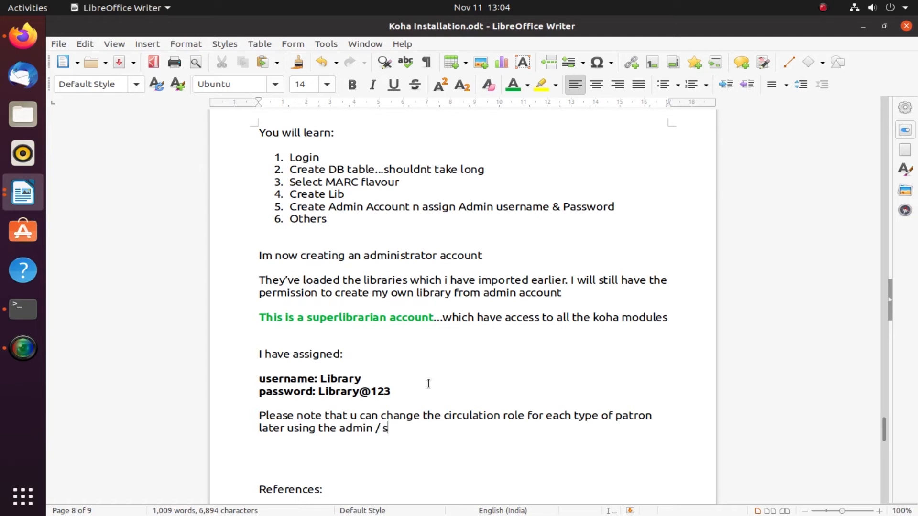
{"action": "type", "text": "uperlibrarian a"}
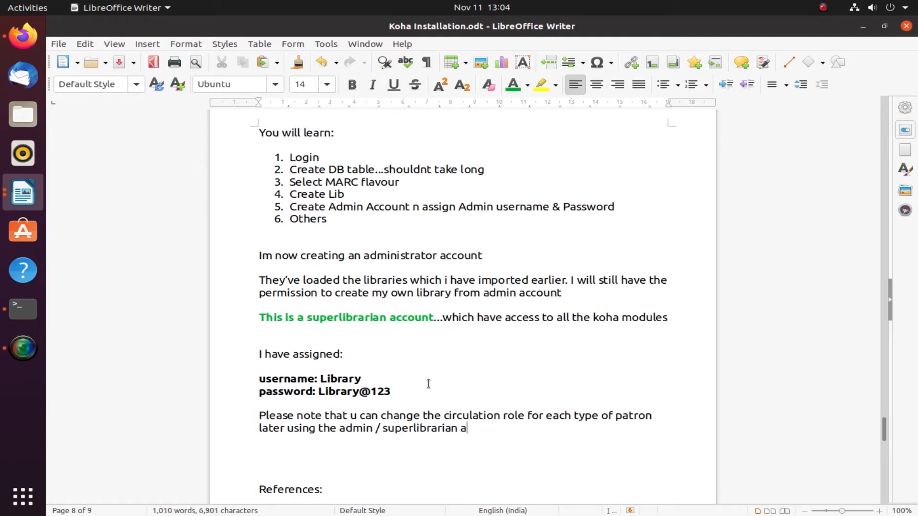
{"action": "type", "text": "ccount"}
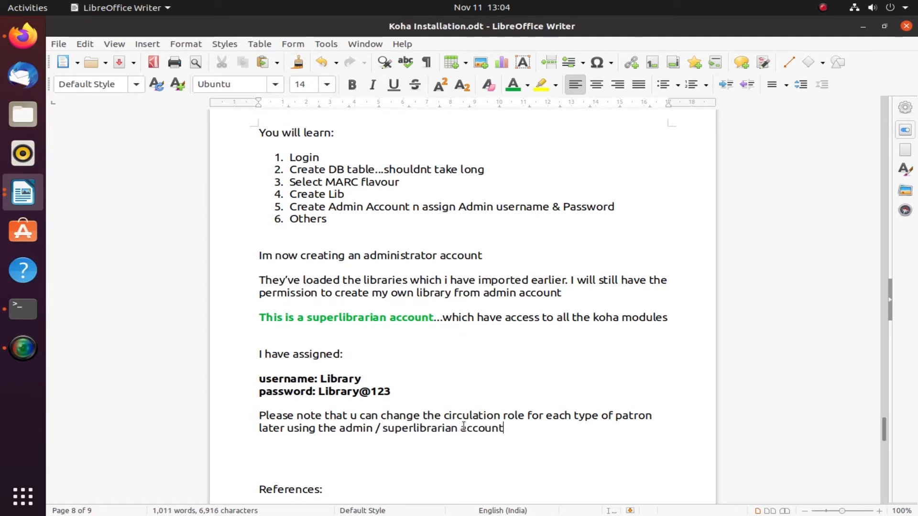
{"action": "left_click_drag", "start_coordinate": [339, 428], "coordinate": [502, 428]}
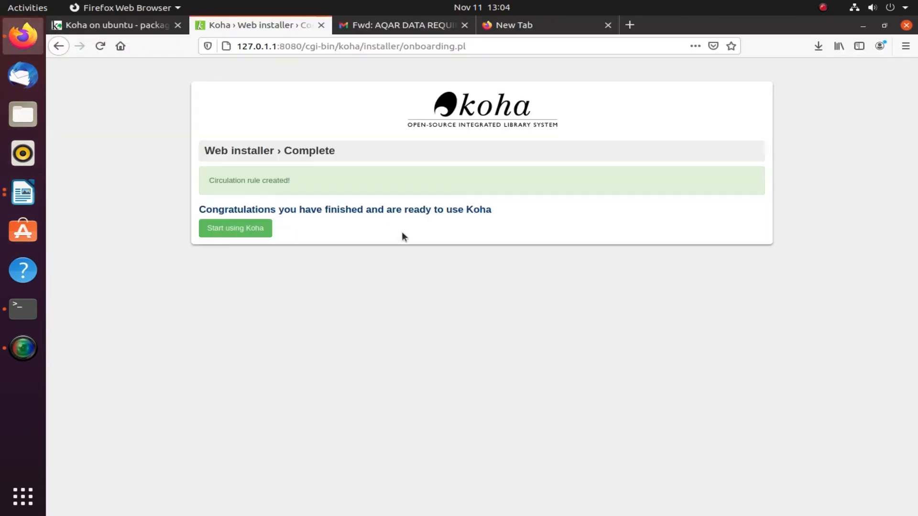
Finish setup and start using Koha, reaching the staff login page.
{"action": "left_click_drag", "start_coordinate": [220, 210], "coordinate": [345, 209]}
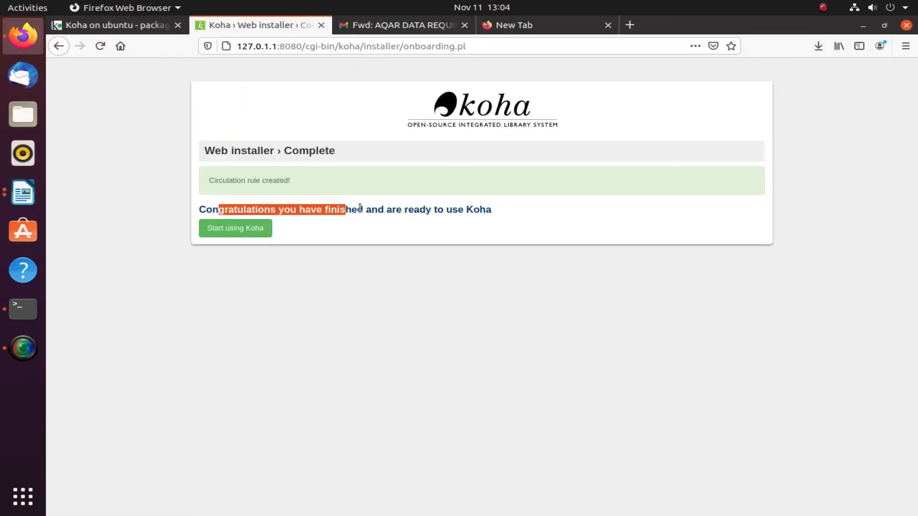
{"action": "left_click", "coordinate": [235, 227]}
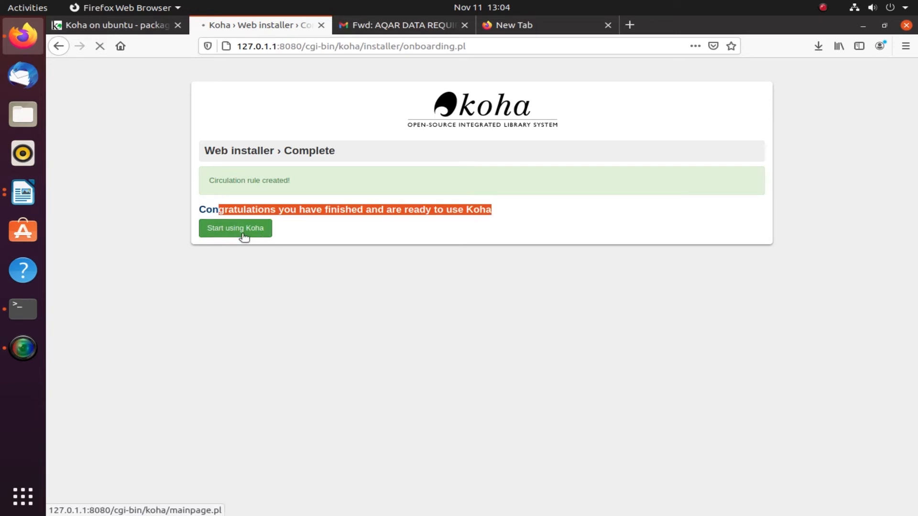
{"action": "left_click", "coordinate": [235, 228]}
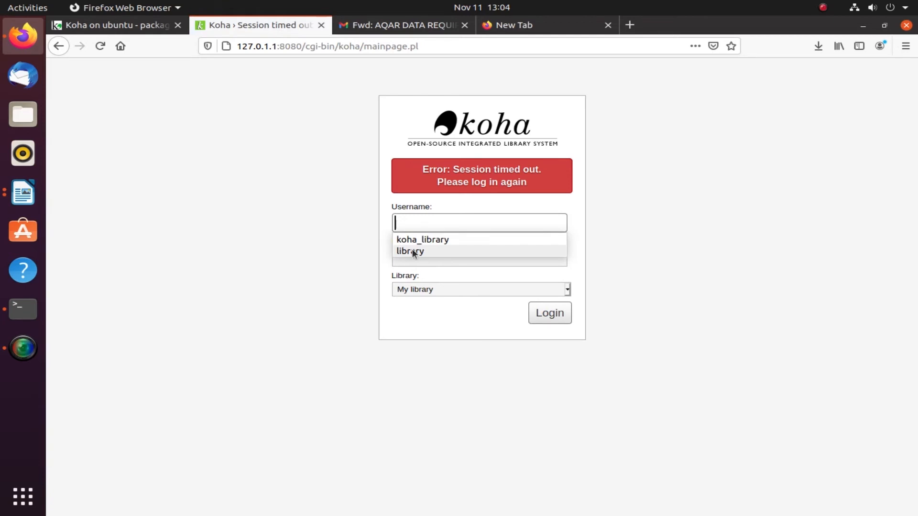
Fill the staff login with username 'library' and its password copied from the notes.
{"action": "left_click", "coordinate": [411, 252]}
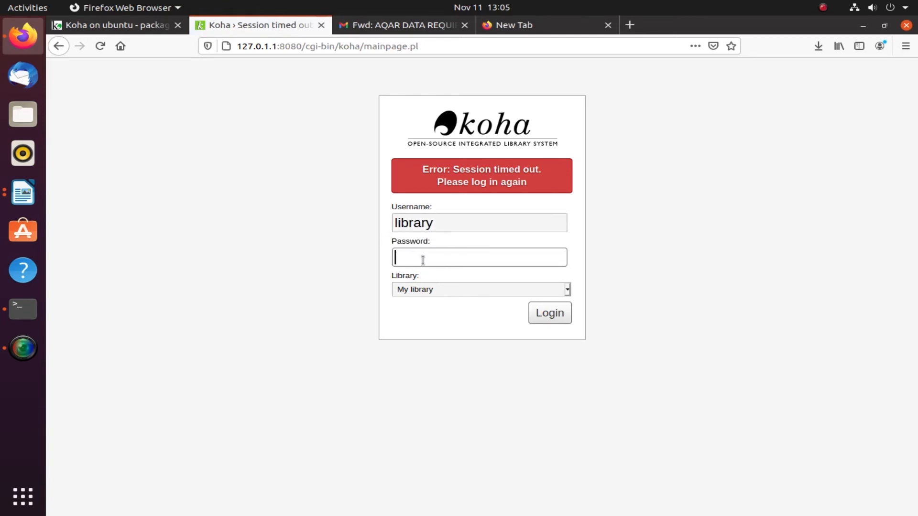
{"action": "left_click", "coordinate": [23, 192]}
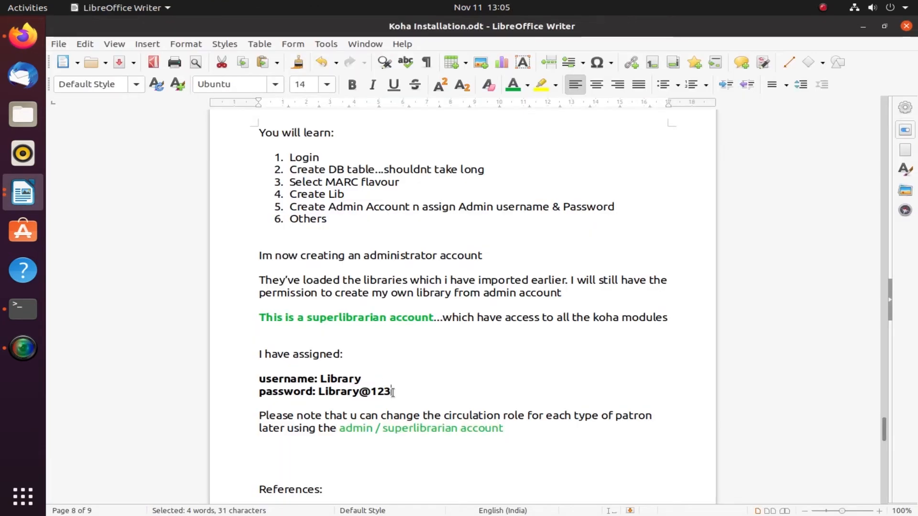
{"action": "right_click", "coordinate": [354, 391]}
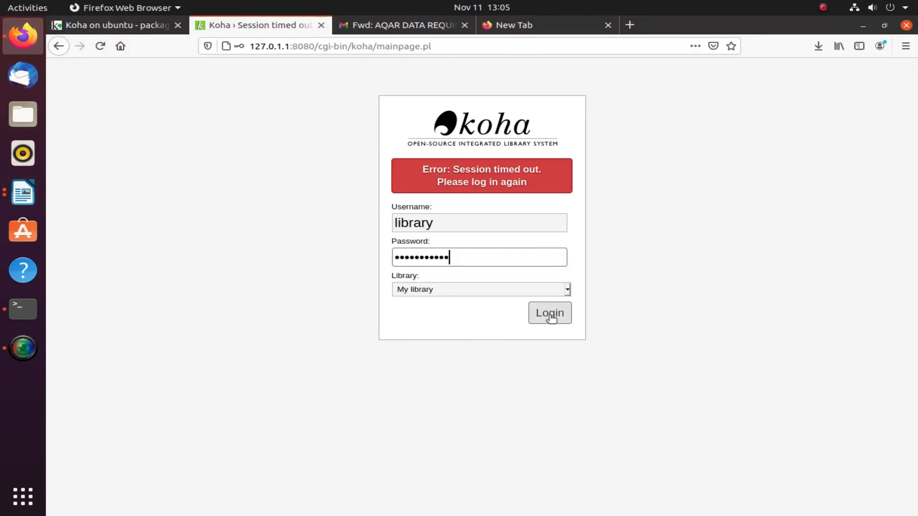
Log in to the staff client and go to setting the working library.
{"action": "left_click", "coordinate": [549, 312]}
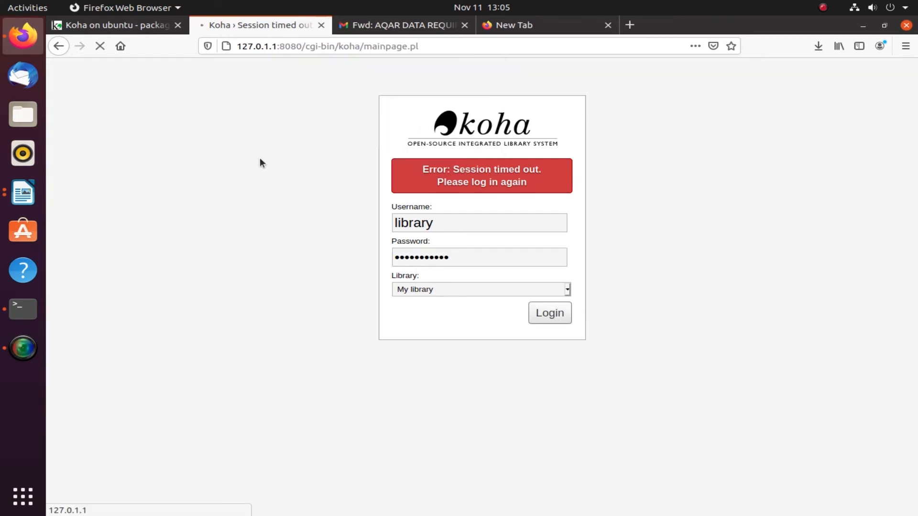
{"action": "left_click", "coordinate": [549, 313]}
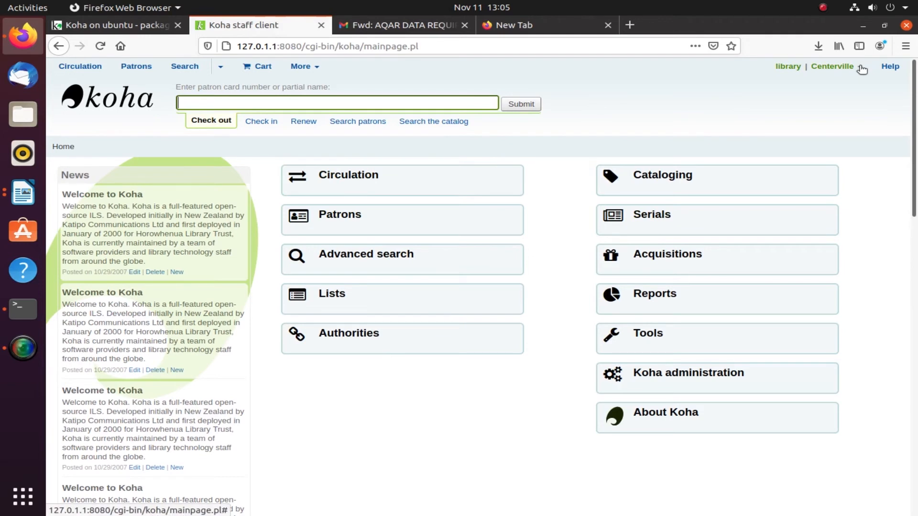
{"action": "left_click", "coordinate": [832, 66]}
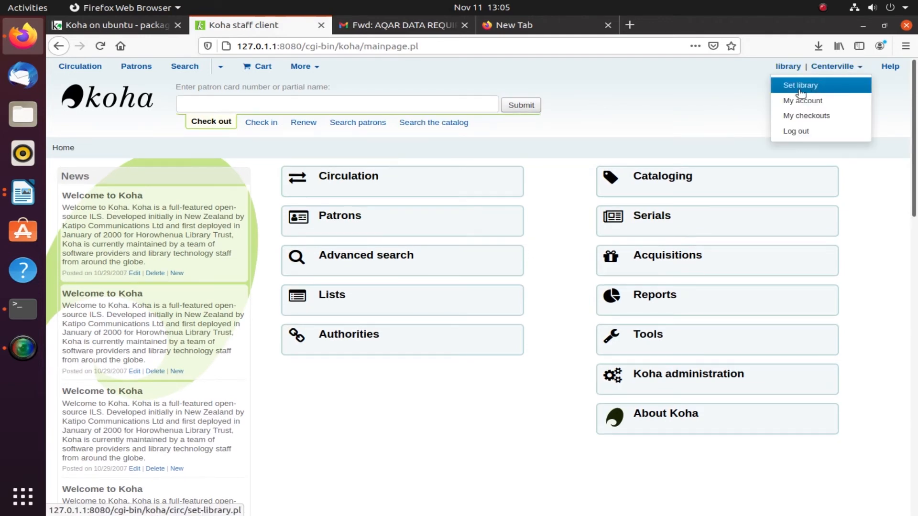
{"action": "left_click", "coordinate": [799, 85]}
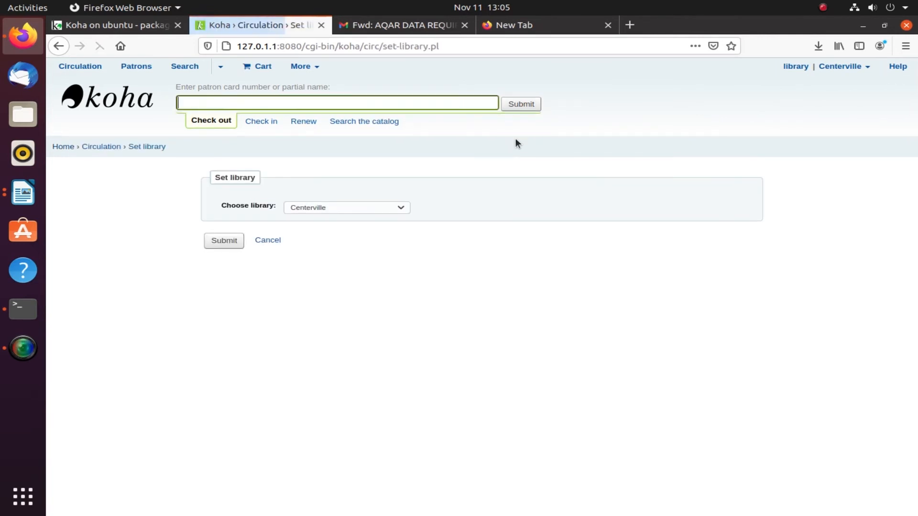
Choose Centerville as the working library and submit.
{"action": "left_click", "coordinate": [345, 208]}
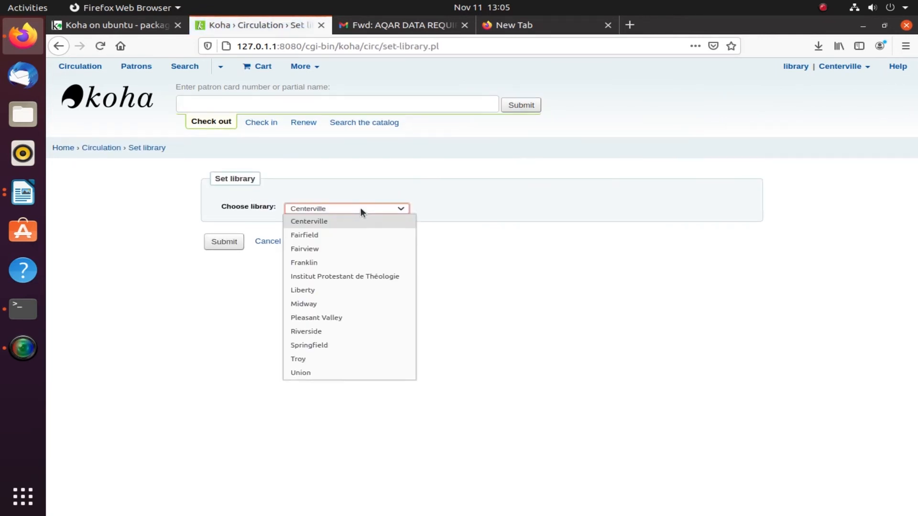
{"action": "left_click", "coordinate": [309, 221]}
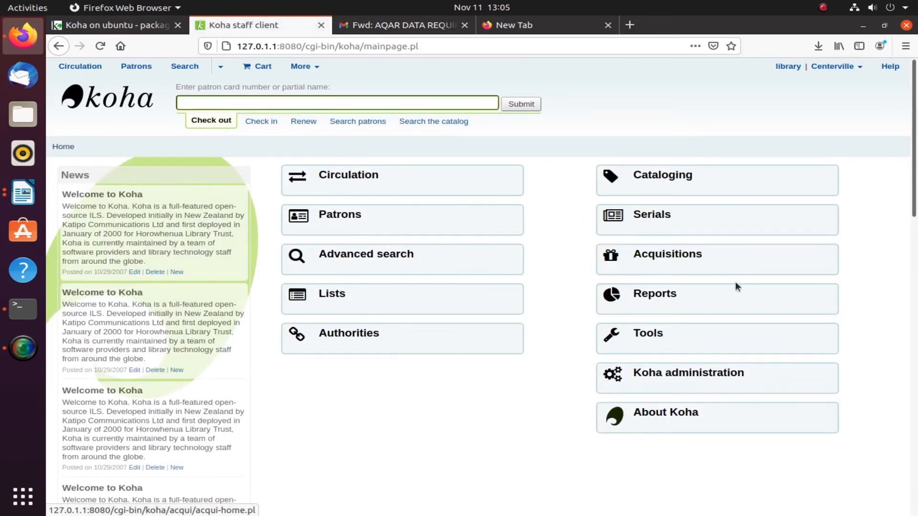
{"action": "left_click", "coordinate": [688, 378]}
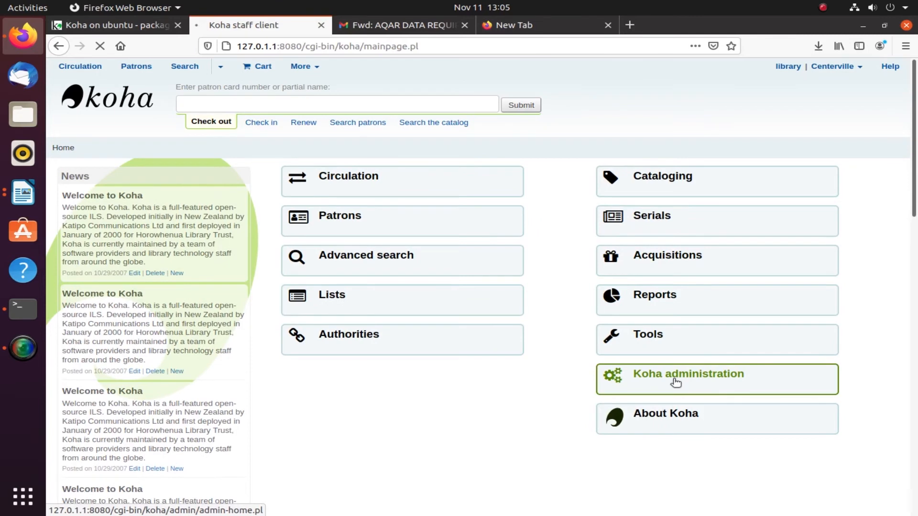
{"action": "left_click", "coordinate": [688, 374]}
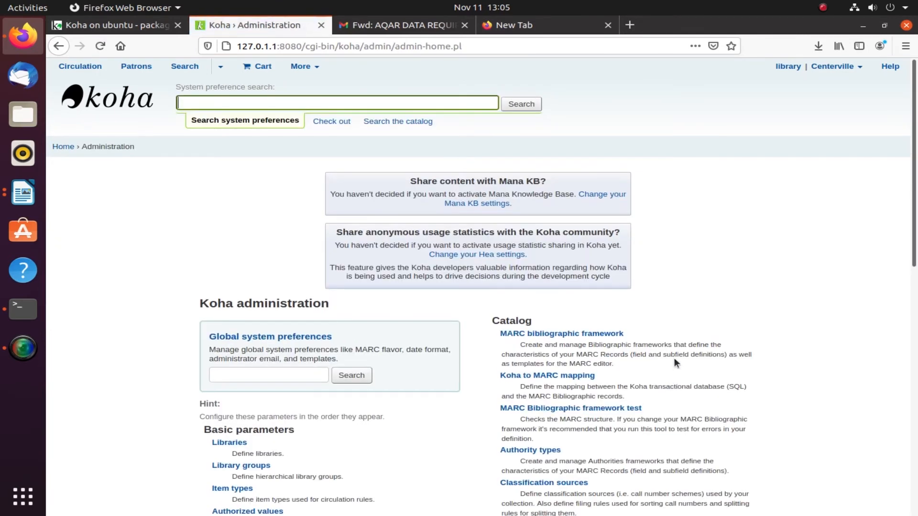
{"action": "scroll", "scroll_direction": "down", "scroll_amount": 3}
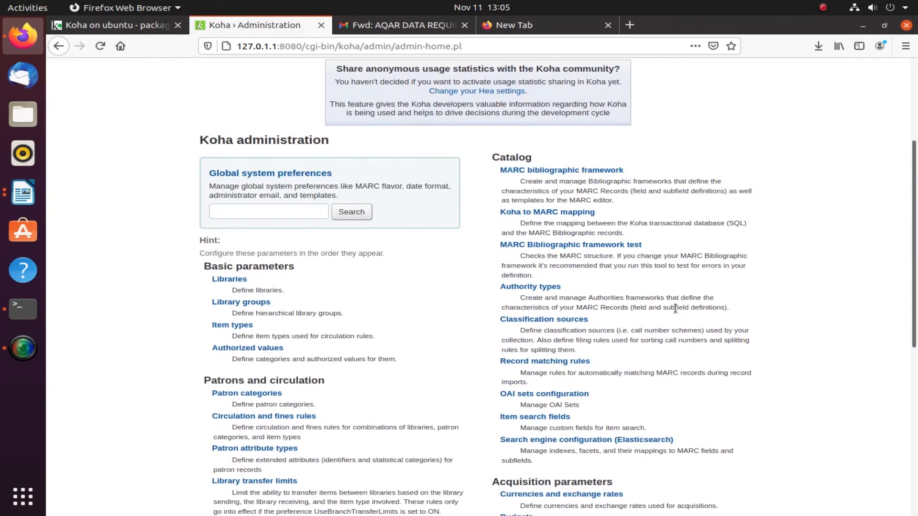
{"action": "scroll", "scroll_direction": "down", "scroll_amount": 3}
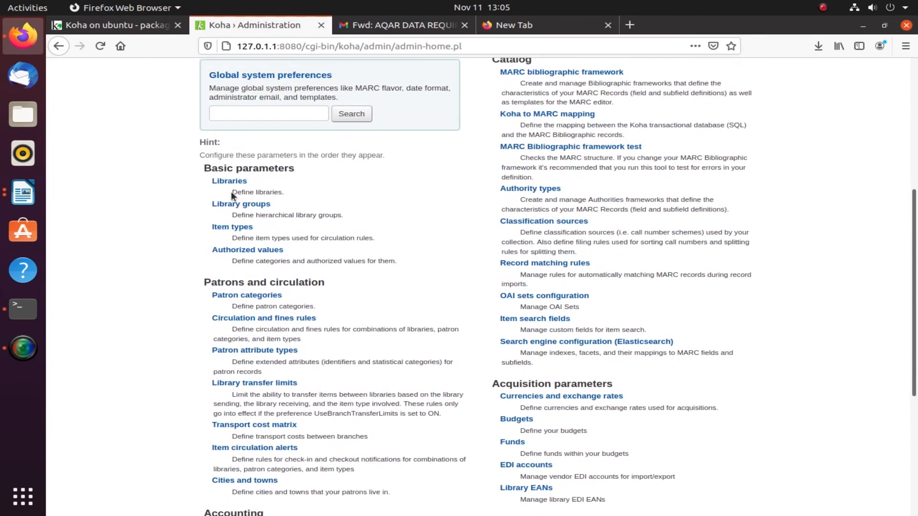
{"action": "mouse_move", "coordinate": [206, 169]}
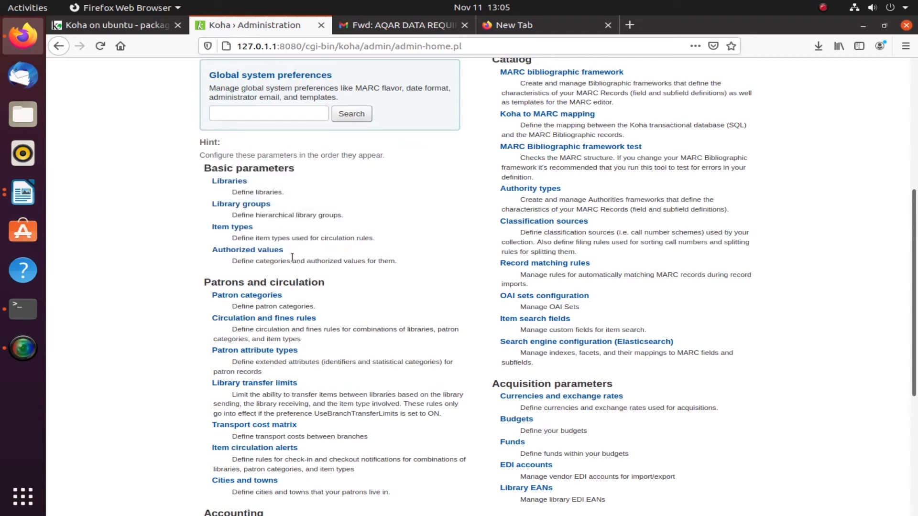
{"action": "mouse_move", "coordinate": [277, 210]}
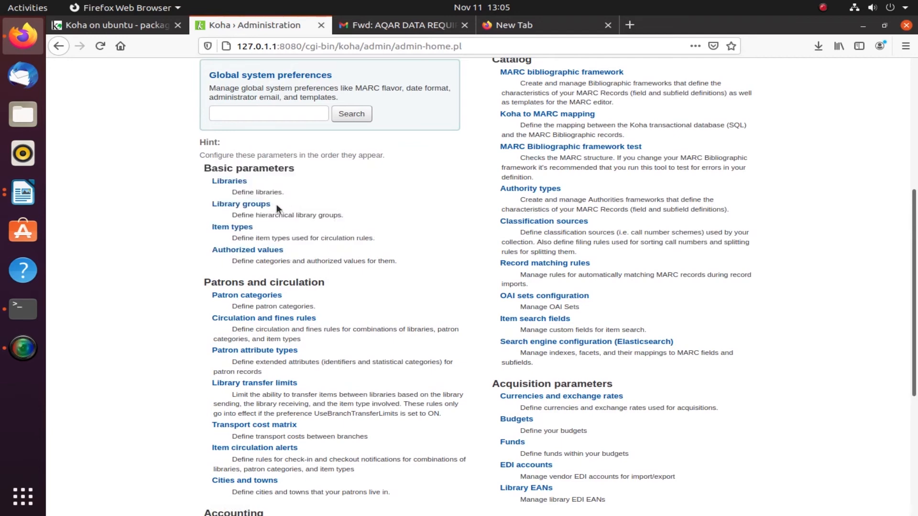
{"action": "left_click", "coordinate": [228, 181]}
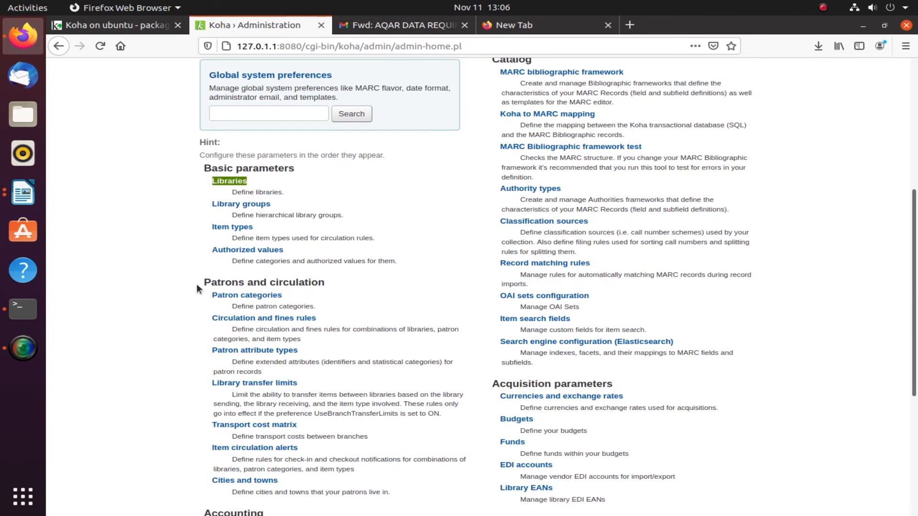
{"action": "scroll", "scroll_direction": "up", "scroll_amount": 3}
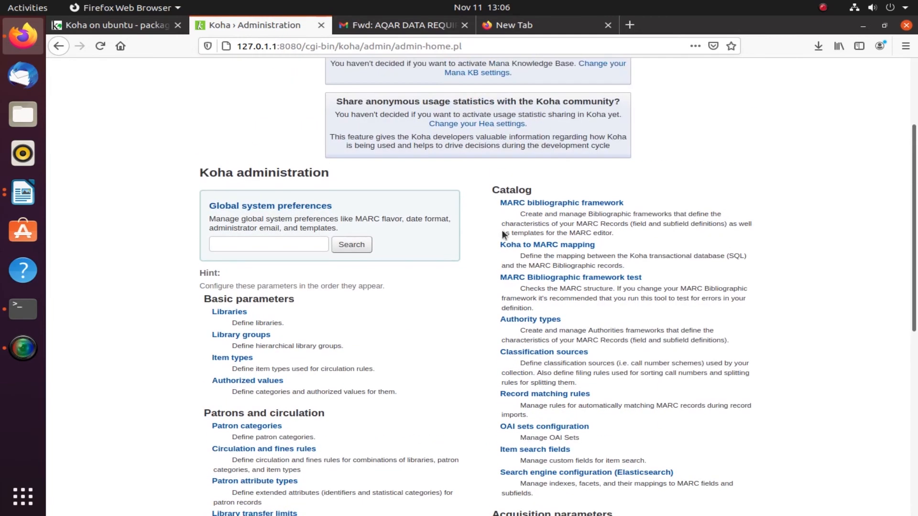
{"action": "double_click", "coordinate": [508, 202]}
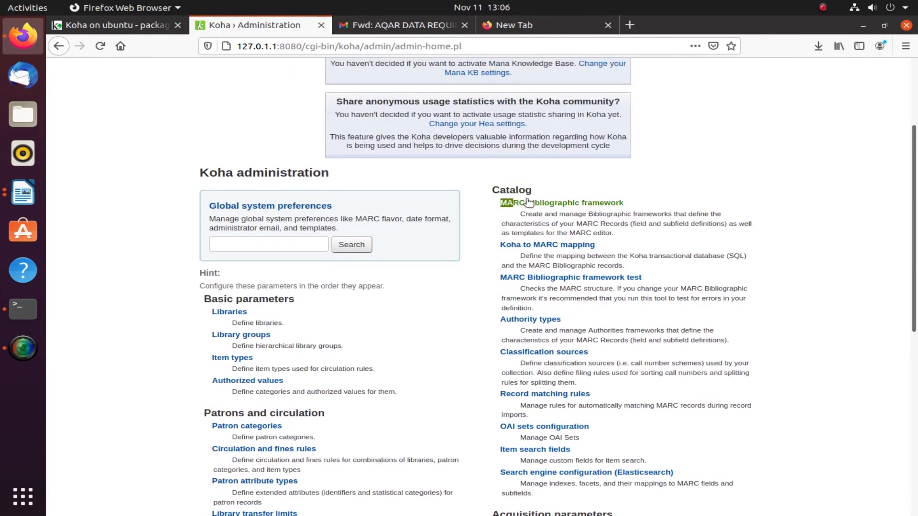
{"action": "scroll", "scroll_direction": "down", "scroll_amount": 3}
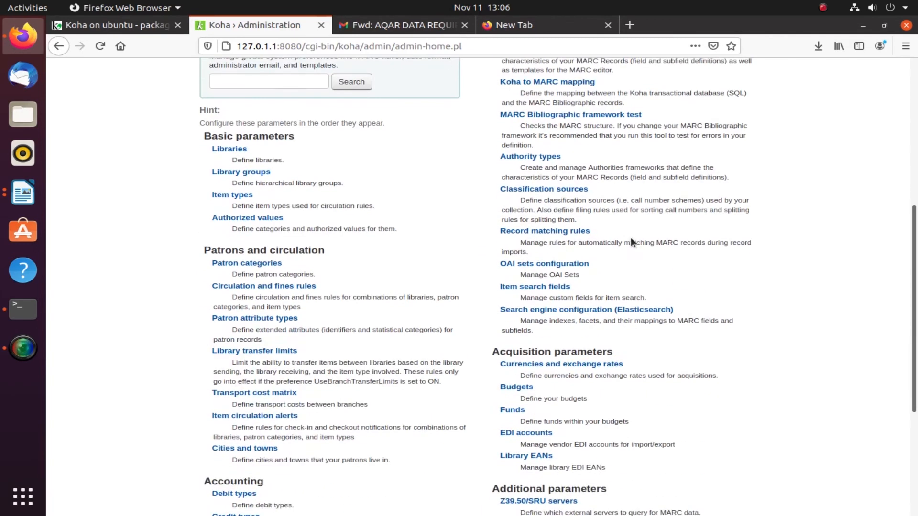
{"action": "scroll", "scroll_direction": "down", "scroll_amount": 3}
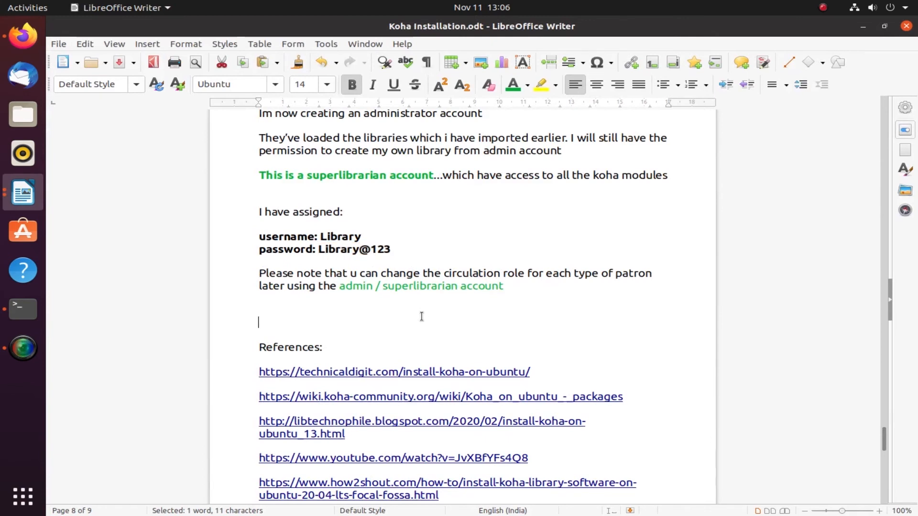
Write 'I have successfully installed the web installer and configured koha'.
{"action": "type", "text": "I have"}
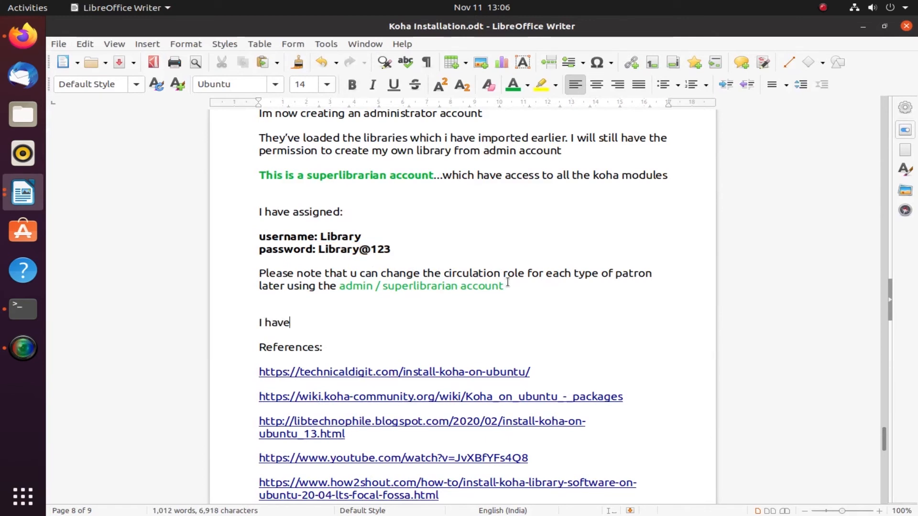
{"action": "type", "text": "successfully"}
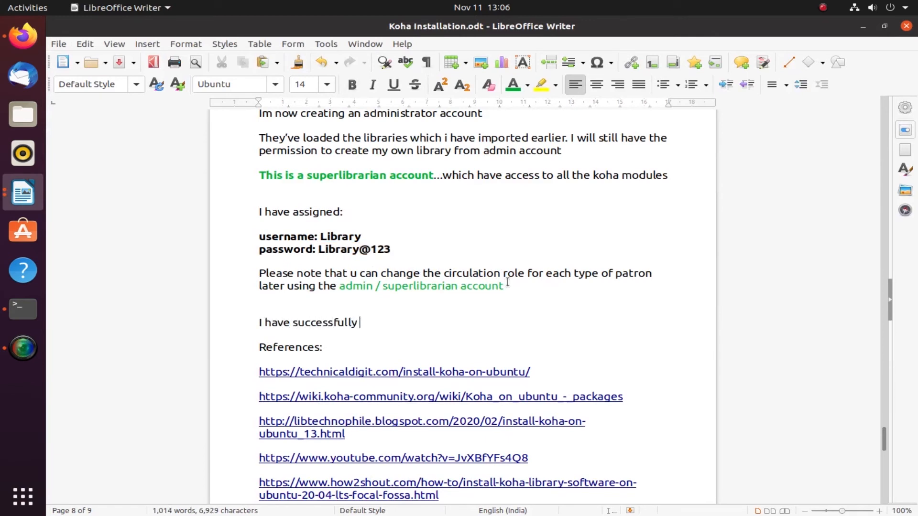
{"action": "type", "text": "installed the we"}
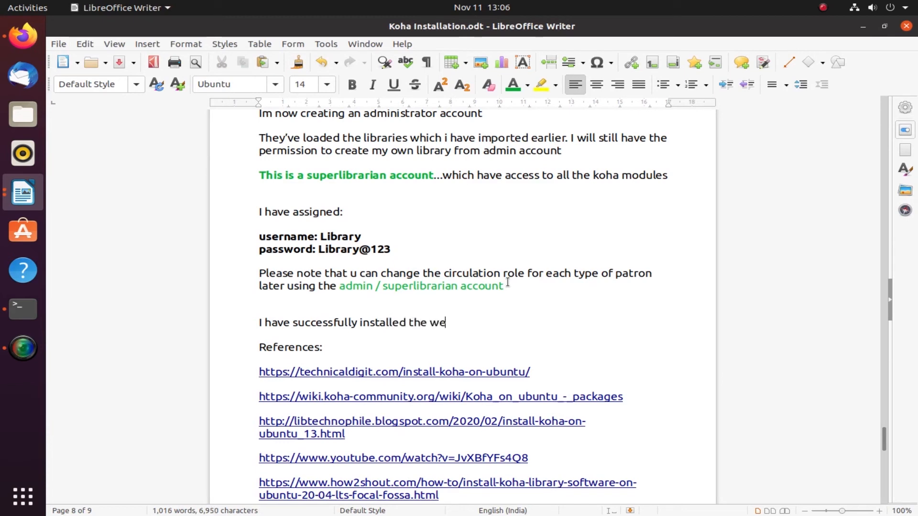
{"action": "type", "text": "b installer and"}
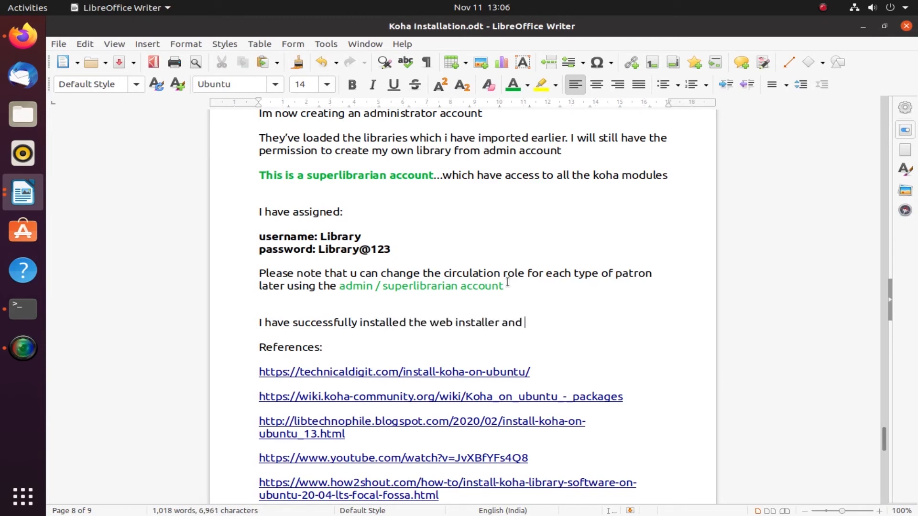
{"action": "type", "text": "configured"}
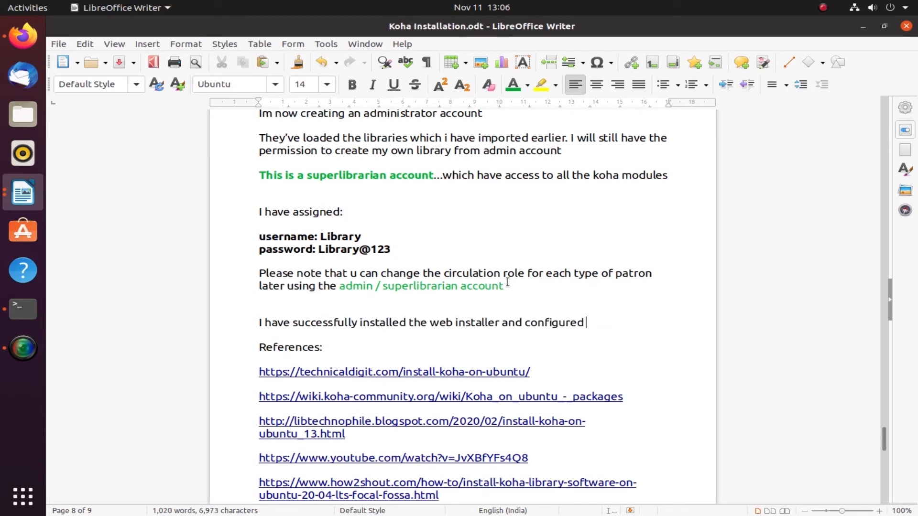
{"action": "type", "text": "koha"}
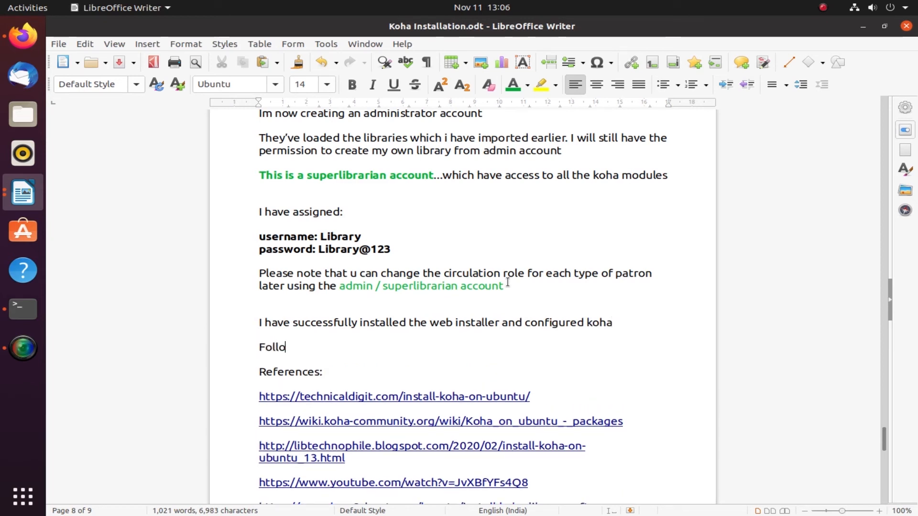
Add the pointer to the next part on setting up configuration and a 'Thanks' line.
{"action": "type", "text": "w the next step t"}
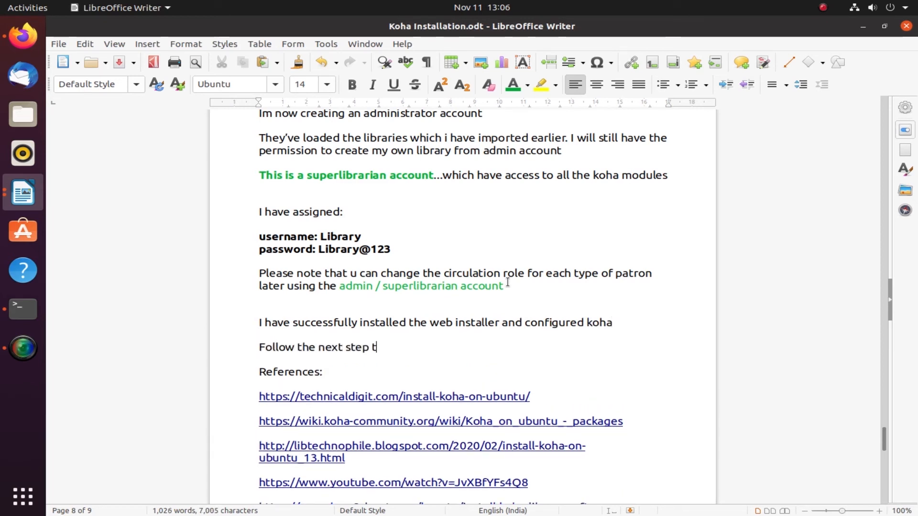
{"action": "type", "text": "to set up y"}
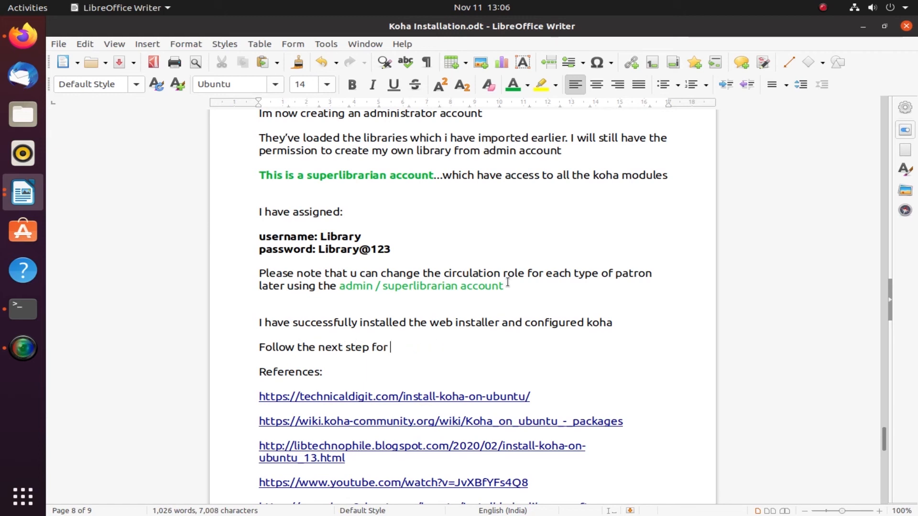
{"action": "type", "text": "part"}
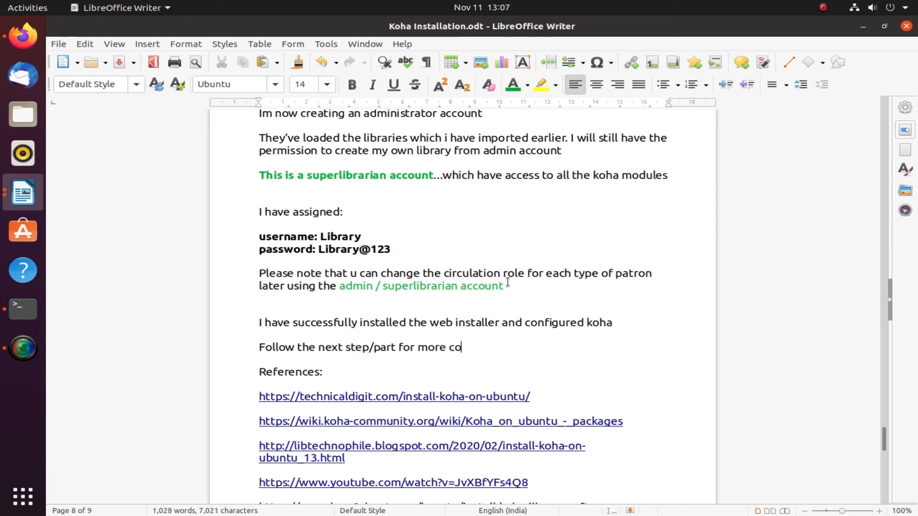
{"action": "type", "text": "nfiguration..."}
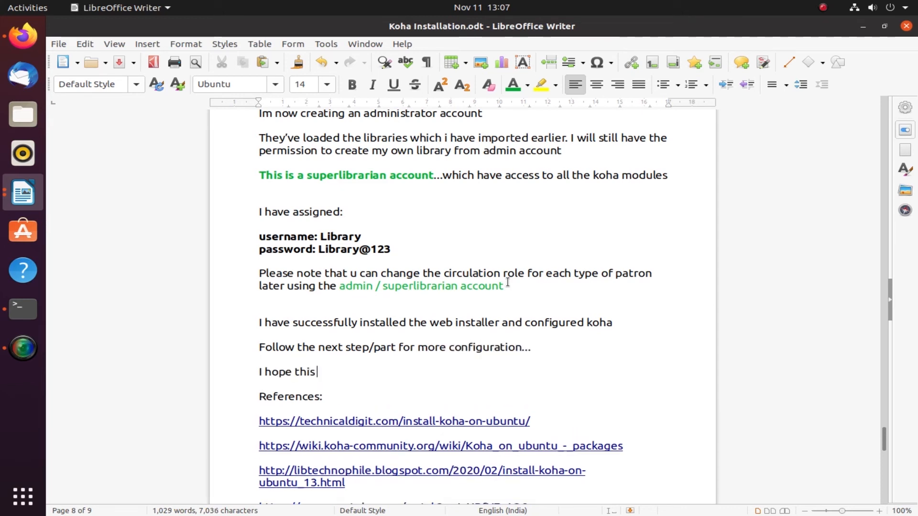
{"action": "type", "text": "help! Thanks"}
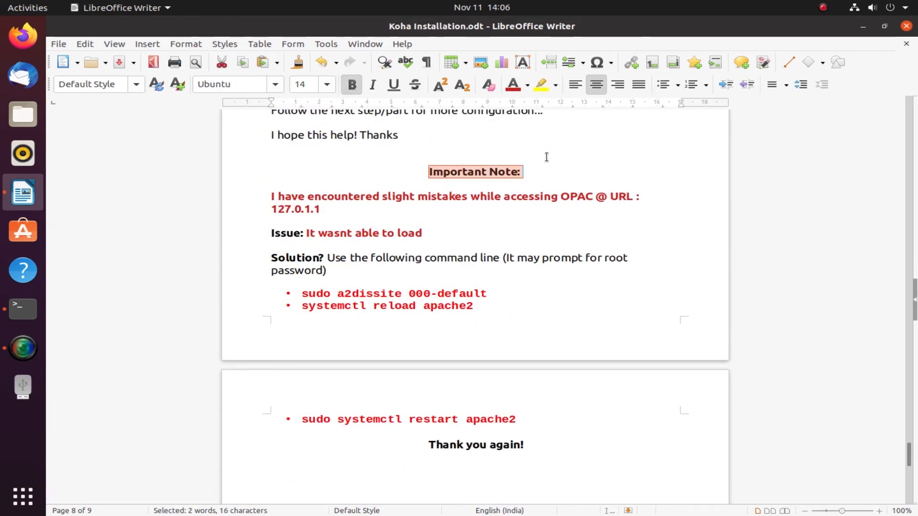
Write the Important Note with the OPAC loading Issue and Solution, then move to the terminal.
{"action": "left_click", "coordinate": [270, 203]}
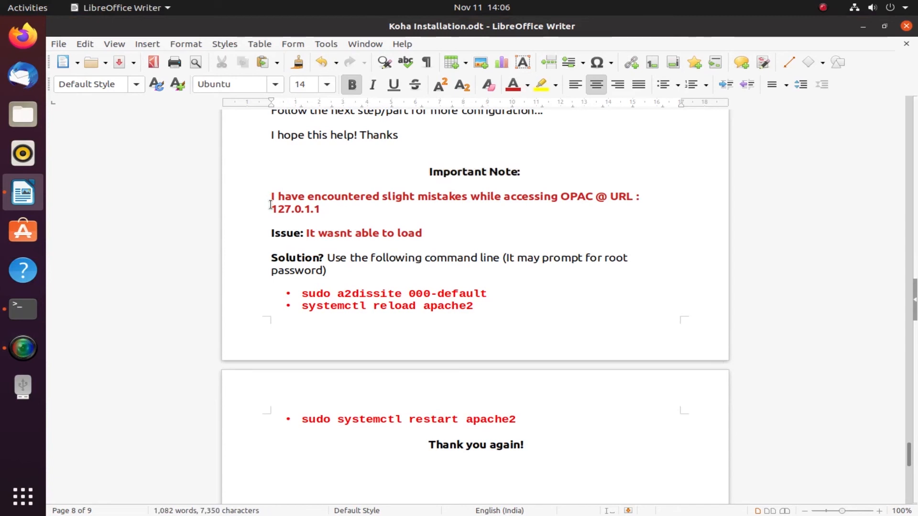
{"action": "left_click_drag", "start_coordinate": [271, 196], "coordinate": [320, 209]}
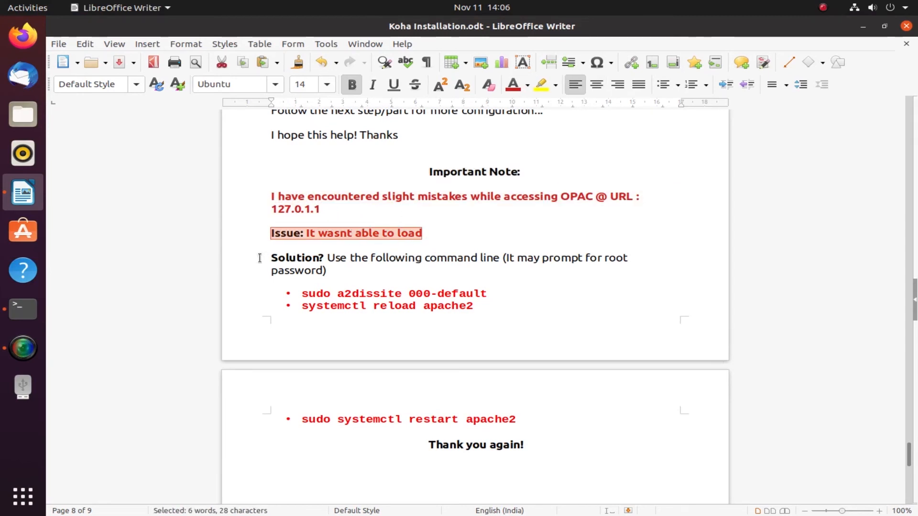
{"action": "left_click", "coordinate": [296, 292]}
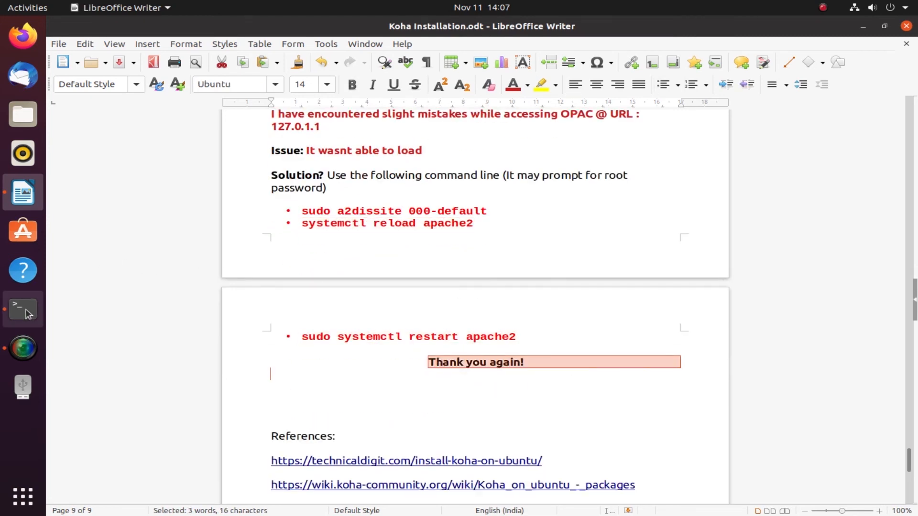
{"action": "left_click", "coordinate": [23, 309]}
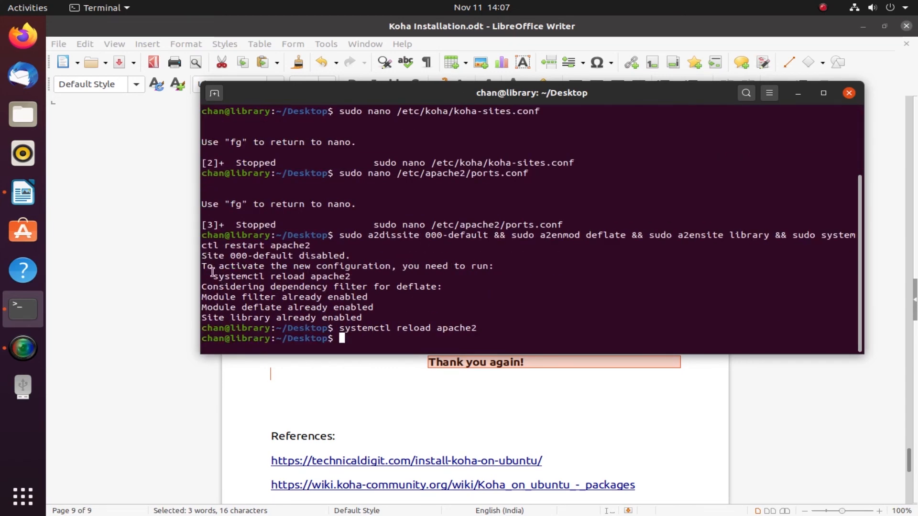
Run a2dissite 000-default, a2enmod deflate, a2ensite library, then restart and reload apache2.
{"action": "double_click", "coordinate": [281, 276]}
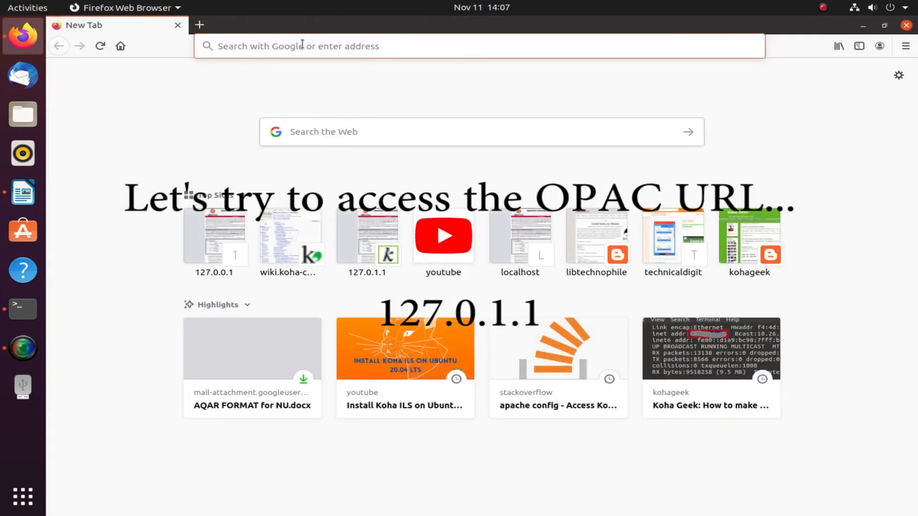
Load the Koha OPAC at 127.0.0.1 and start a new browser tab.
{"action": "type", "text": "127.0.0.1/"}
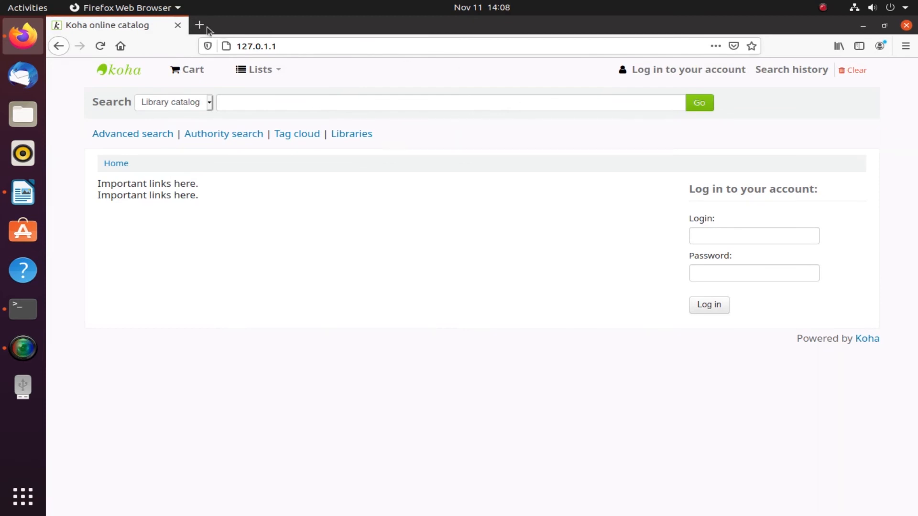
{"action": "left_click", "coordinate": [199, 25]}
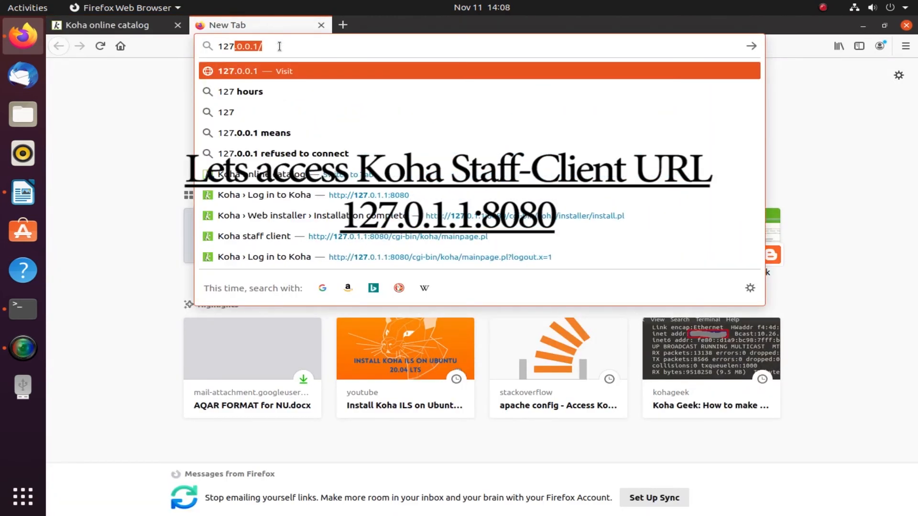
Load 127.0.1.1:8080 and log in as superlibrarian 'library' with its password.
{"action": "key", "text": "BackSpace"}
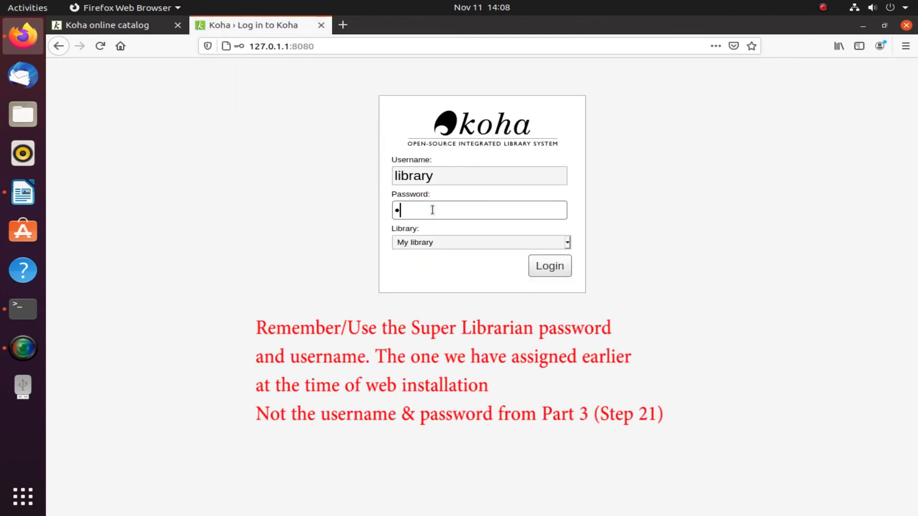
{"action": "type", "text": "password"}
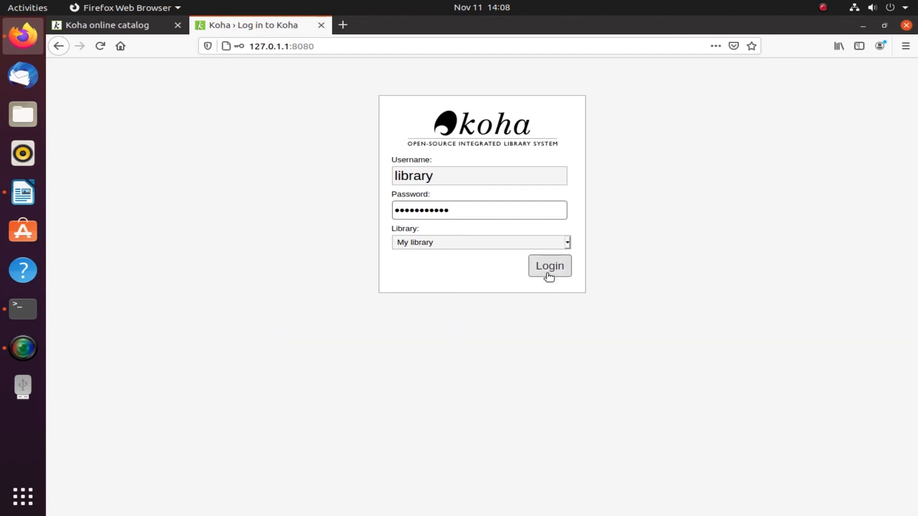
{"action": "left_click", "coordinate": [549, 264]}
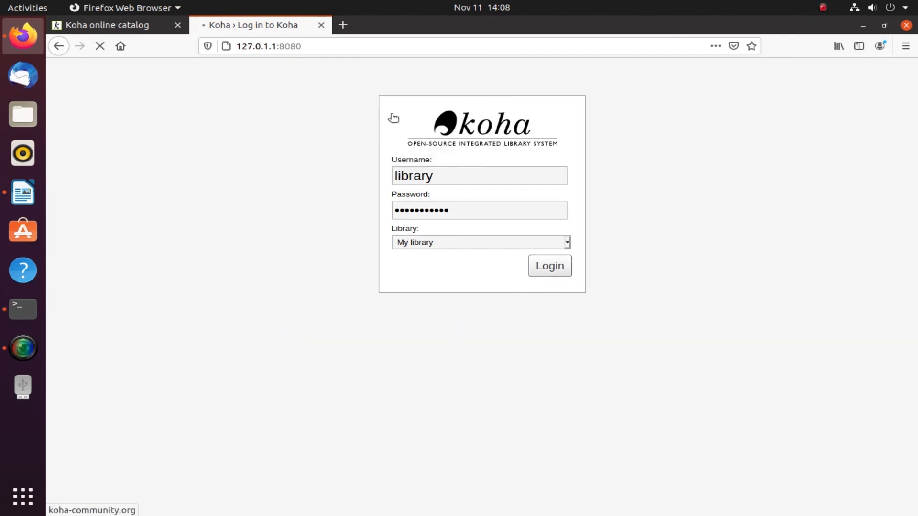
{"action": "left_click", "coordinate": [547, 265]}
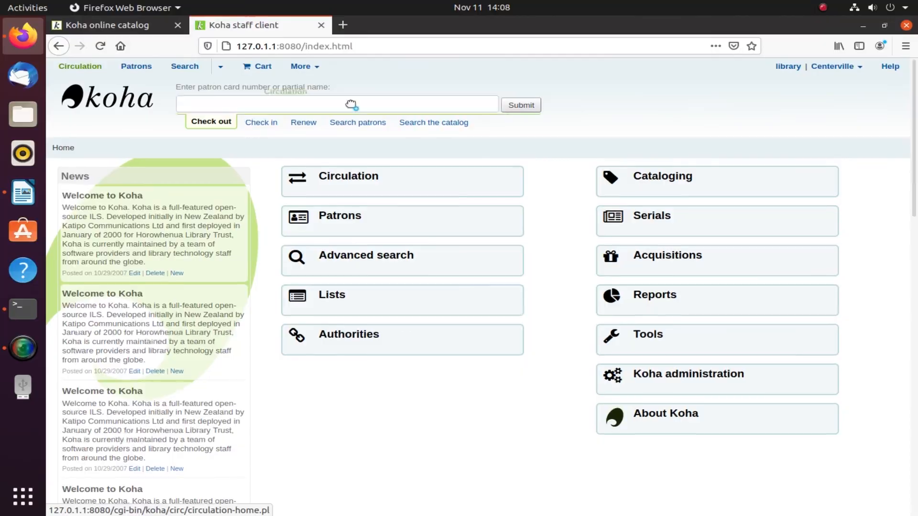